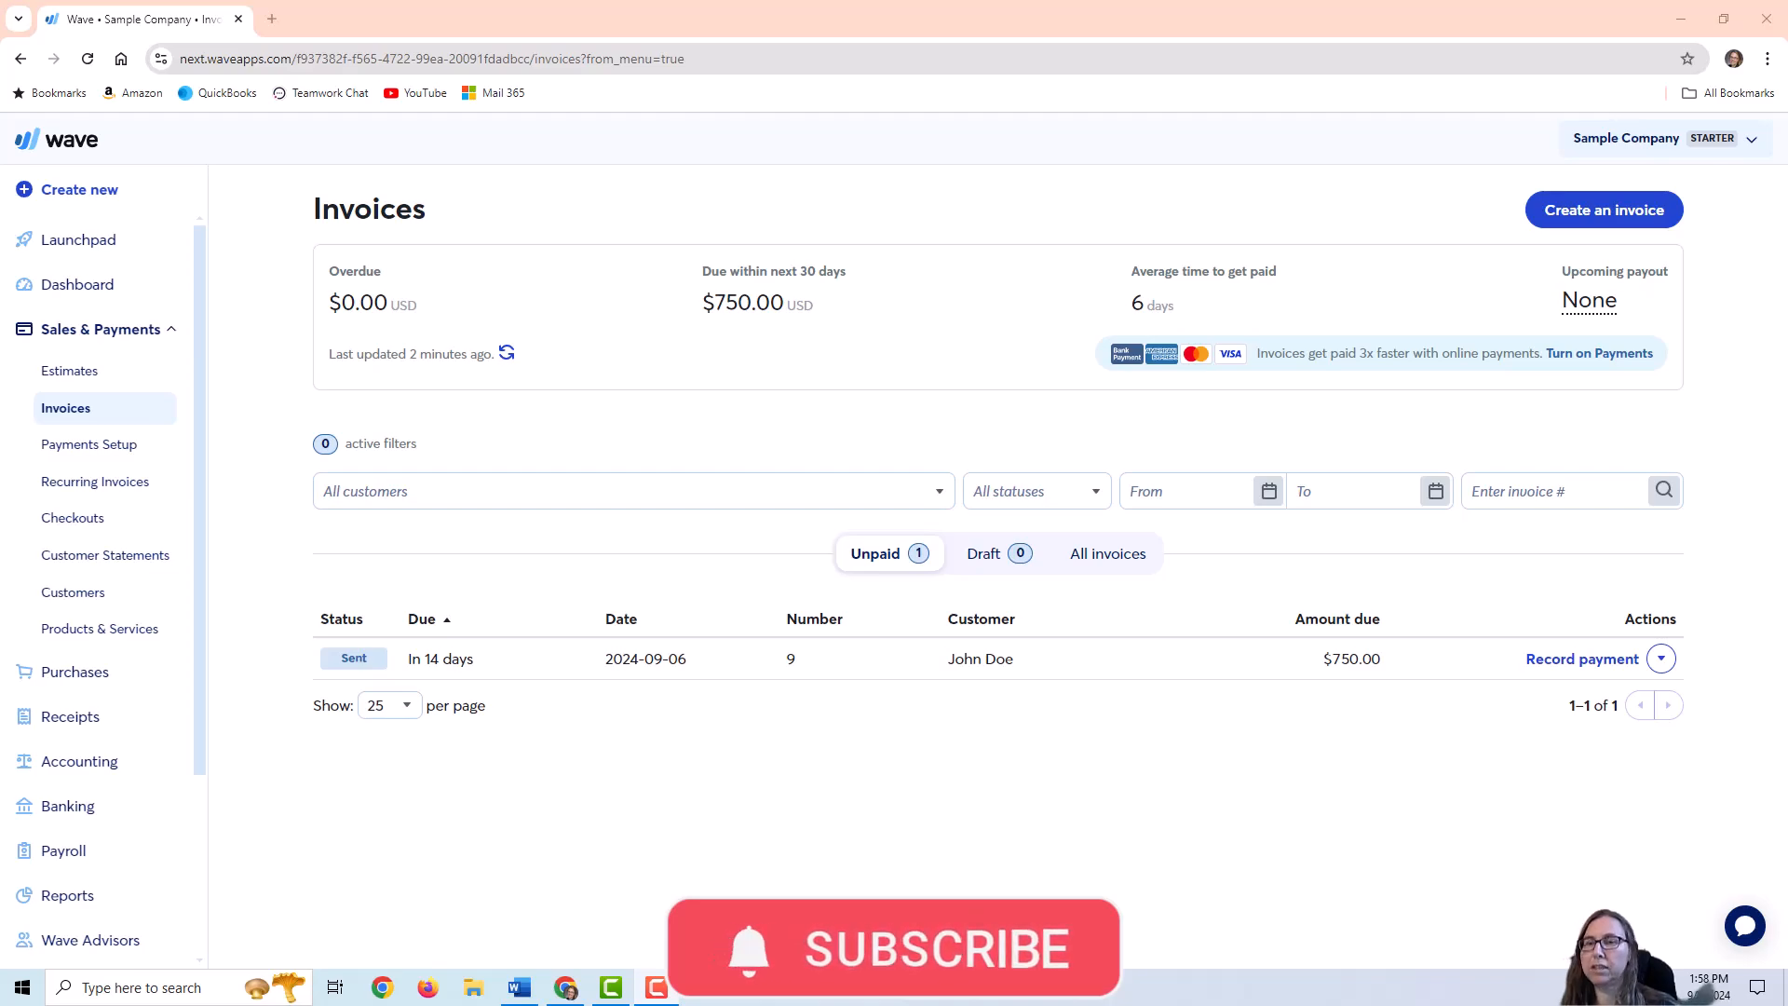
{"action": "mouse_move", "coordinate": [1476, 348]}
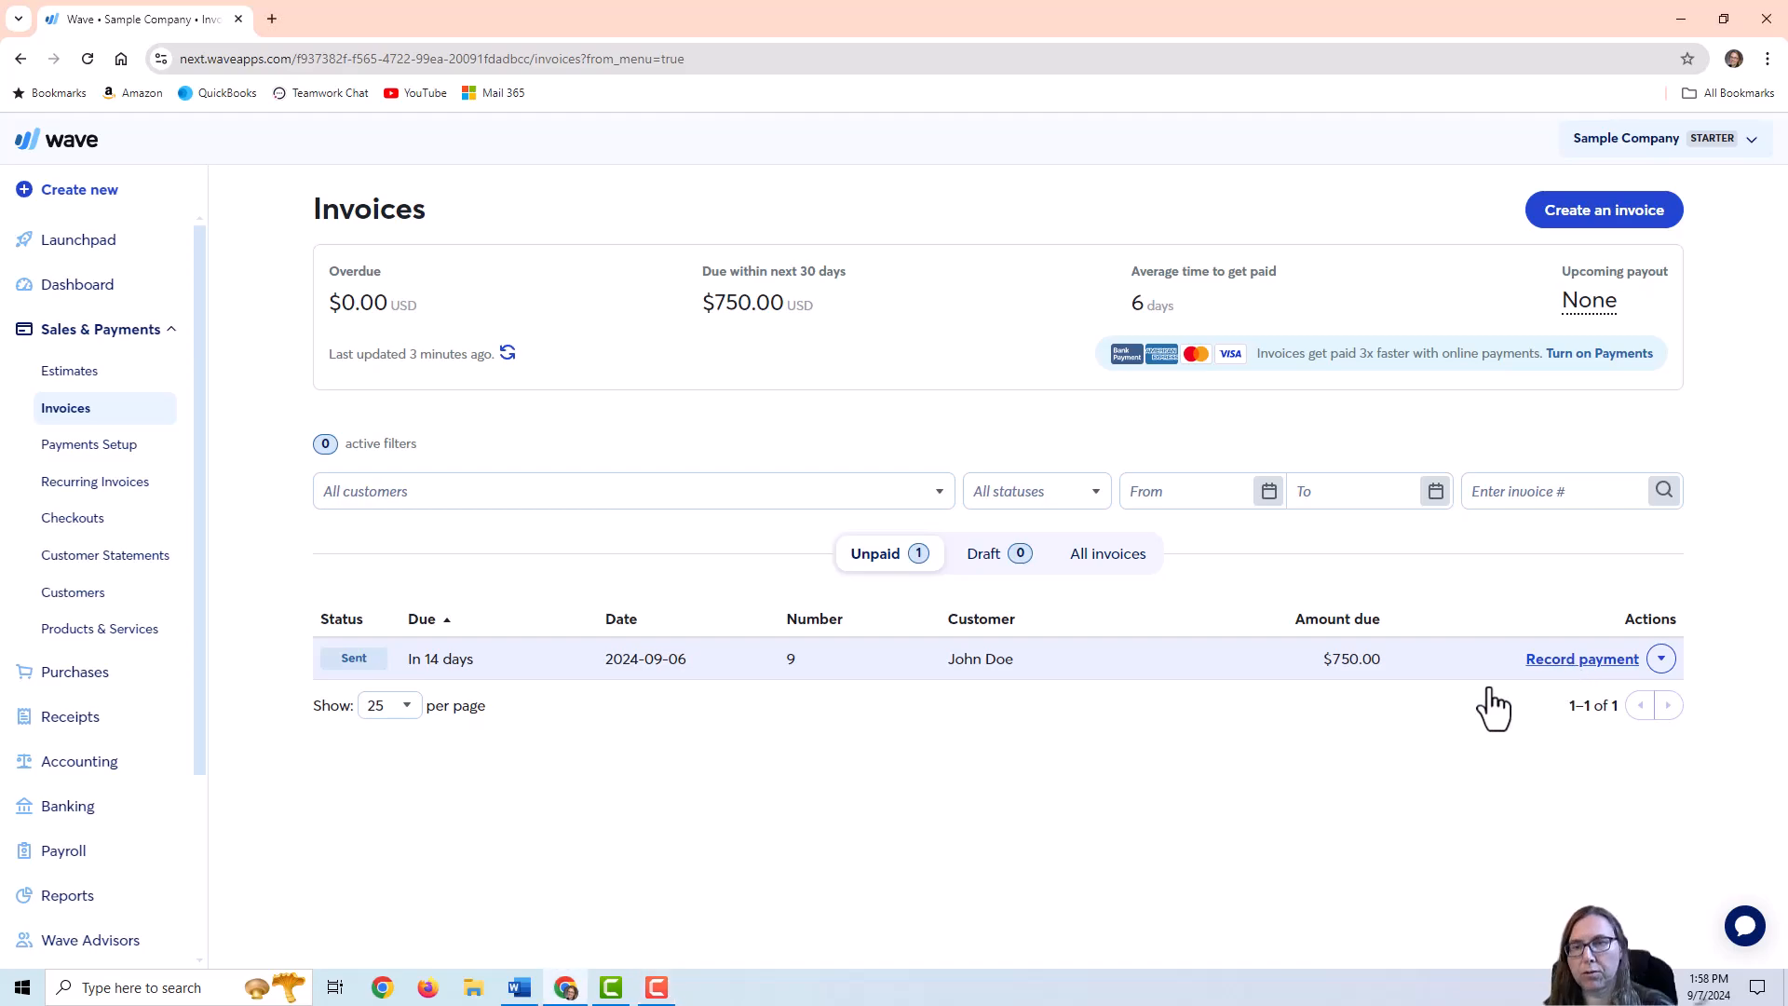
{"action": "mouse_move", "coordinate": [1320, 687]}
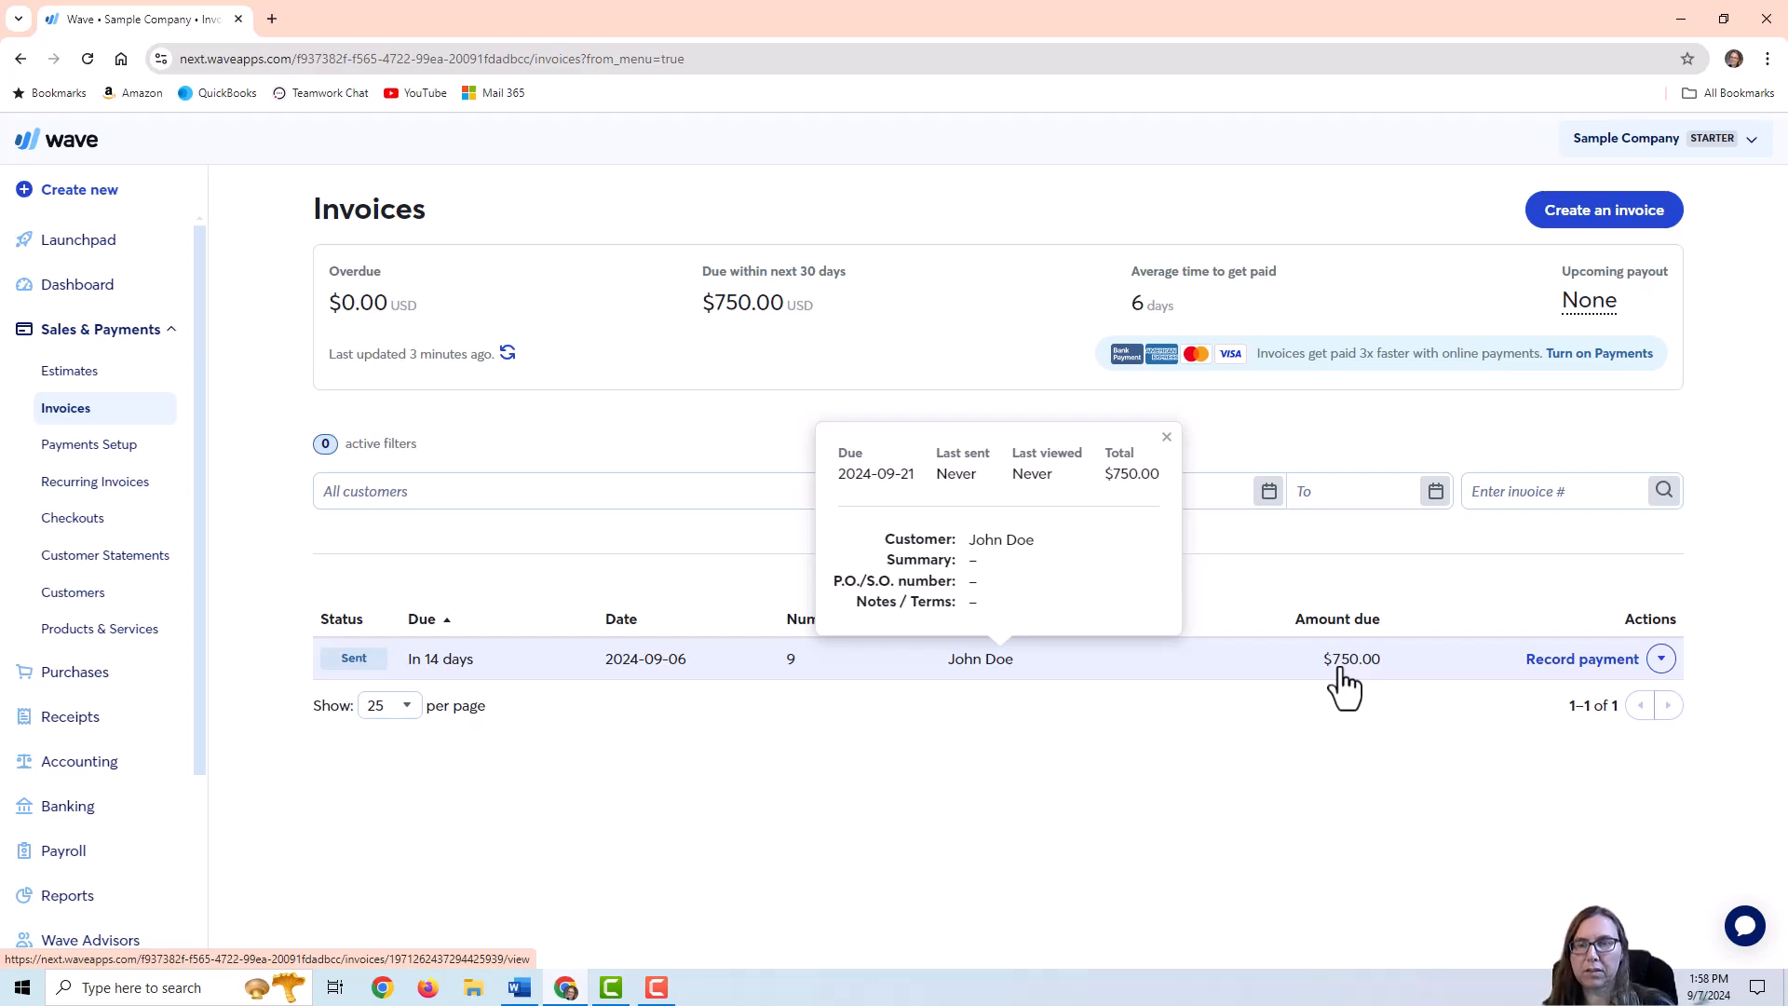
{"action": "mouse_move", "coordinate": [1568, 695]}
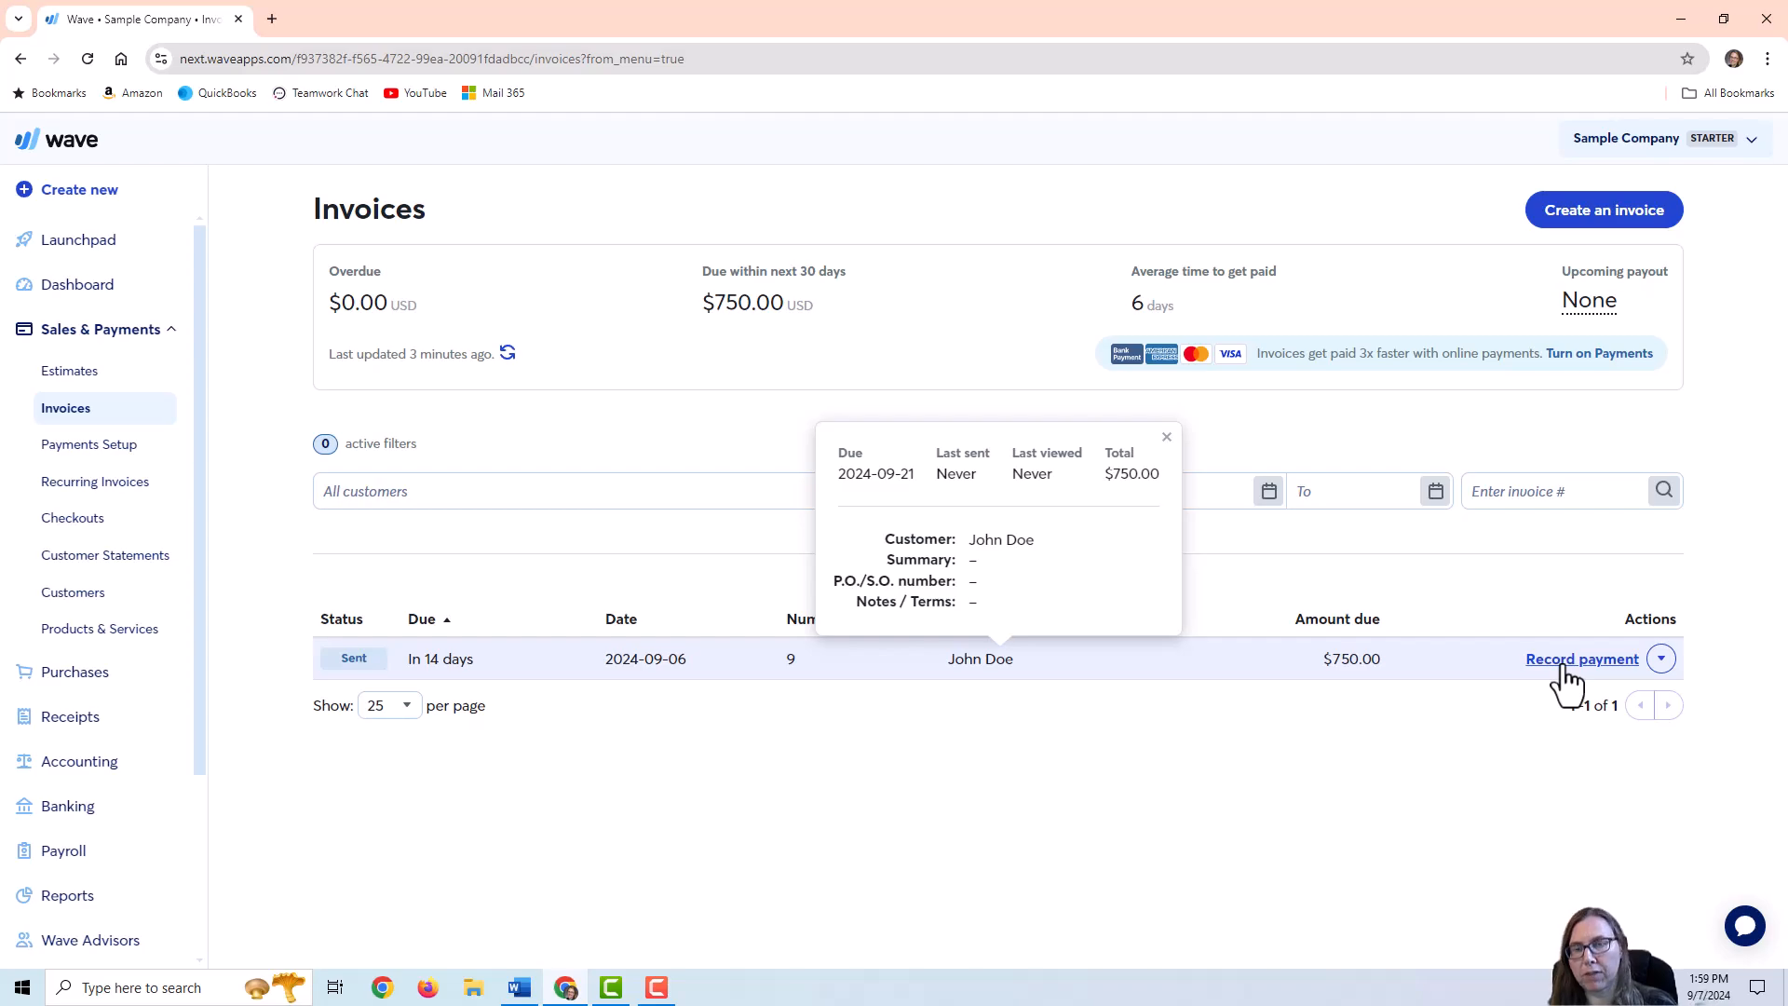
Record the $750 payment on invoice 9 with method Other into Checking 1234
{"action": "left_click", "coordinate": [1583, 657]}
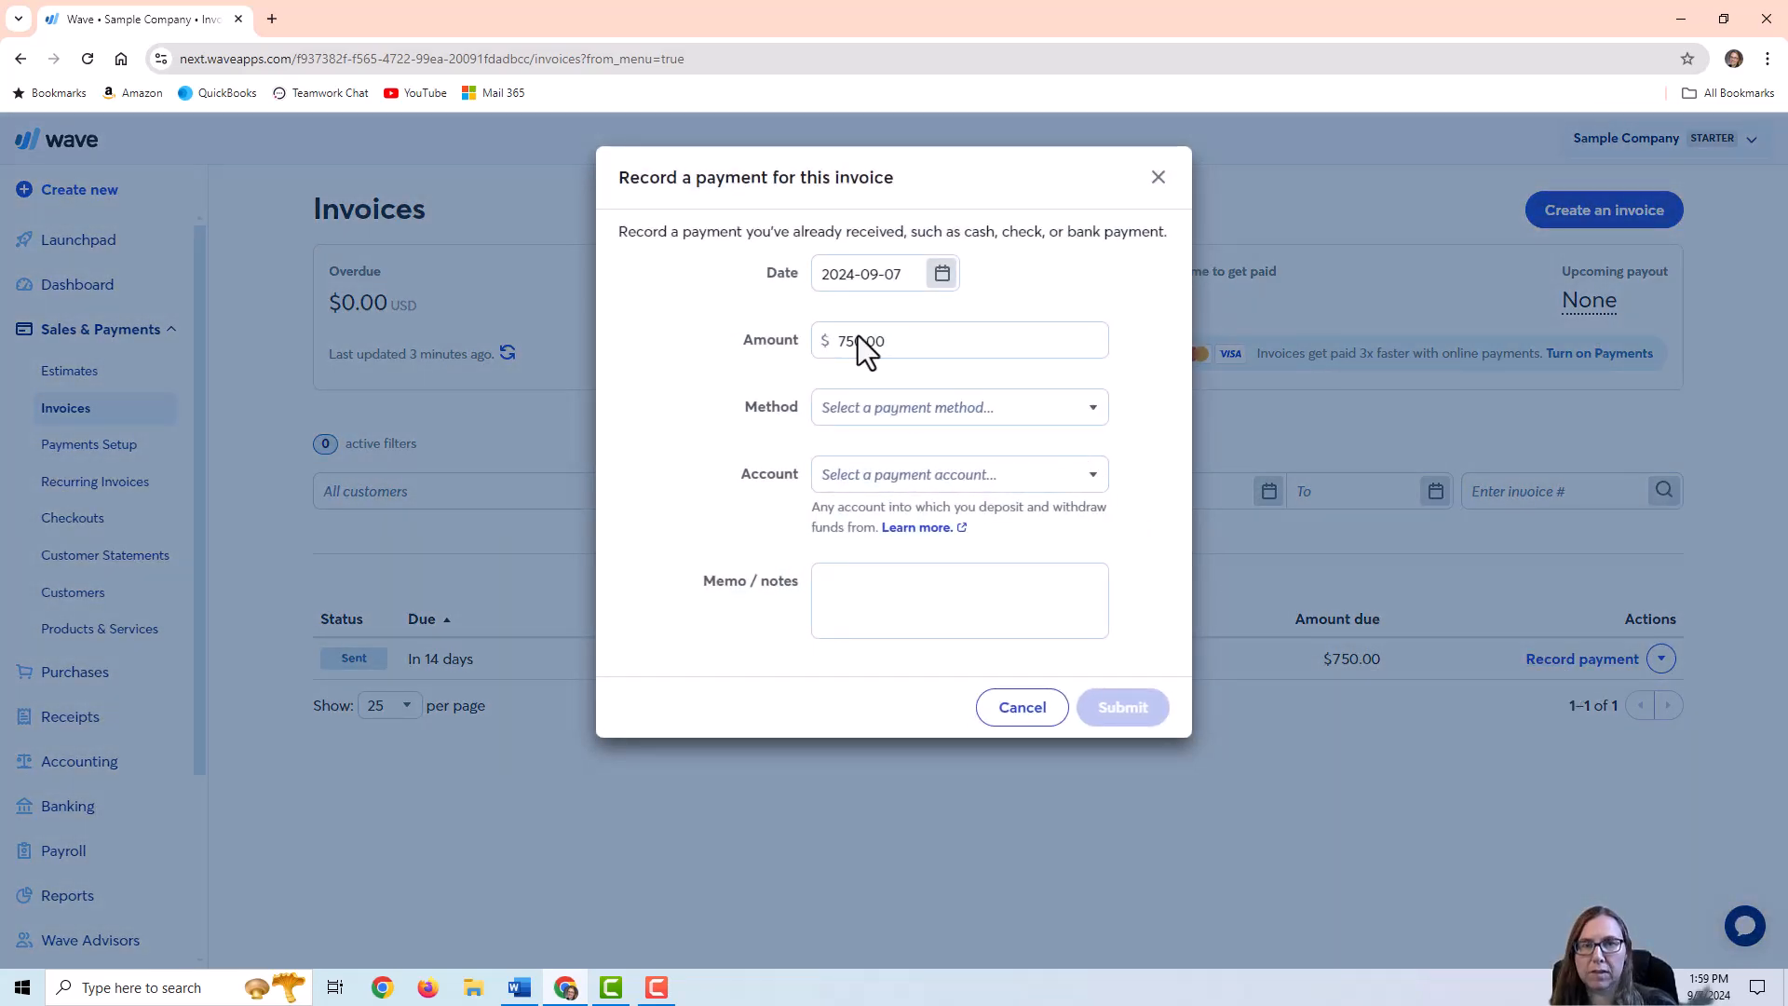
{"action": "left_click", "coordinate": [957, 408]}
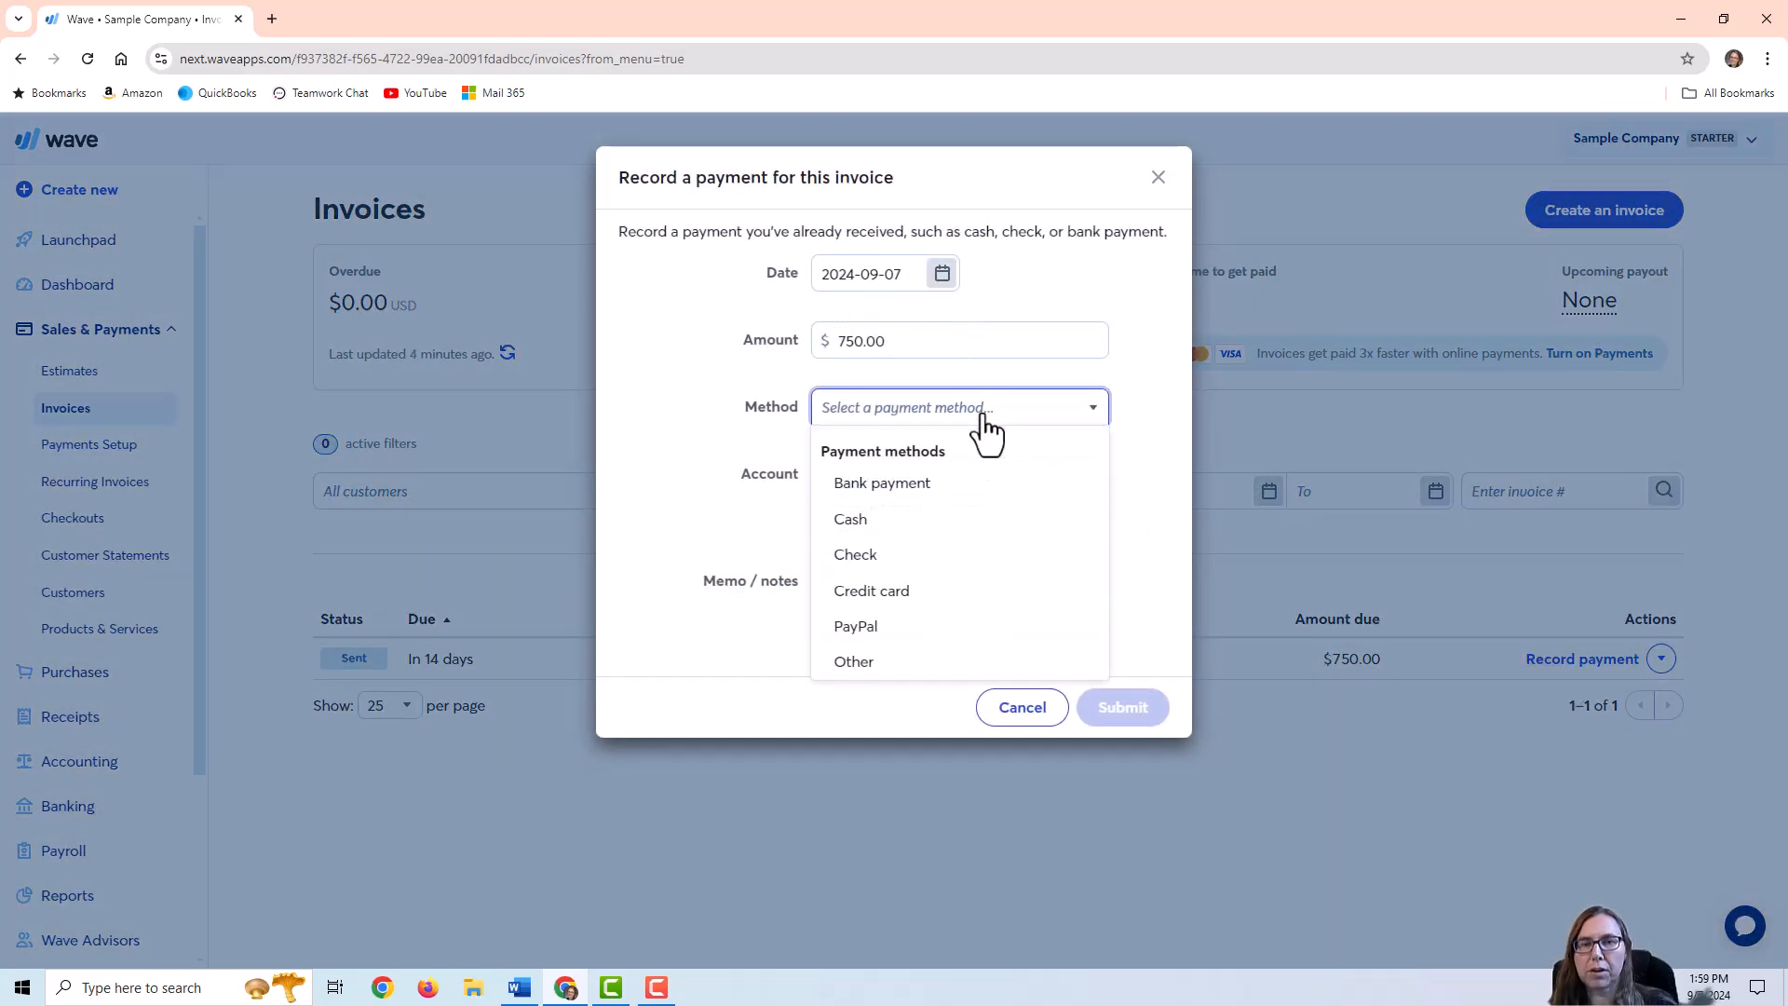
{"action": "left_click", "coordinate": [852, 661]}
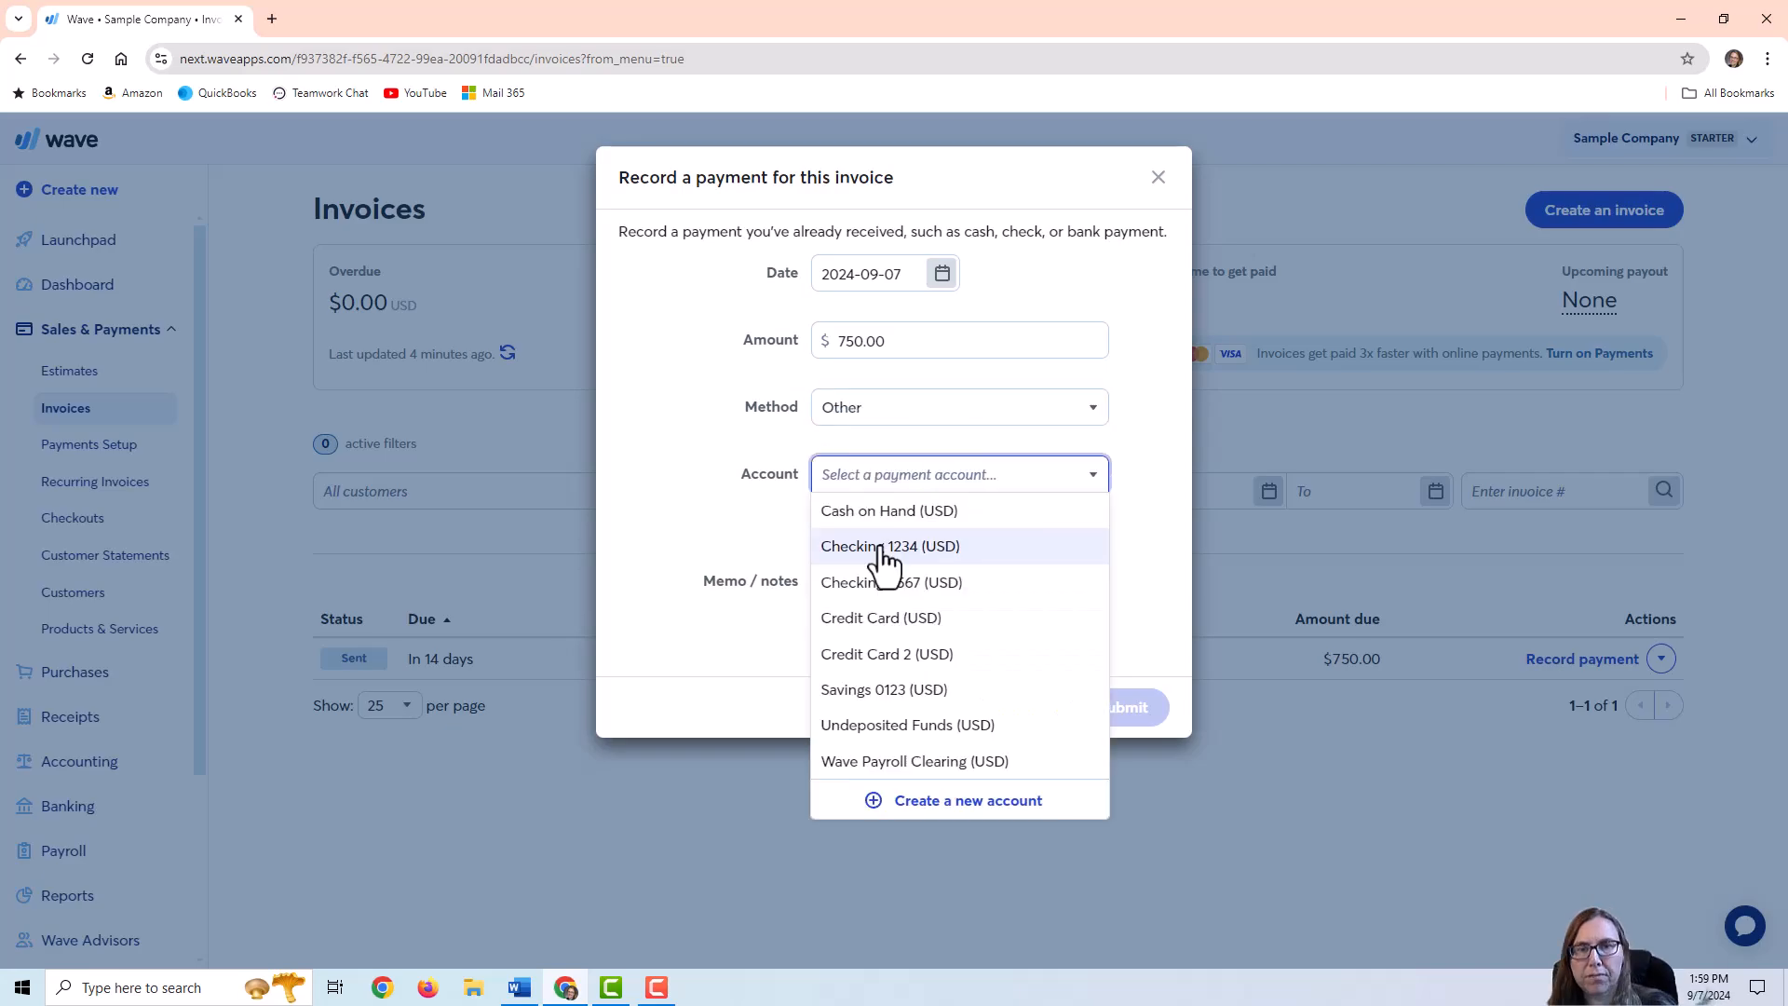
{"action": "left_click", "coordinate": [890, 546]}
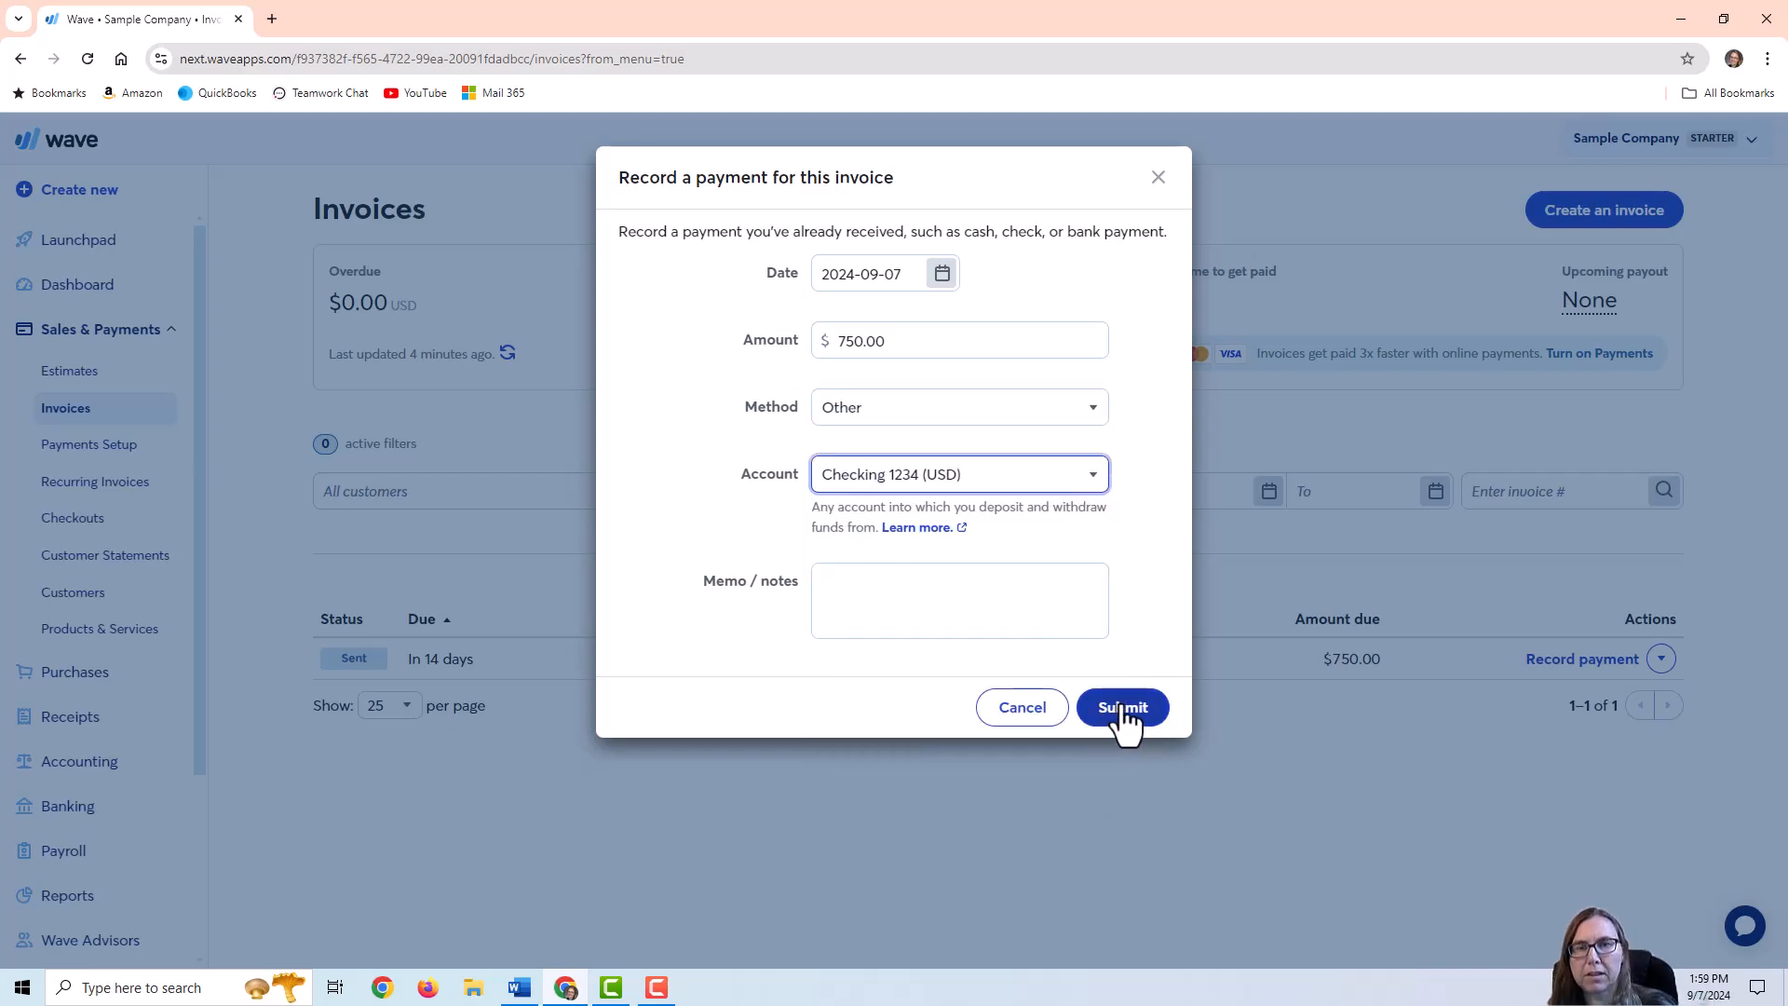
{"action": "left_click", "coordinate": [1121, 708]}
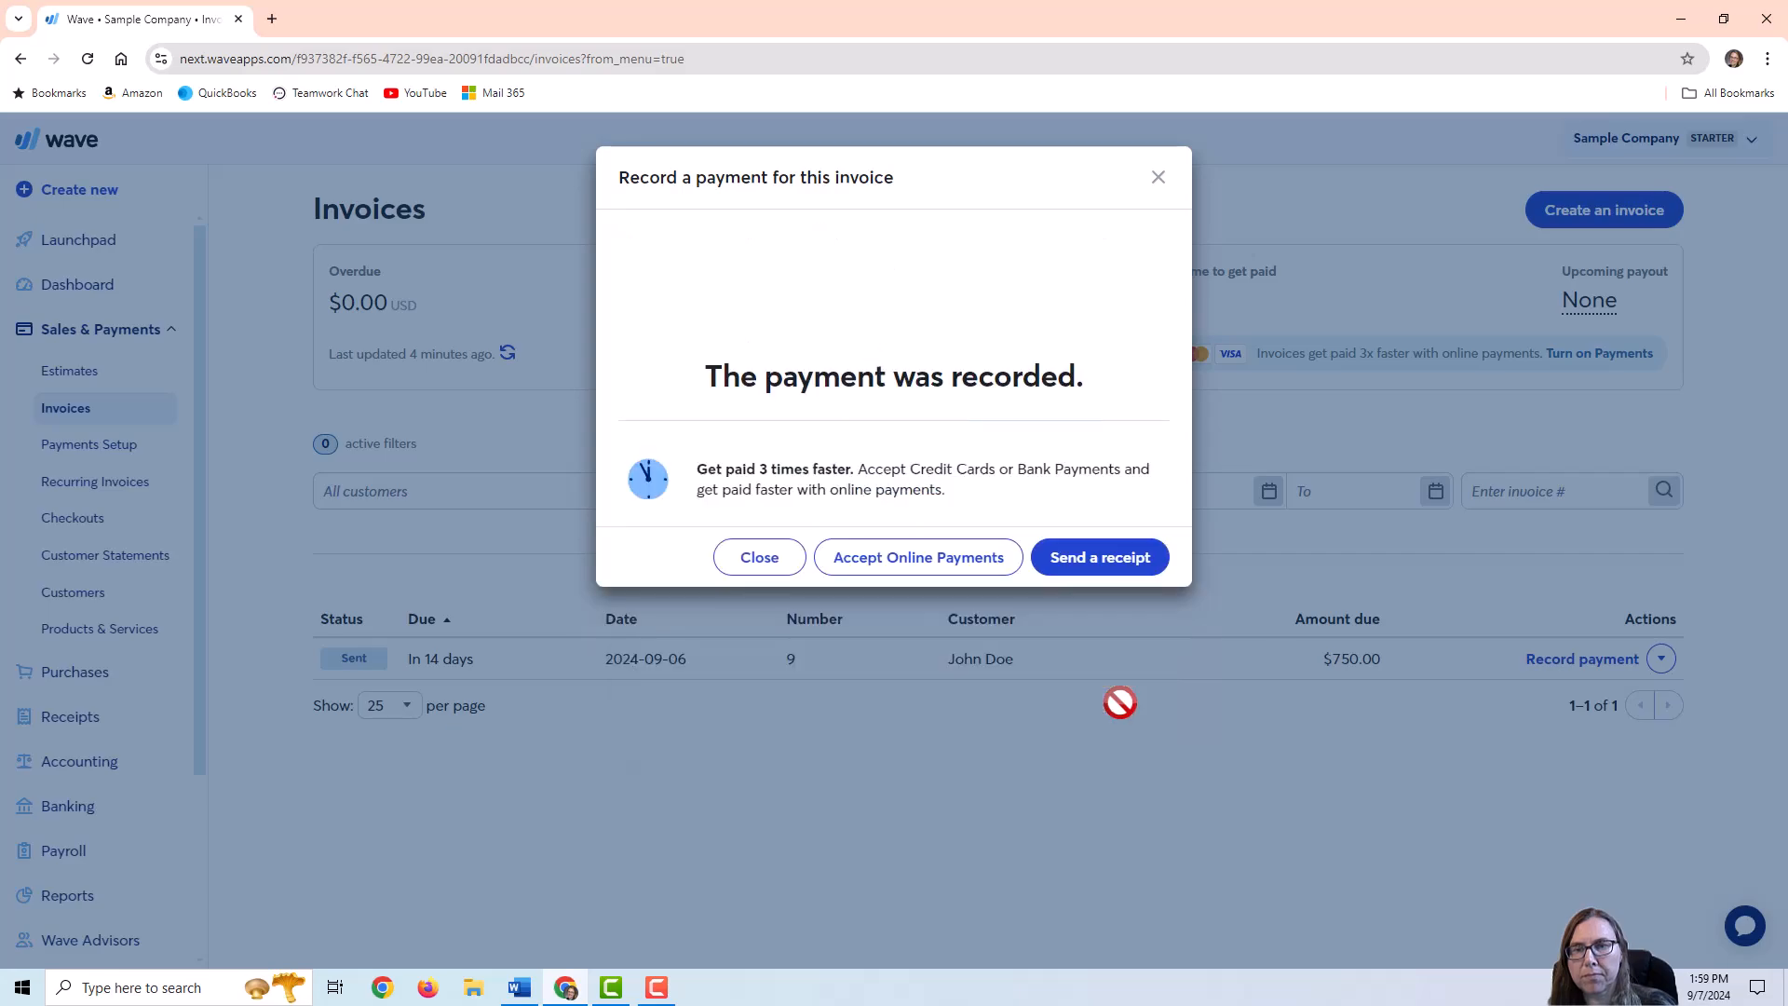
{"action": "left_click", "coordinate": [758, 557]}
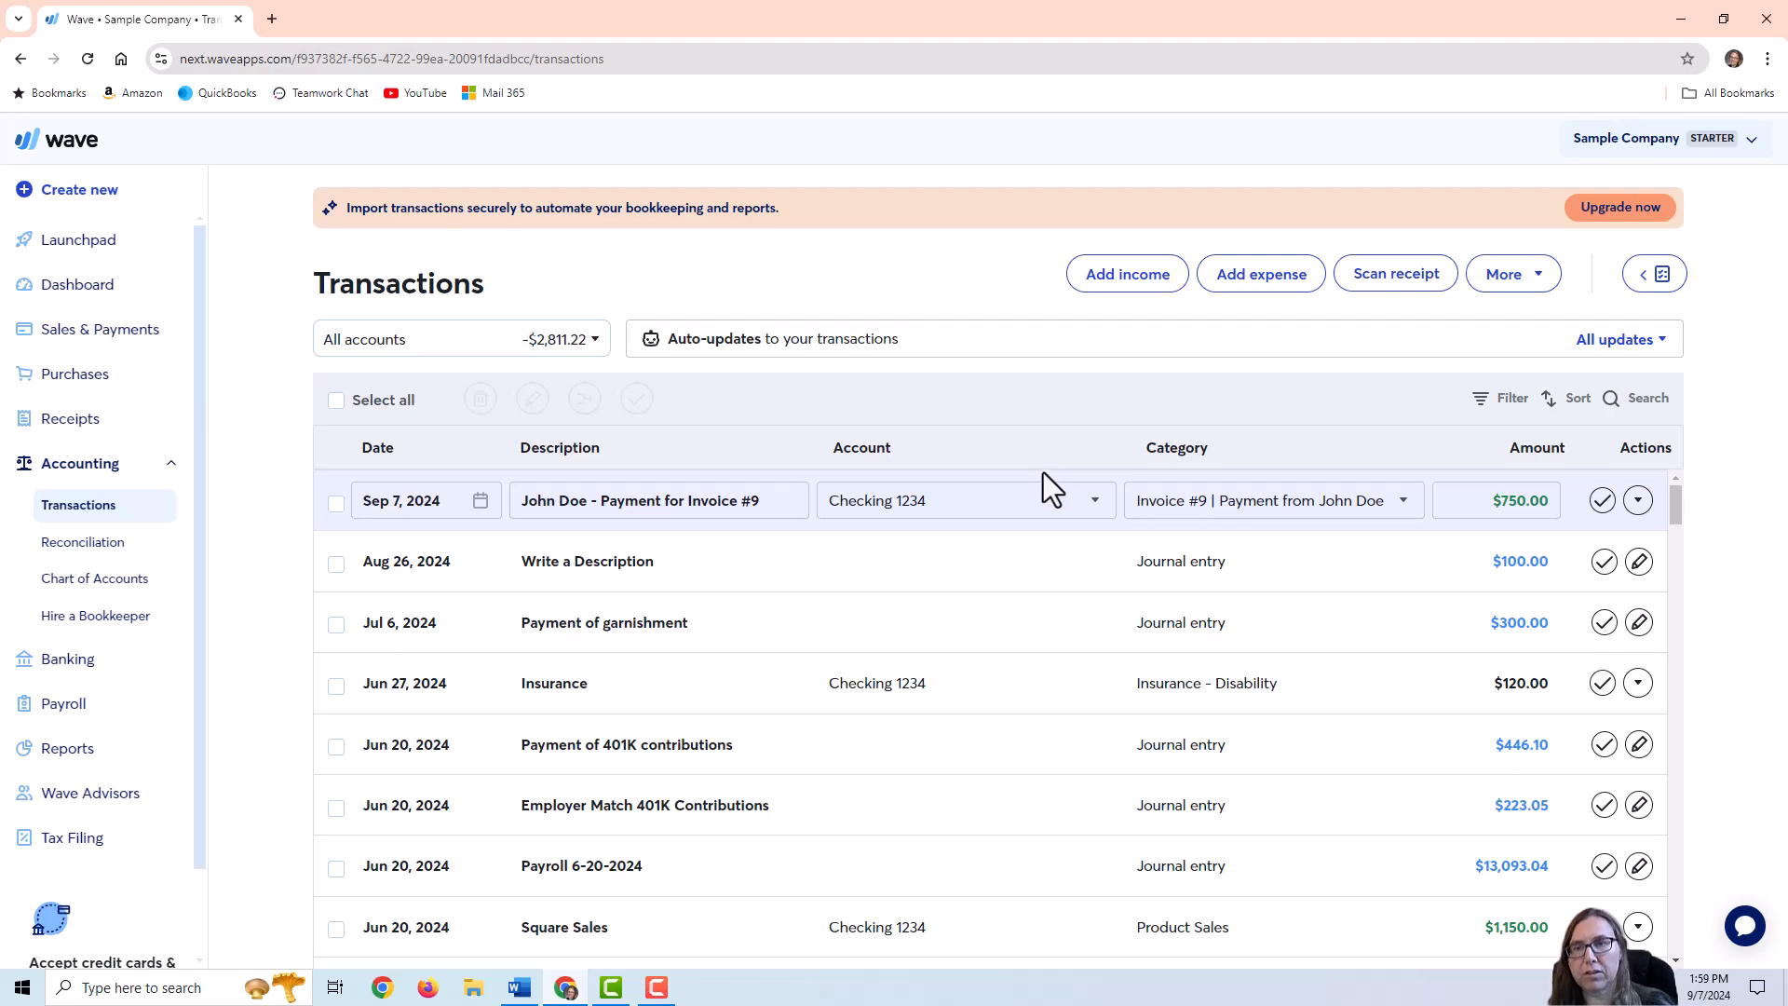
{"action": "mouse_move", "coordinate": [1196, 538]}
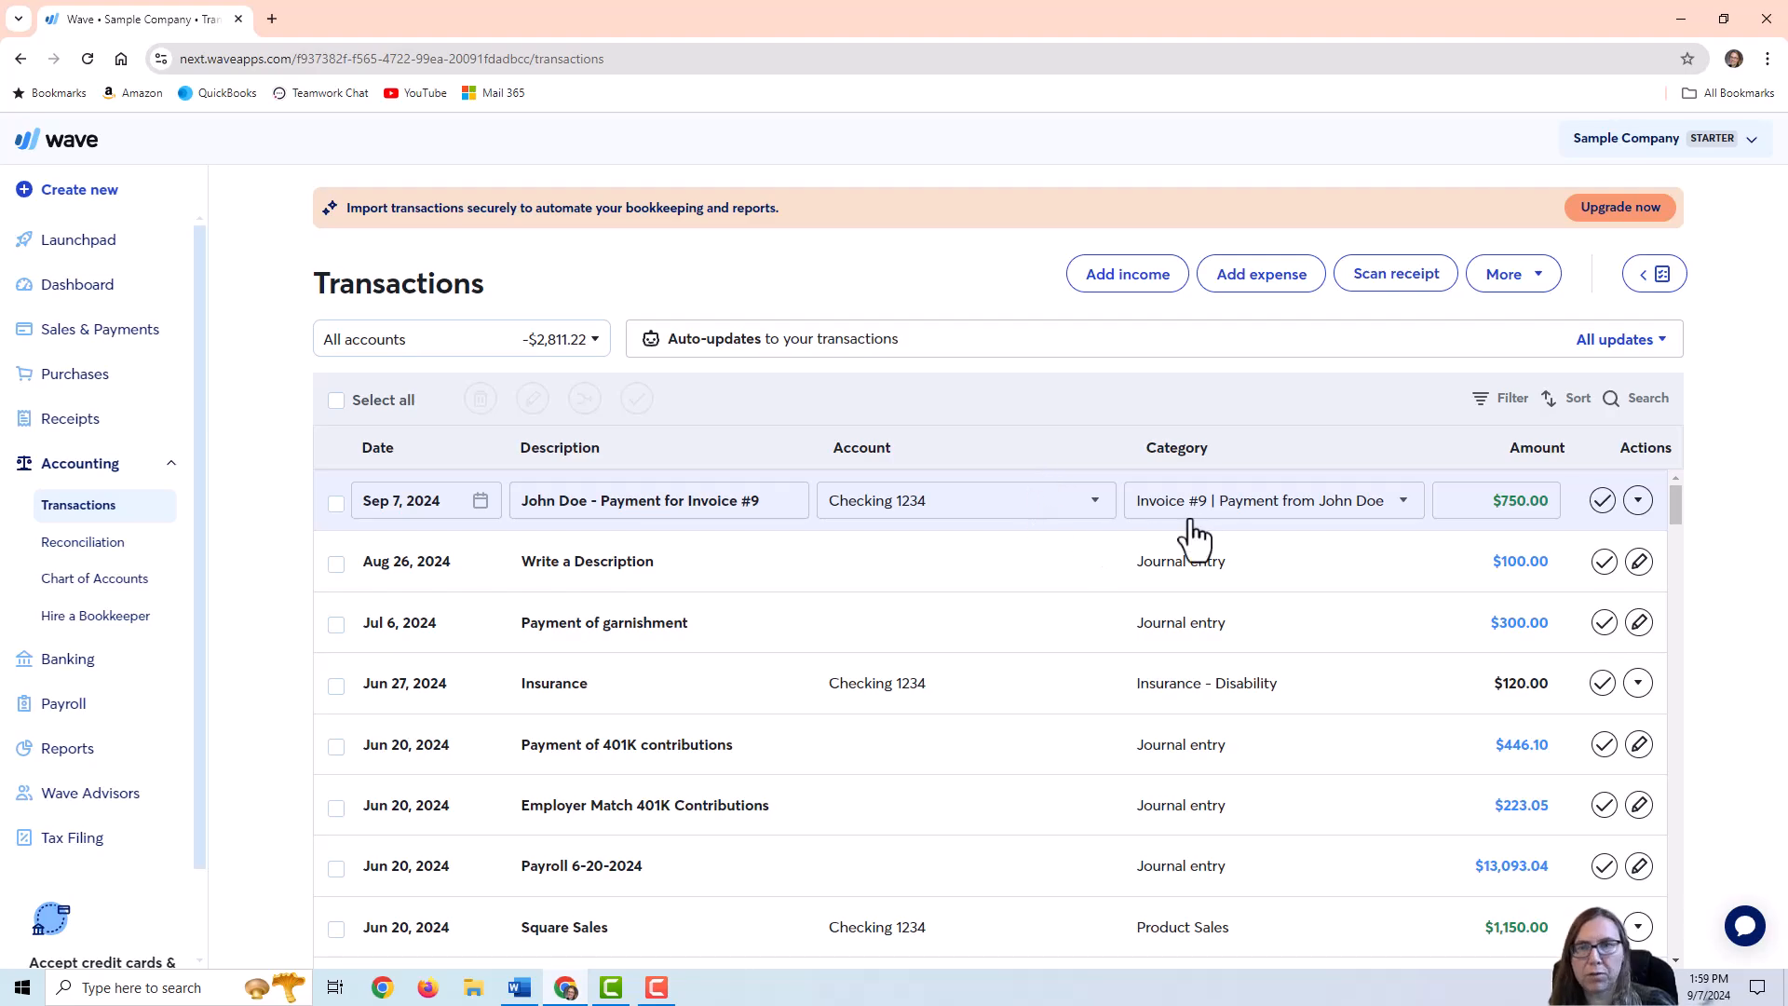
{"action": "mouse_move", "coordinate": [1495, 512]}
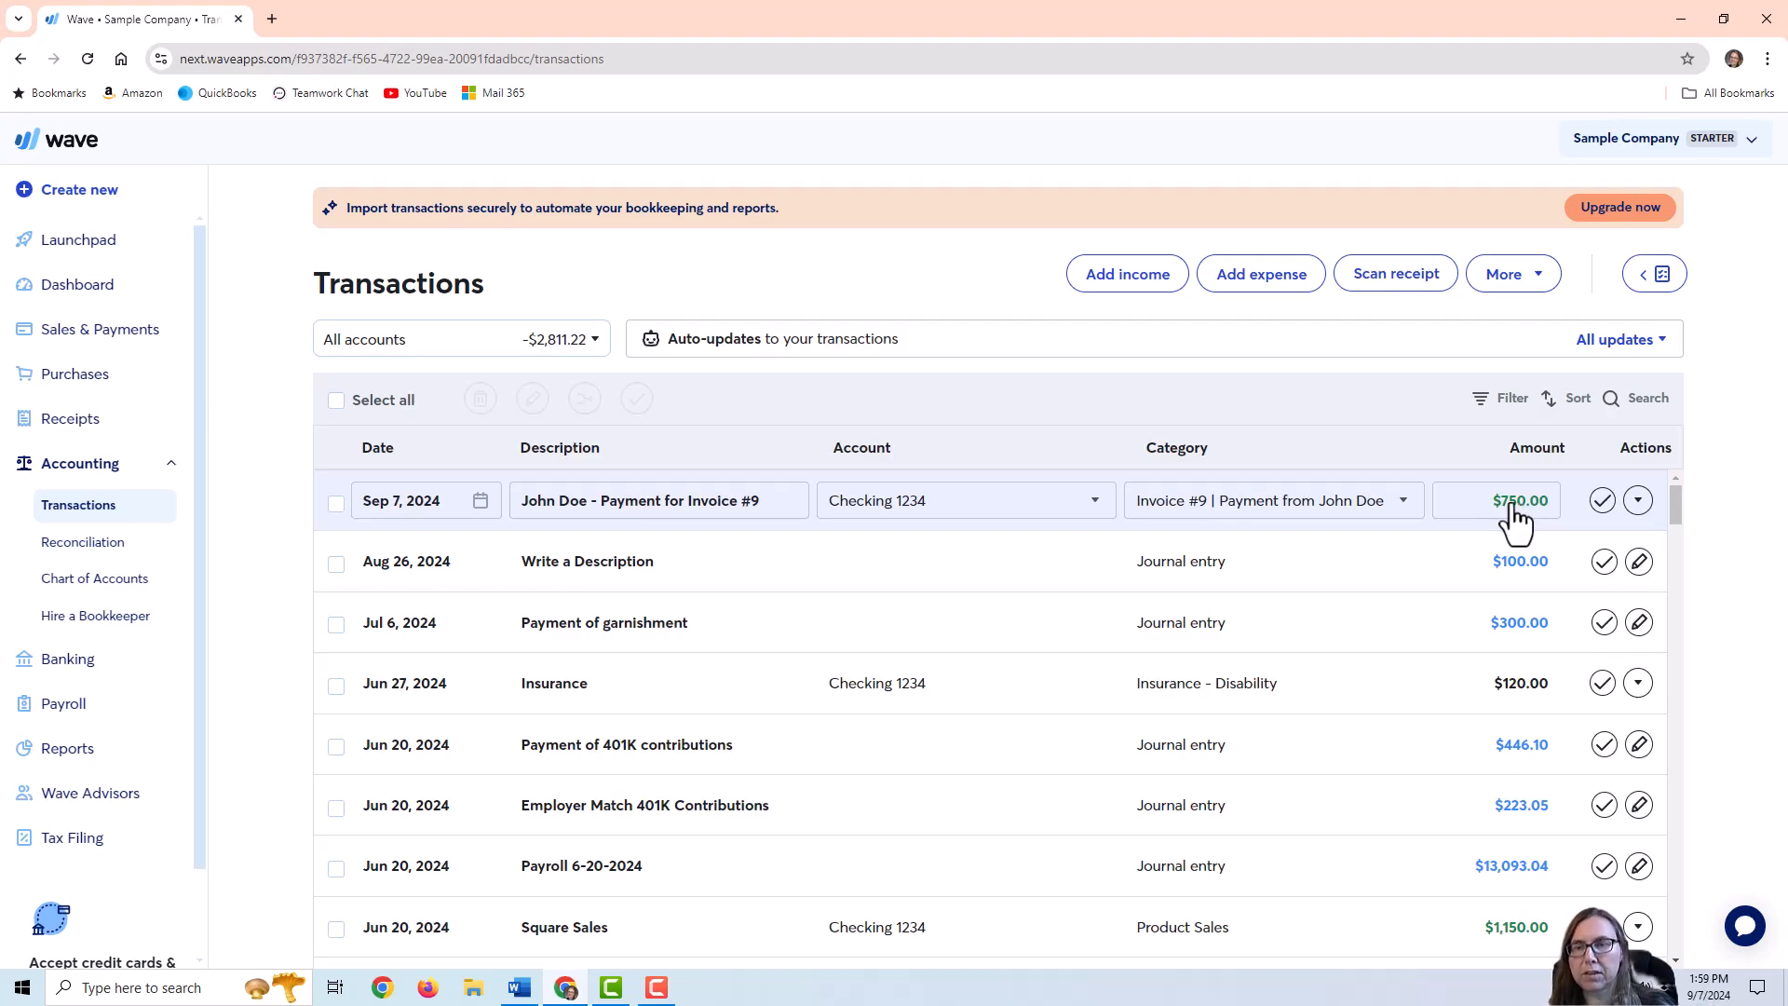
{"action": "mouse_move", "coordinate": [1637, 499]}
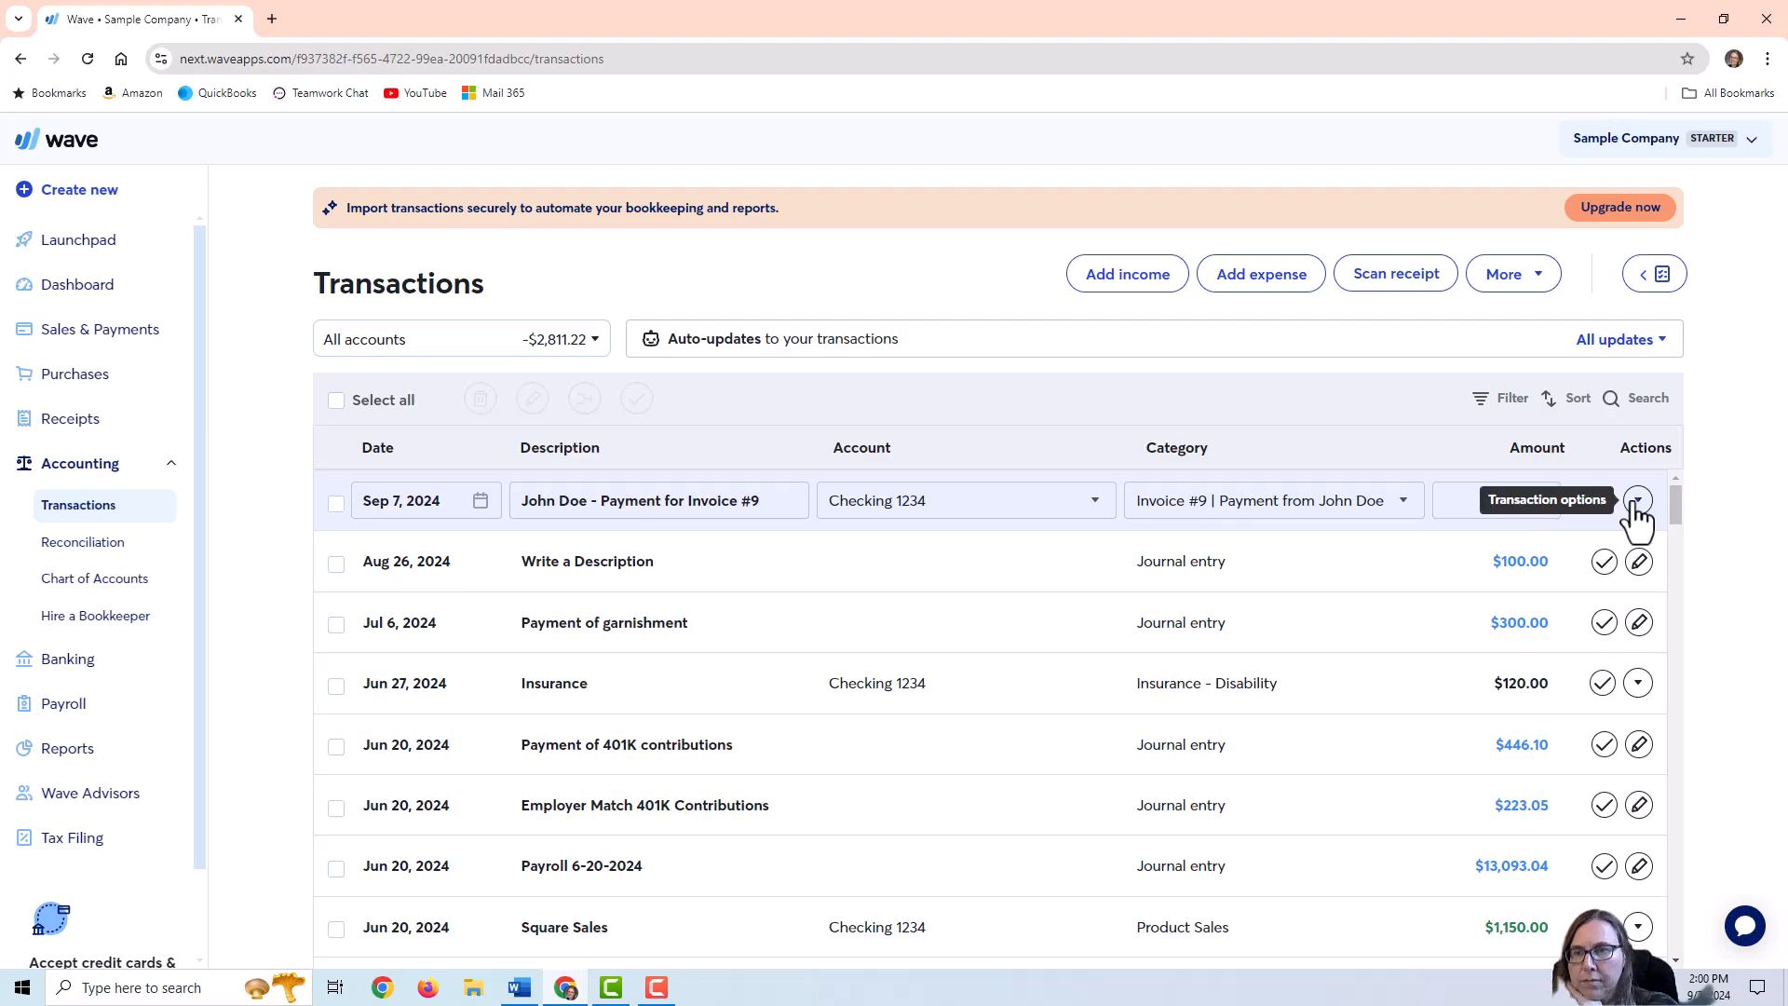
Show the actions menu for the Sep 7 $750 Invoice #9 payment transaction
{"action": "left_click", "coordinate": [1637, 500]}
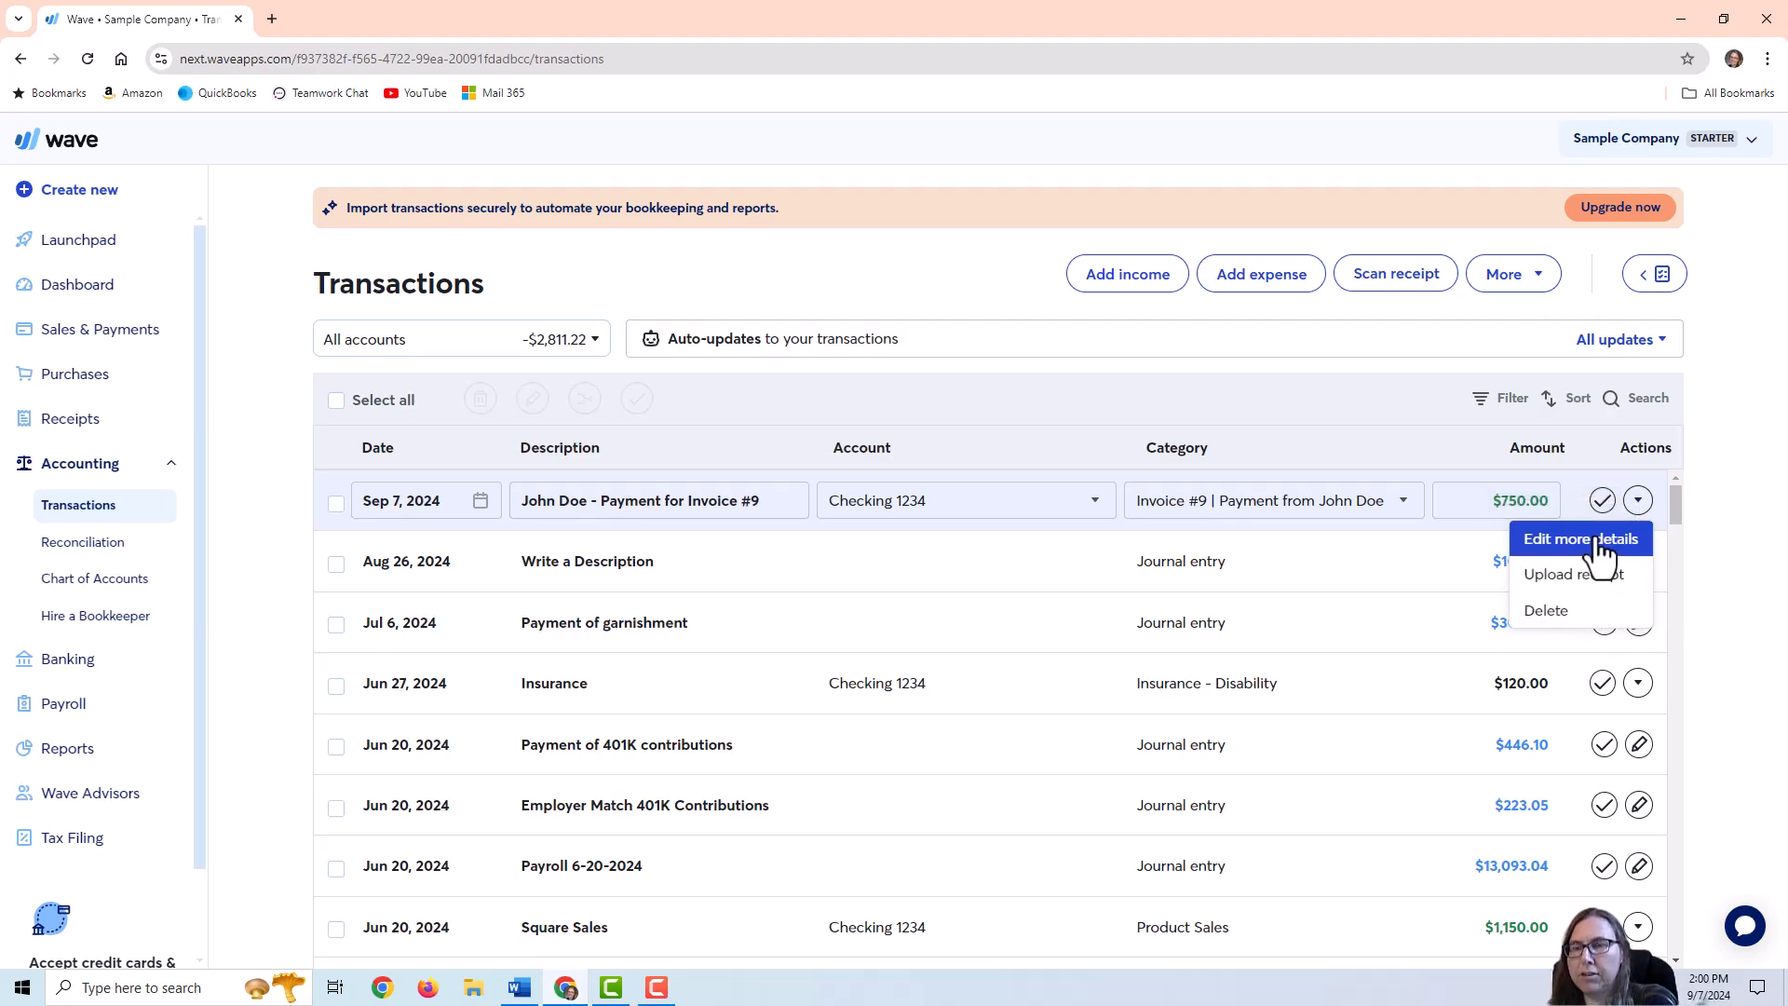
Edit the payment's full details and change the deposit amount from 750 to 720
{"action": "left_click", "coordinate": [1579, 538]}
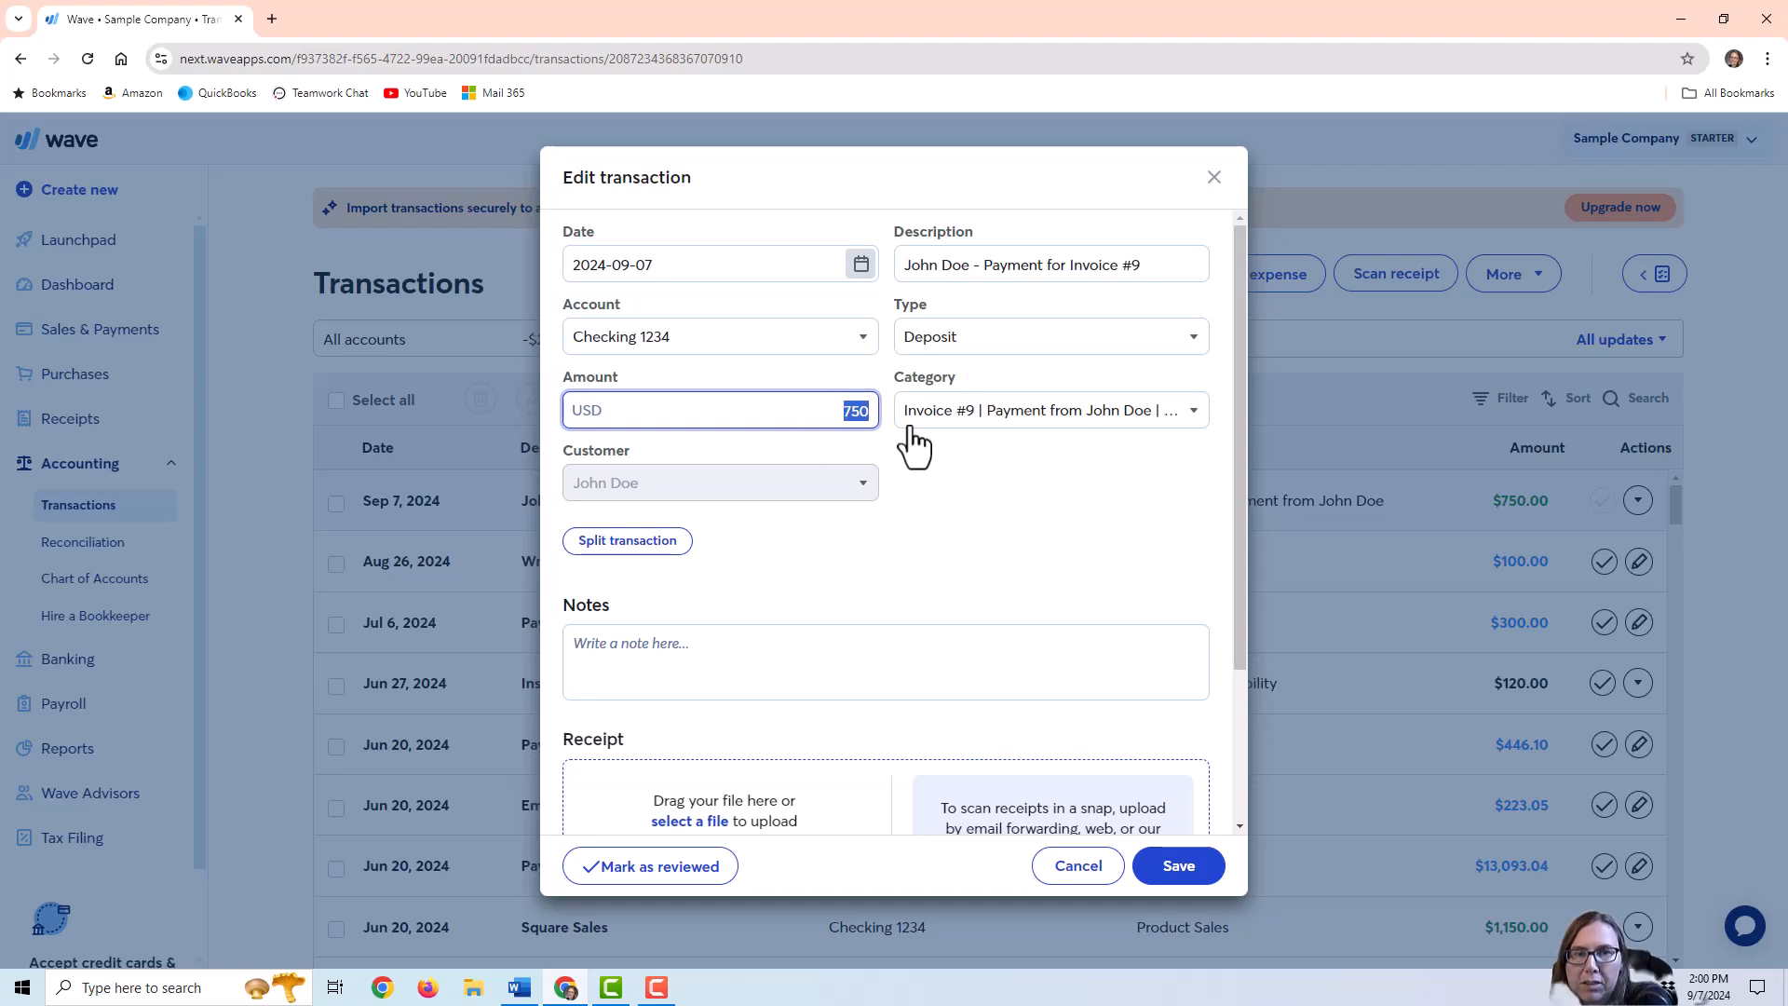
{"action": "type", "text": "720"}
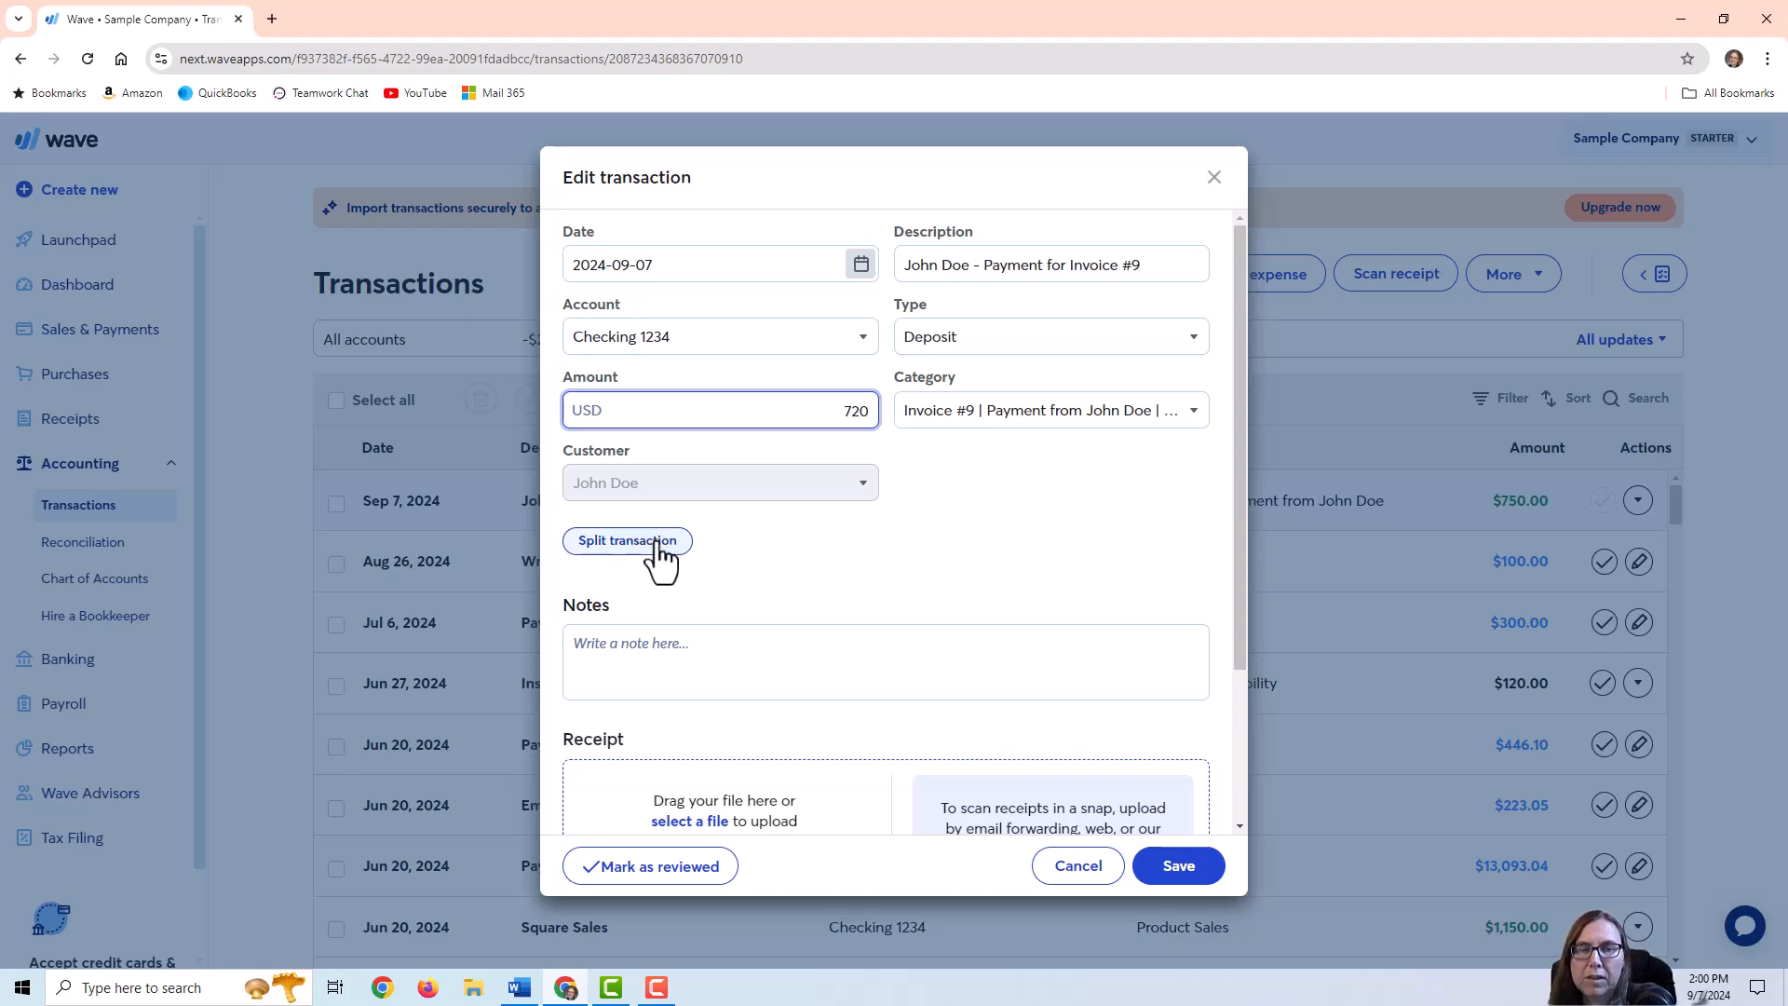
Split the deposit into a 750 invoice line and a 30 second line
{"action": "left_click", "coordinate": [628, 540]}
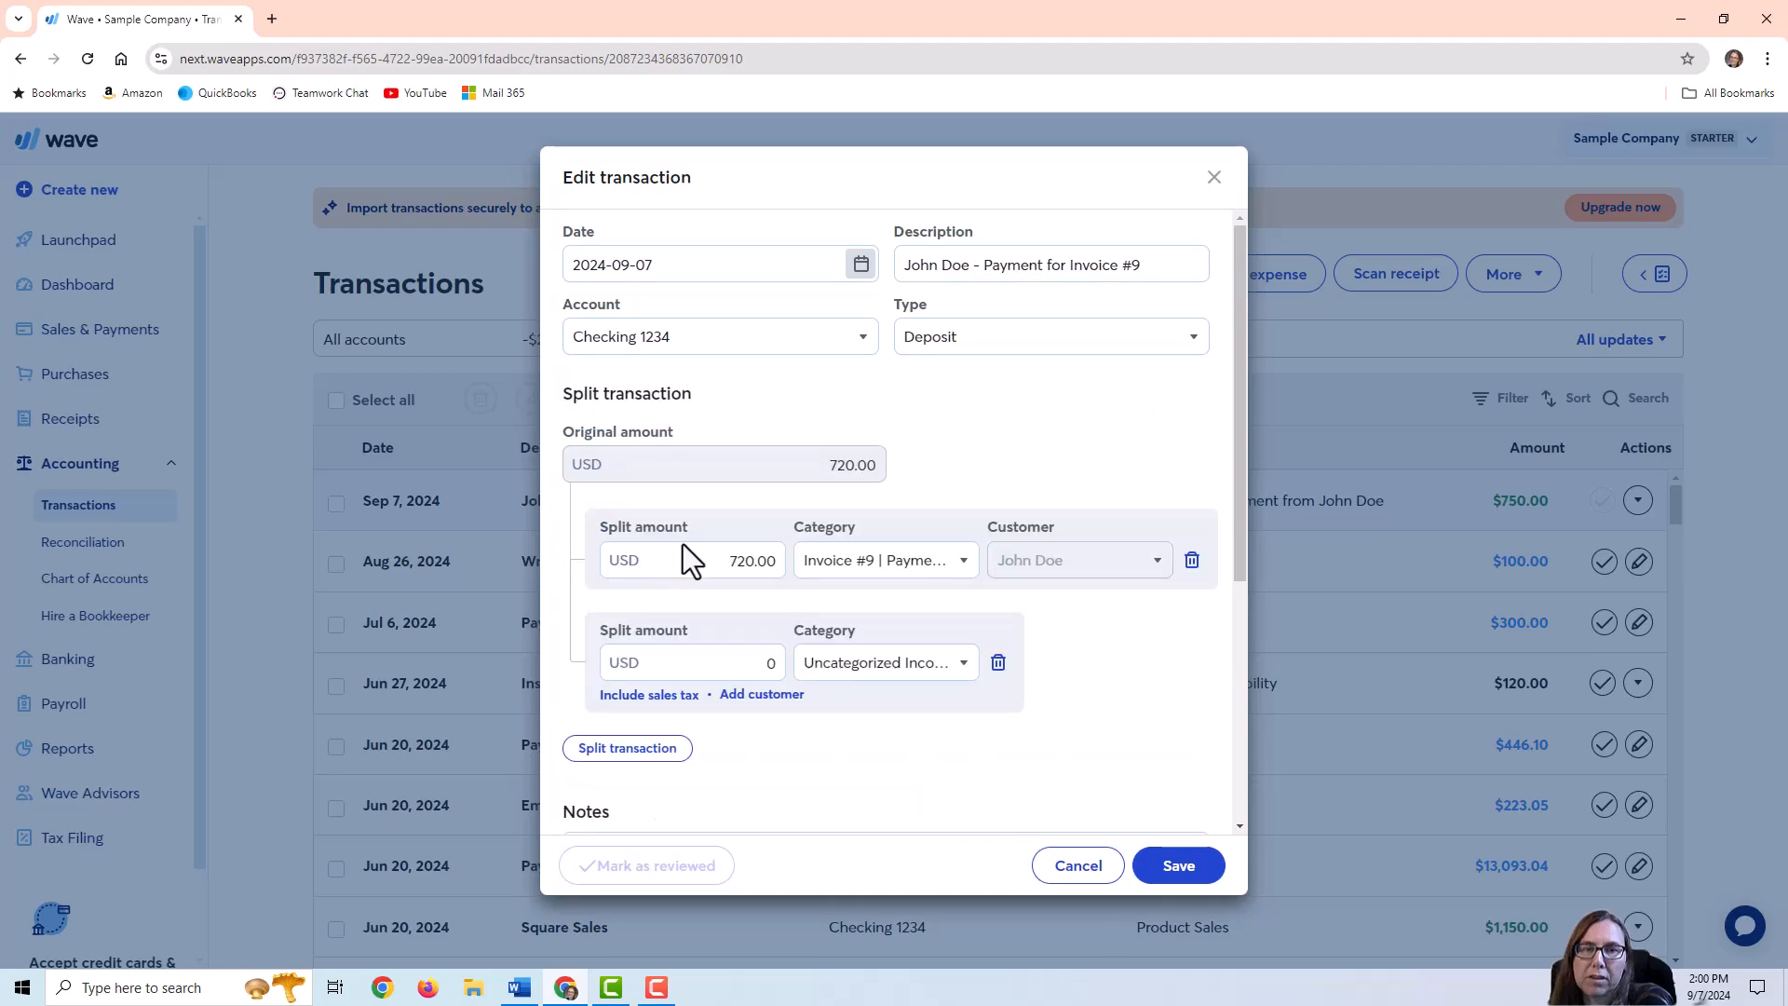
{"action": "left_click", "coordinate": [689, 662]}
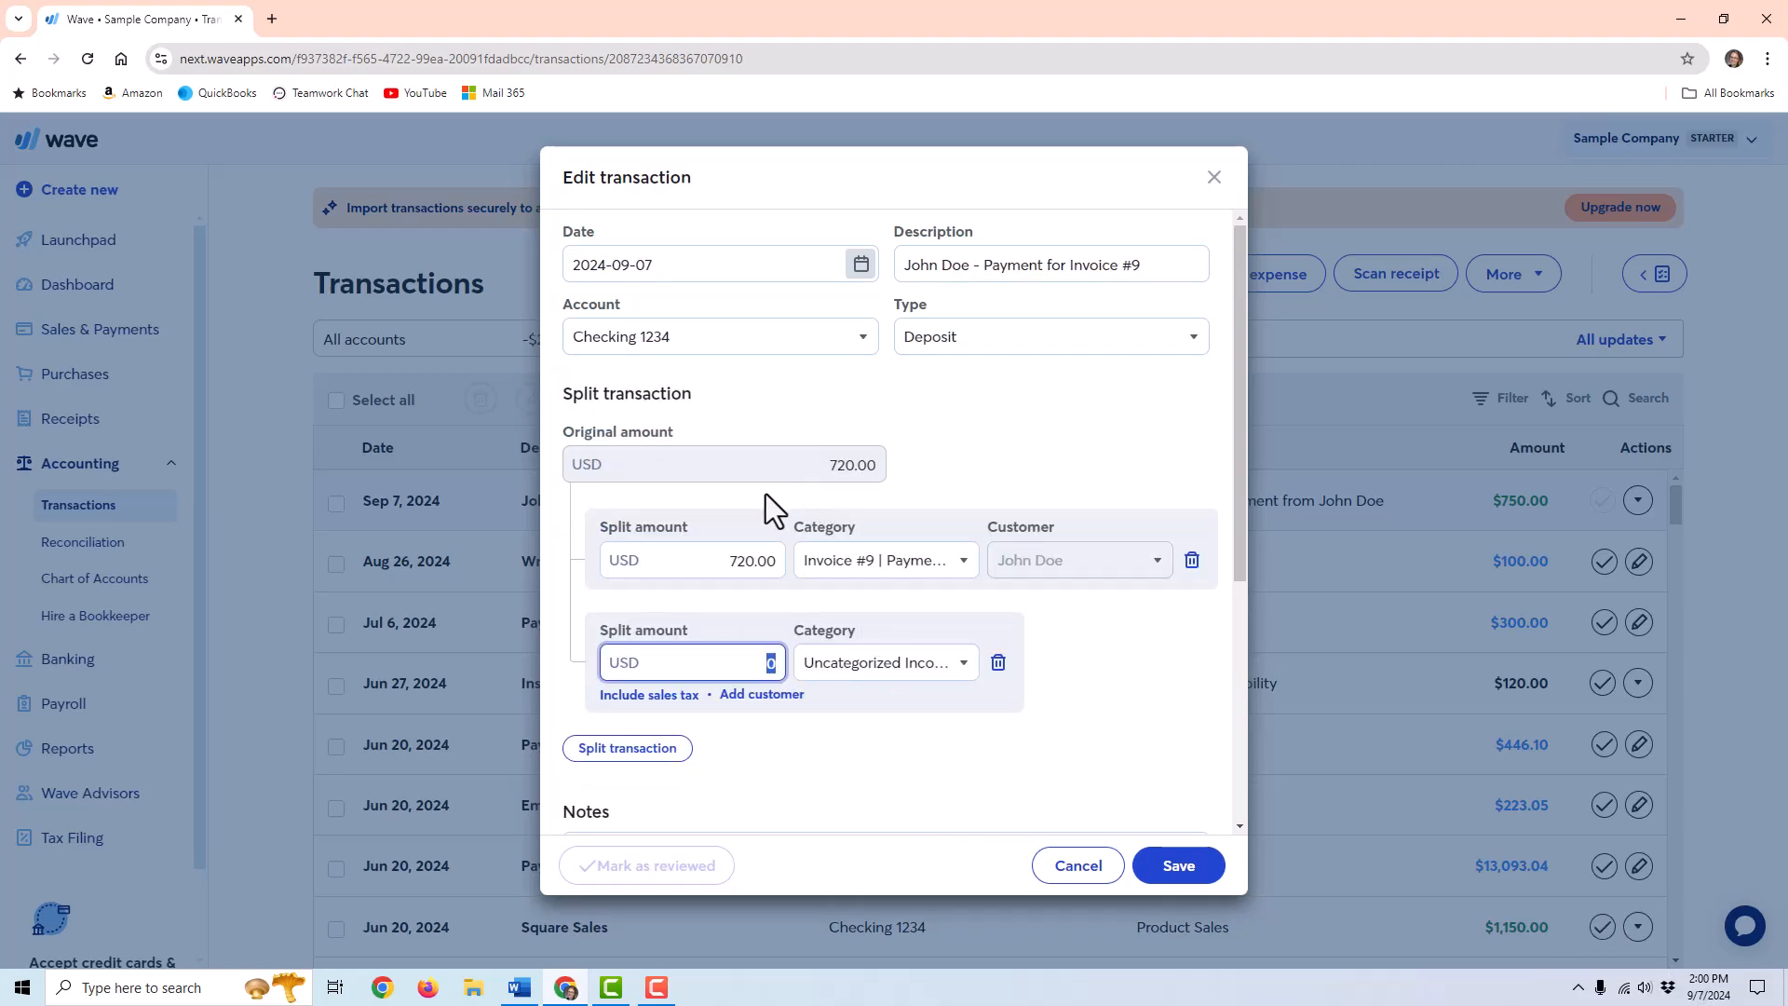
{"action": "mouse_move", "coordinate": [901, 489]}
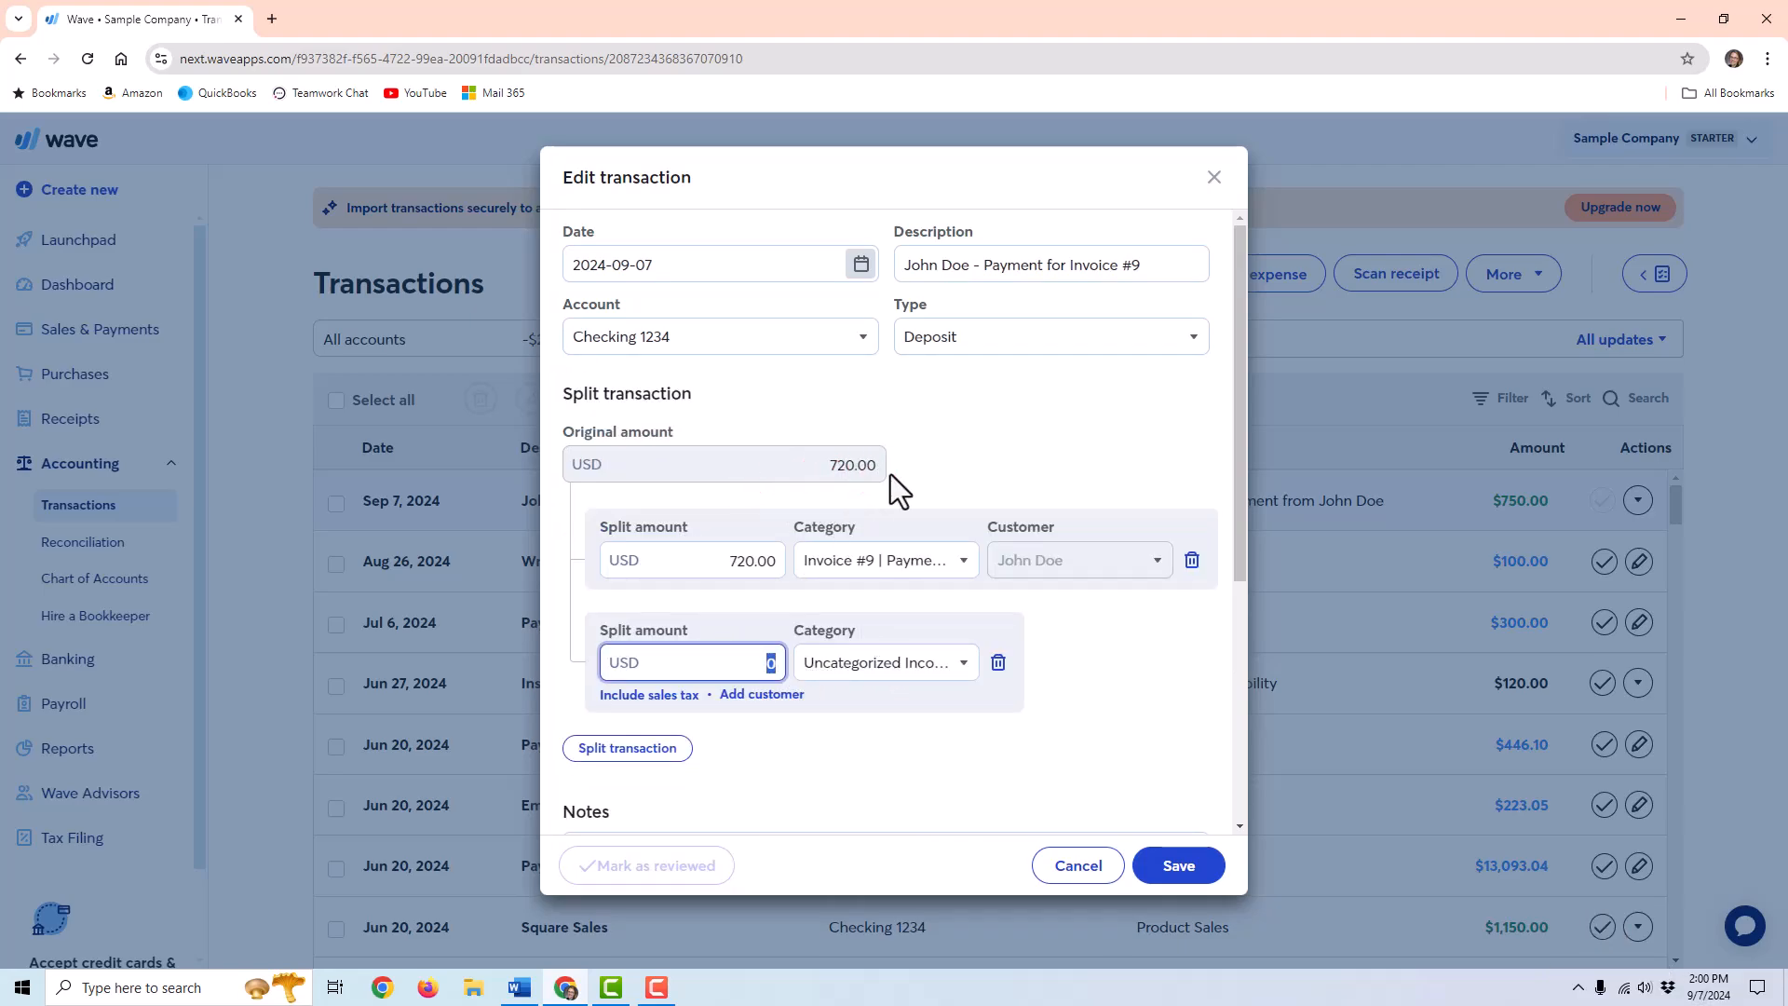
{"action": "mouse_move", "coordinate": [858, 564]}
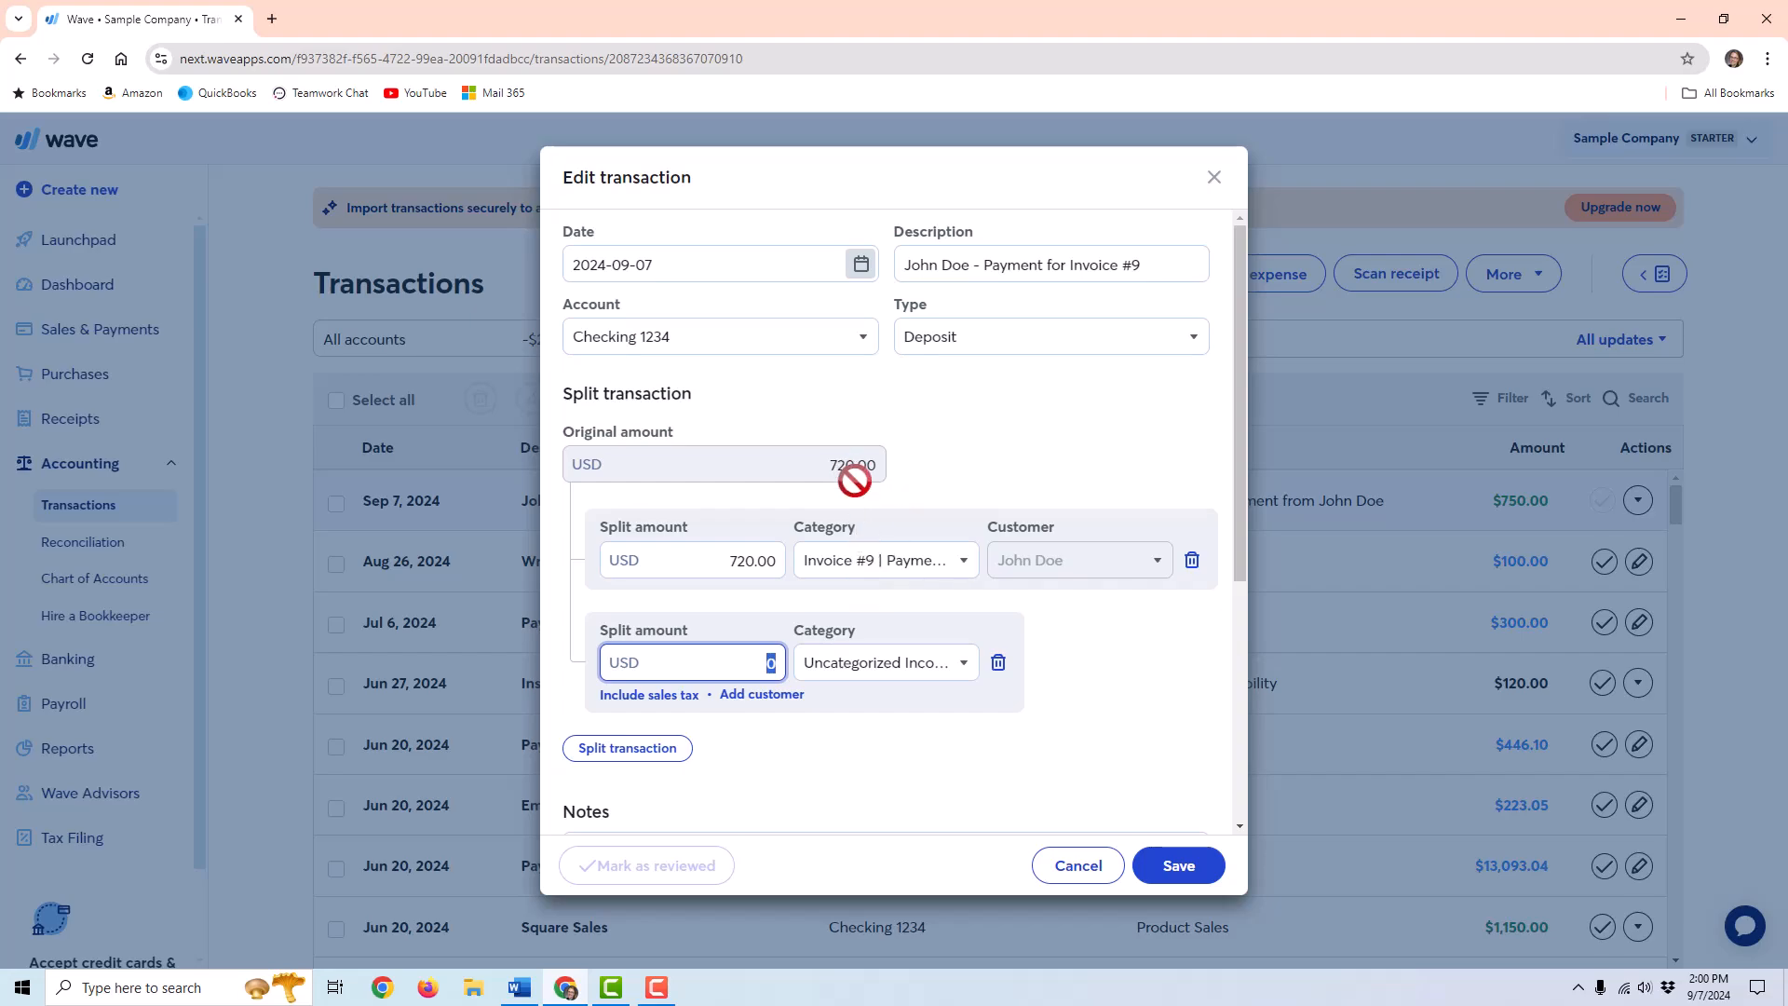
{"action": "left_click", "coordinate": [689, 561]}
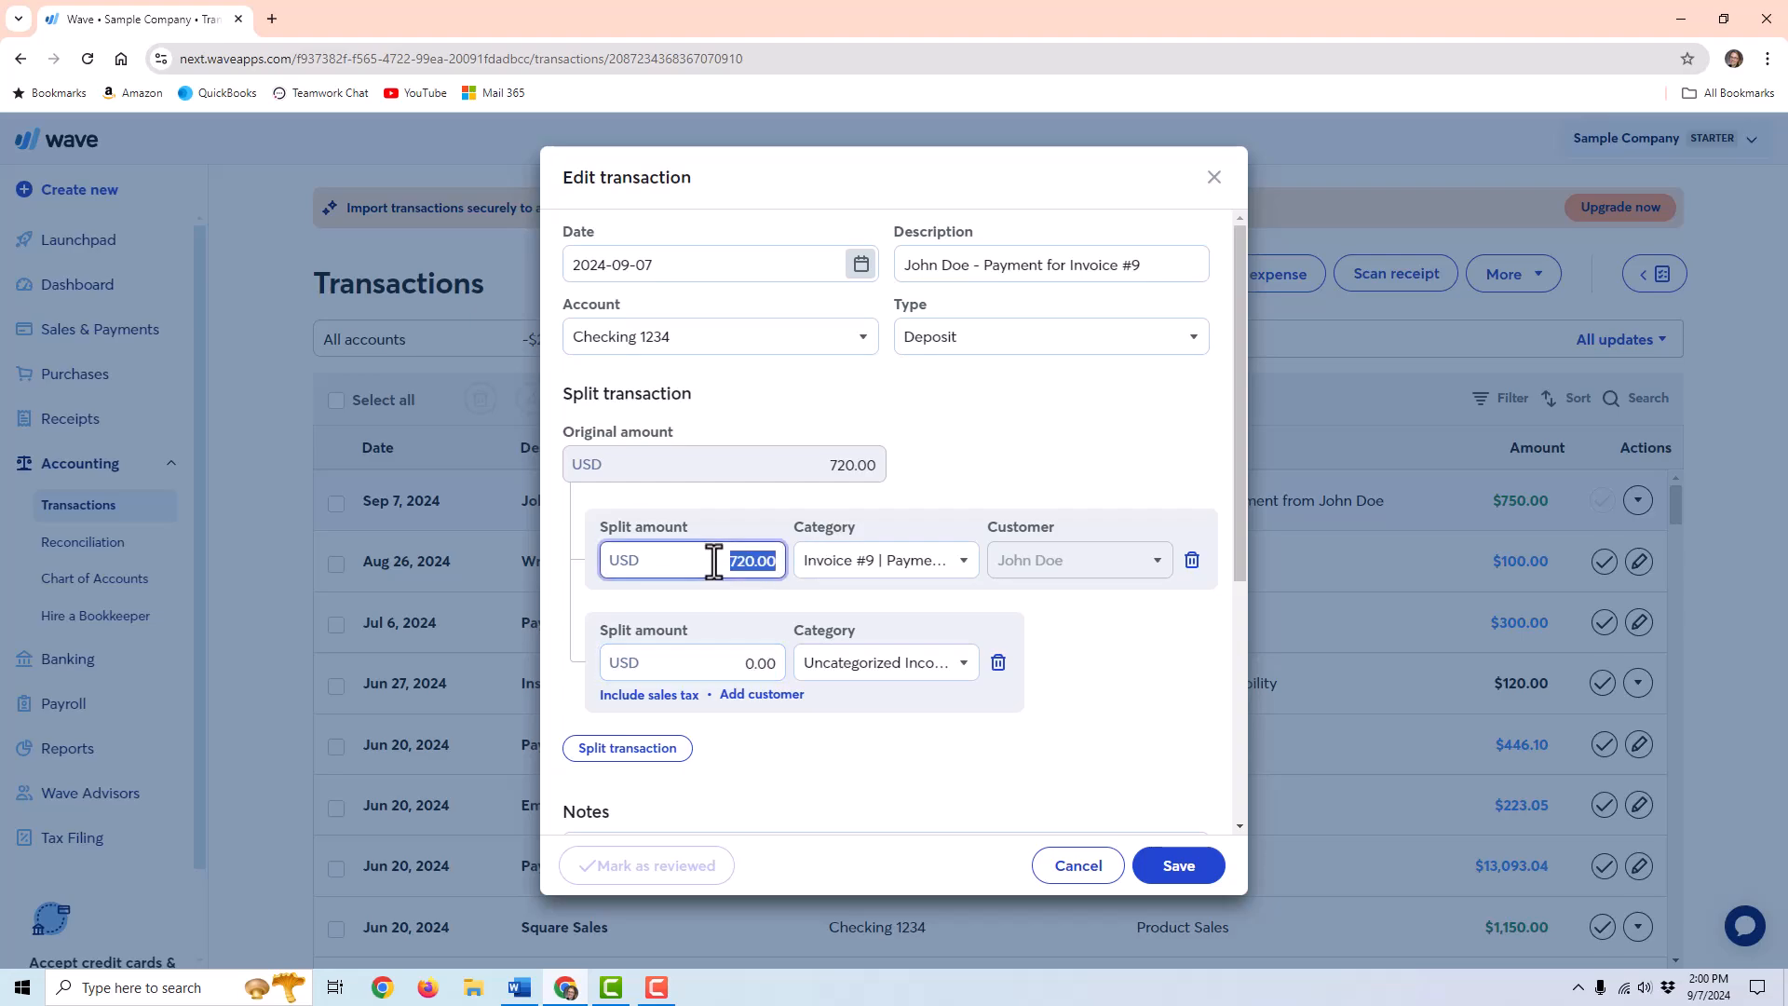
{"action": "type", "text": "750"}
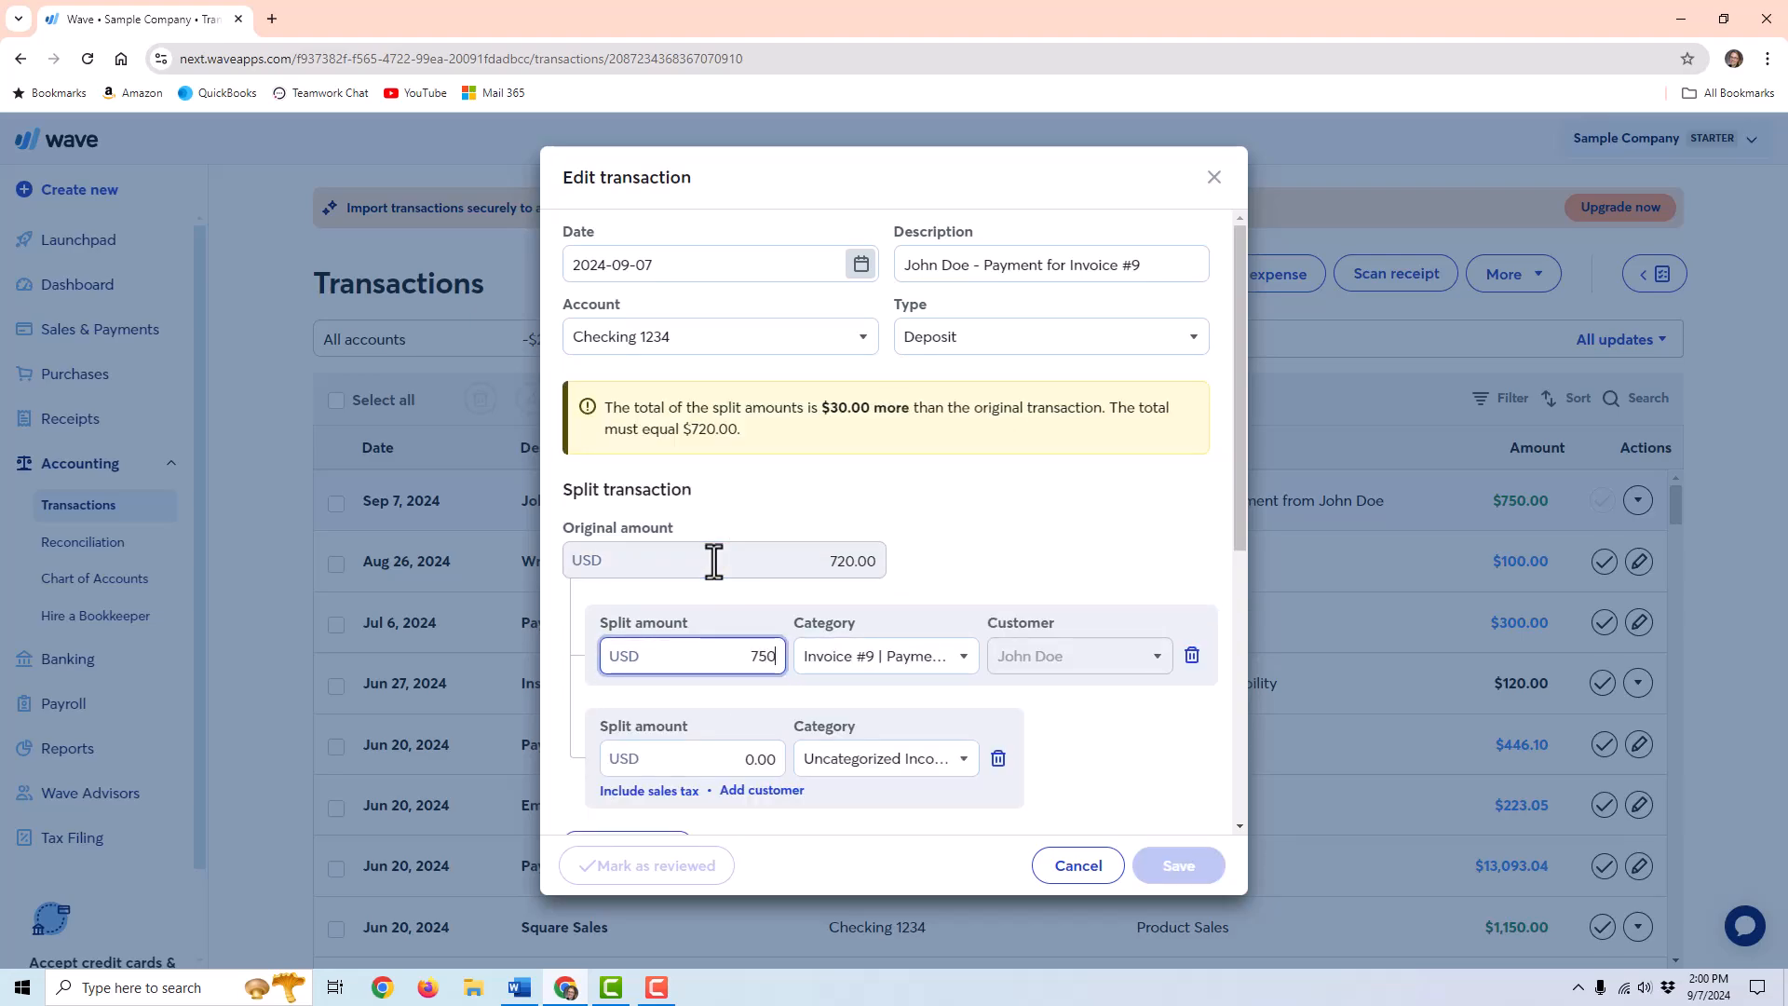
{"action": "mouse_move", "coordinate": [883, 671]}
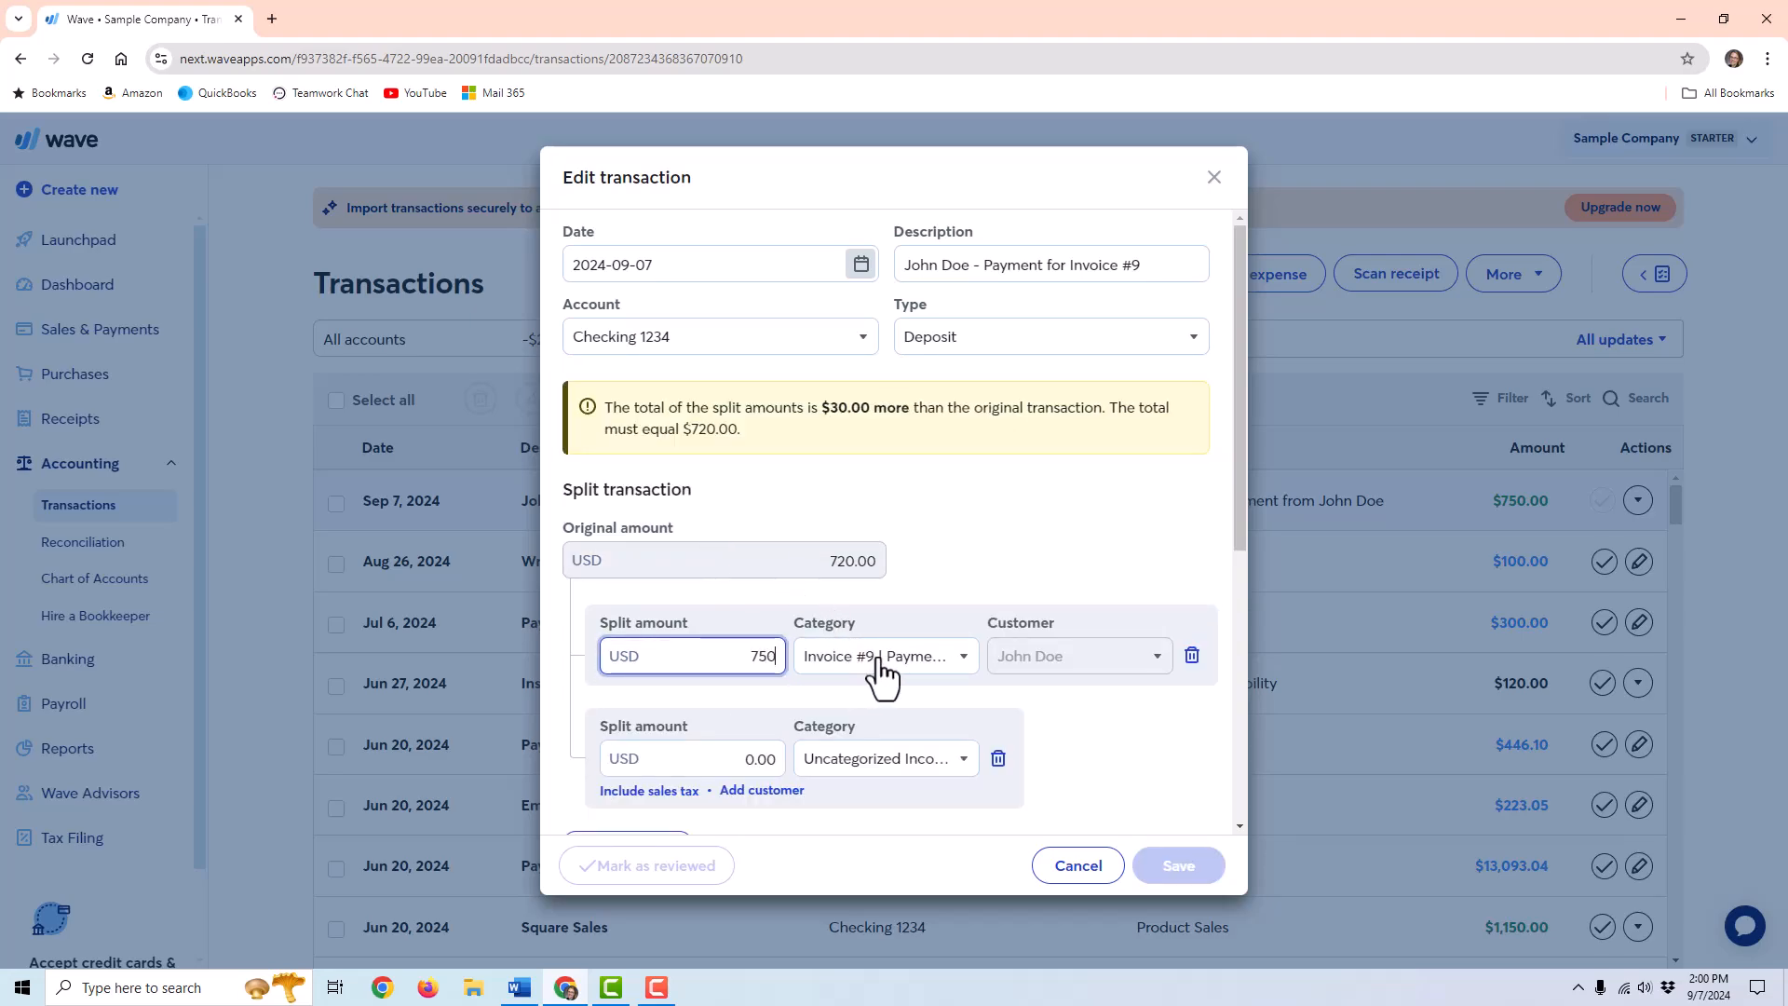
{"action": "left_click", "coordinate": [691, 758]}
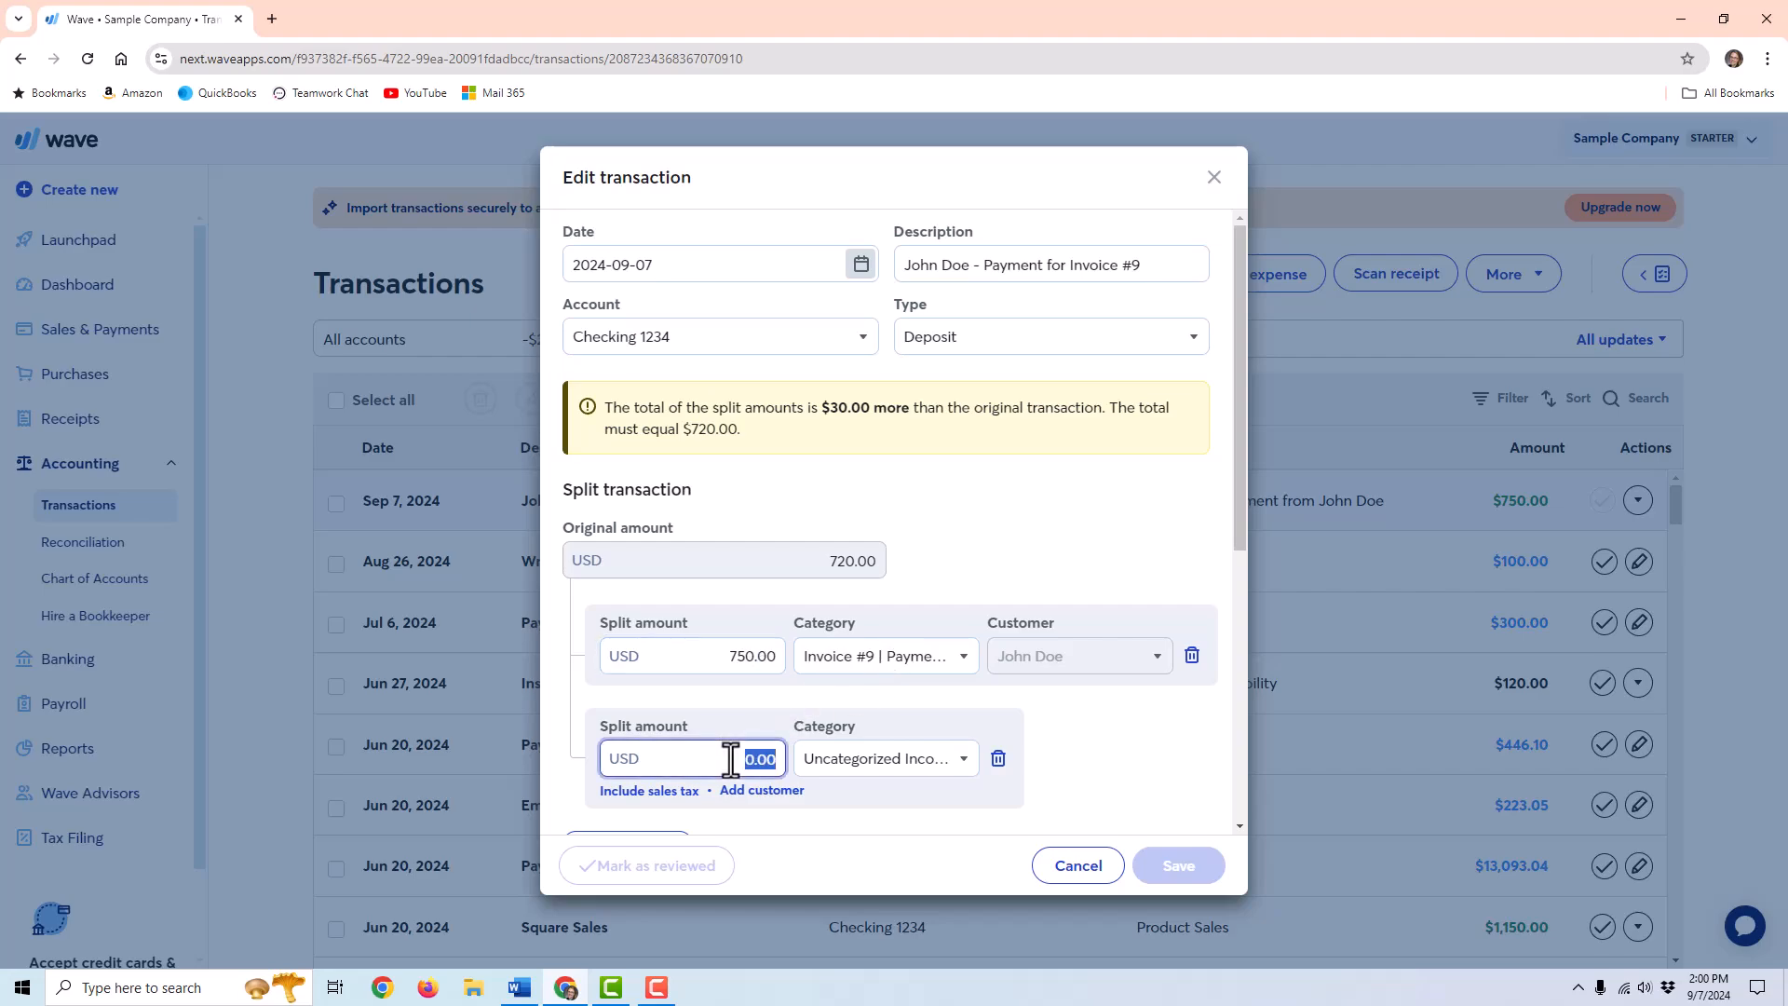
{"action": "left_click", "coordinate": [691, 655]}
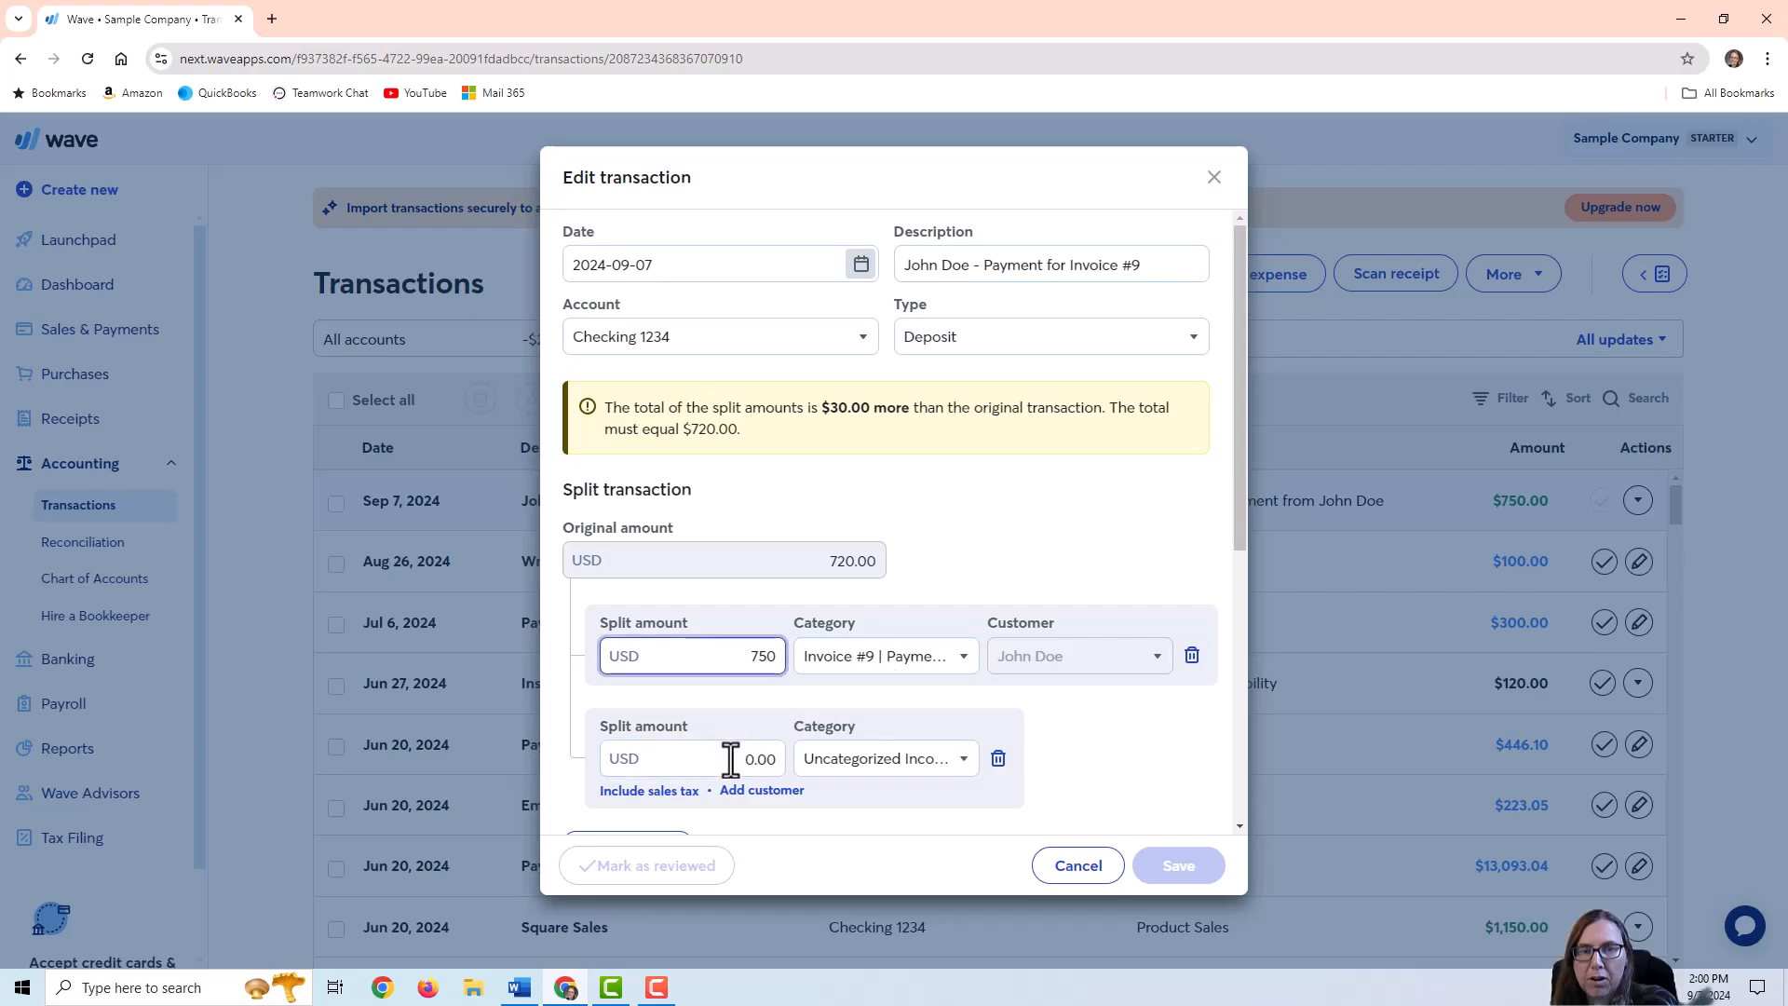
{"action": "left_click", "coordinate": [684, 758]}
{"action": "type", "text": "30"}
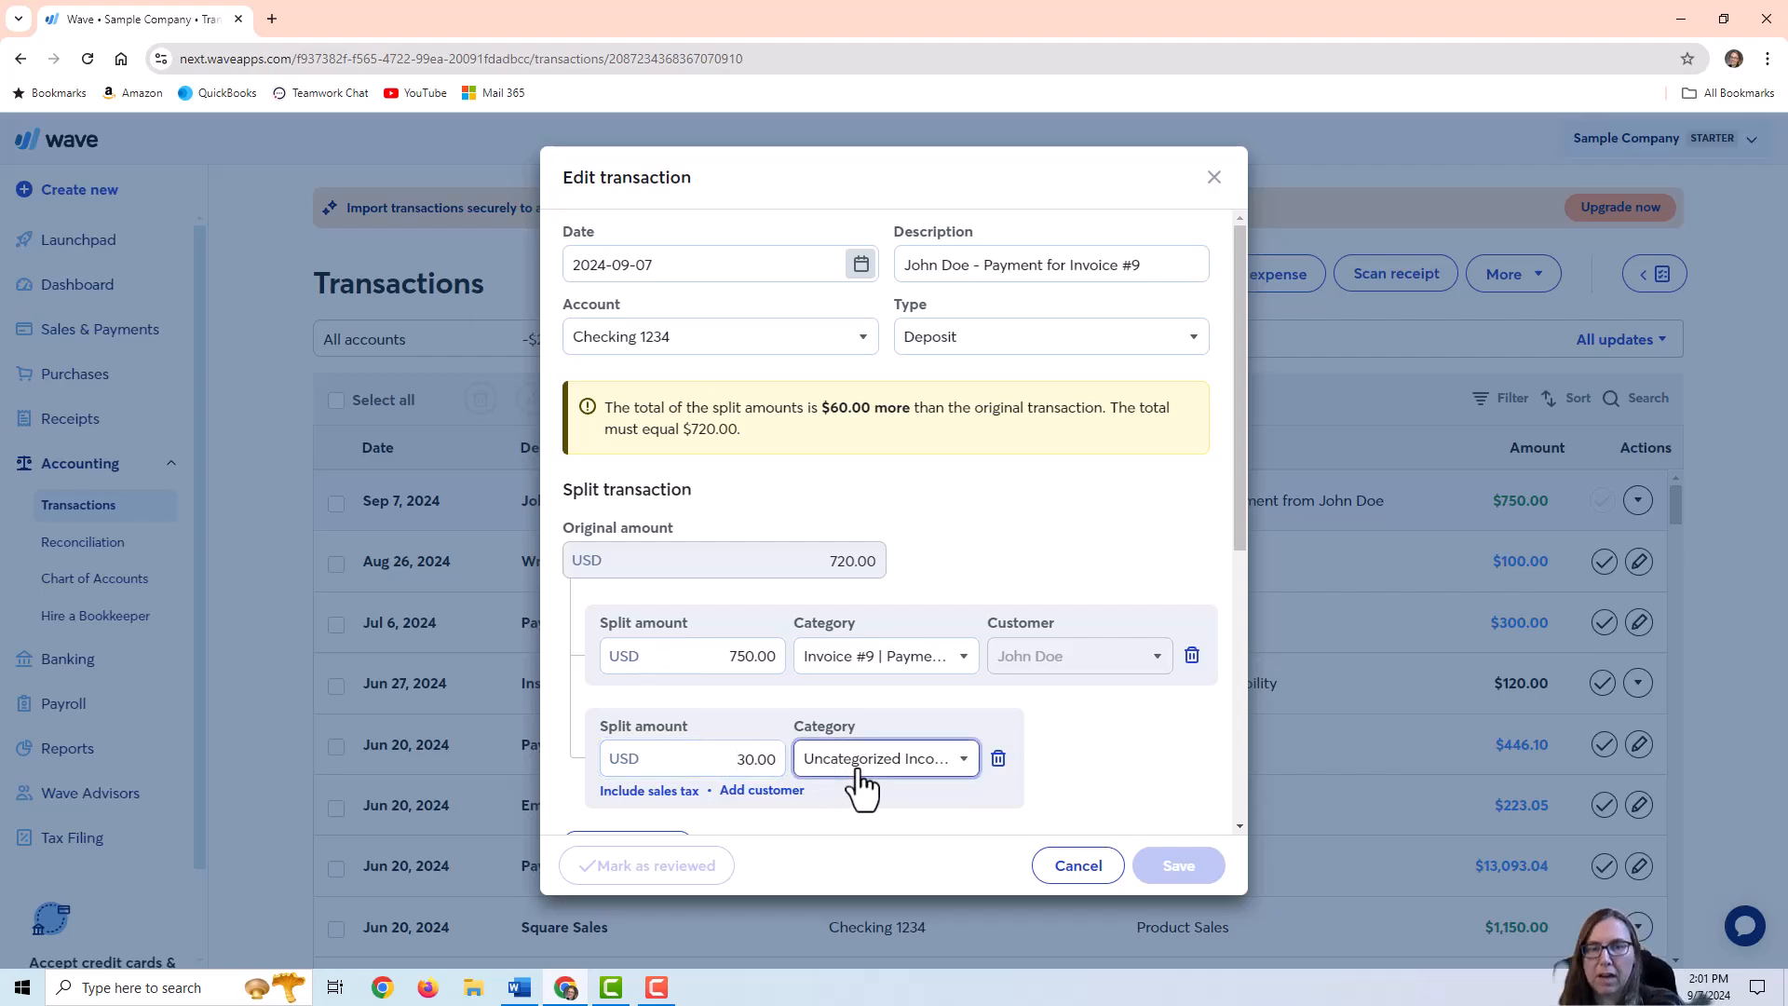
Set the $30 line's category to Refund for Expense > Refund for Bank Service Charges
{"action": "left_click", "coordinate": [883, 758]}
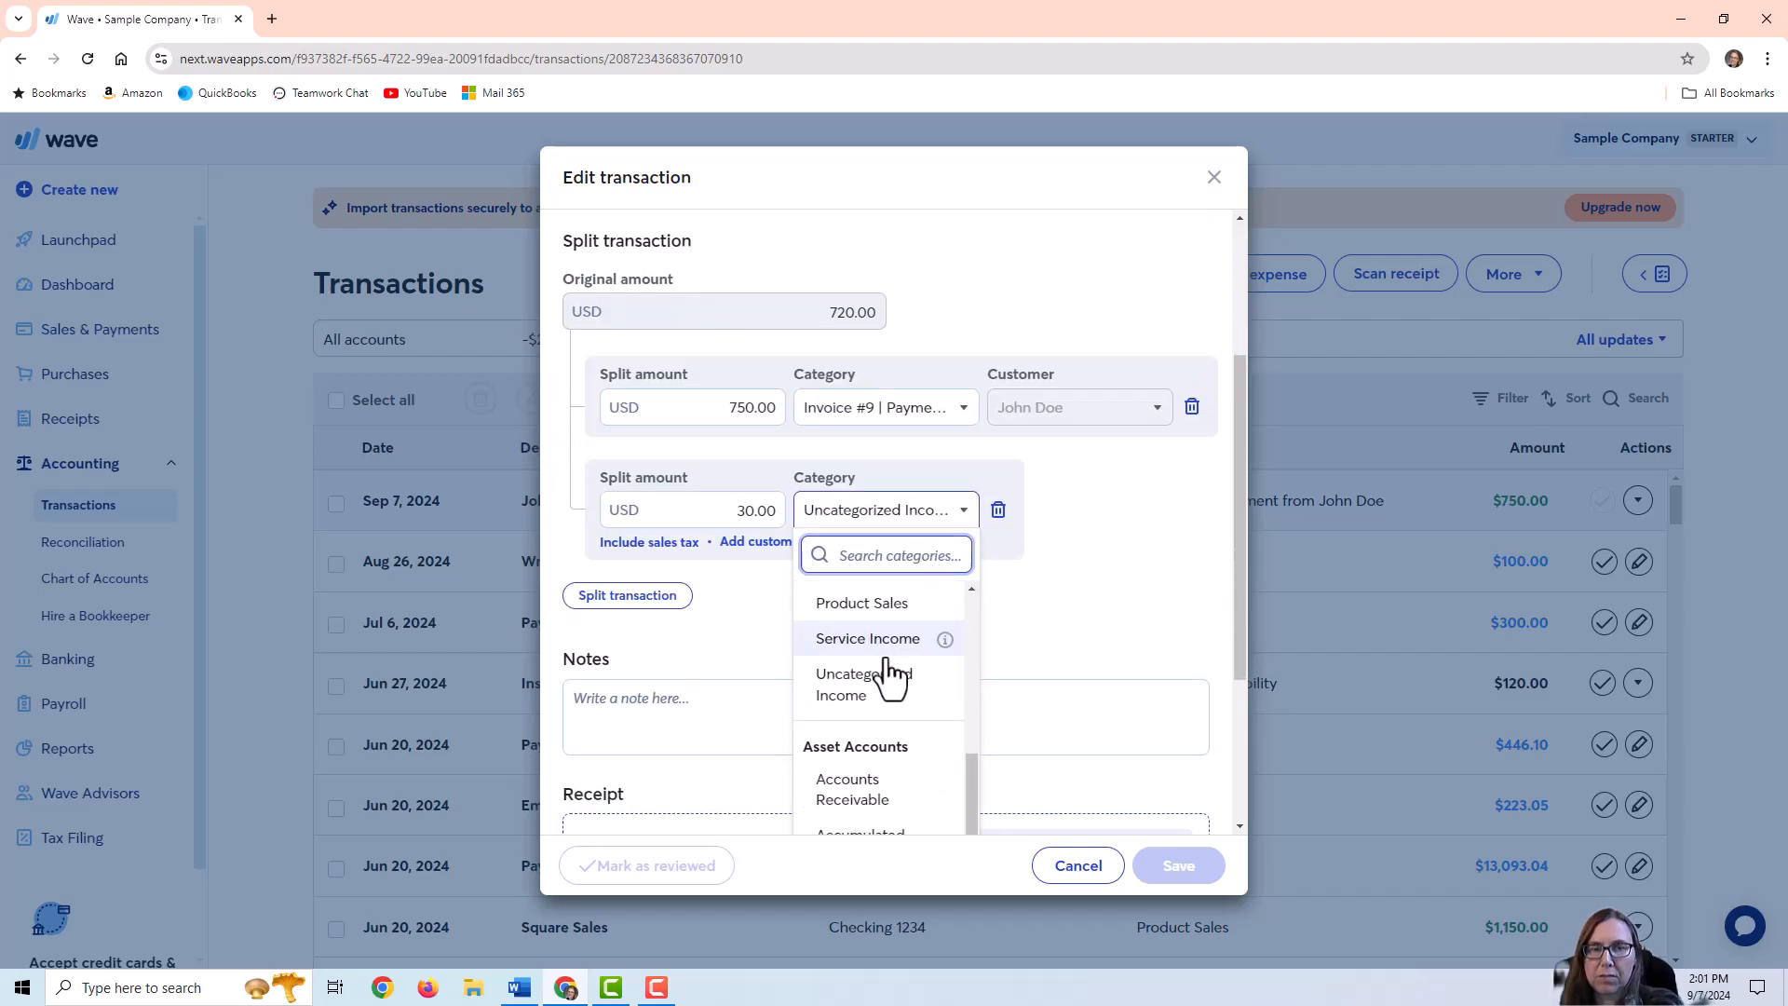
{"action": "mouse_move", "coordinate": [864, 684]}
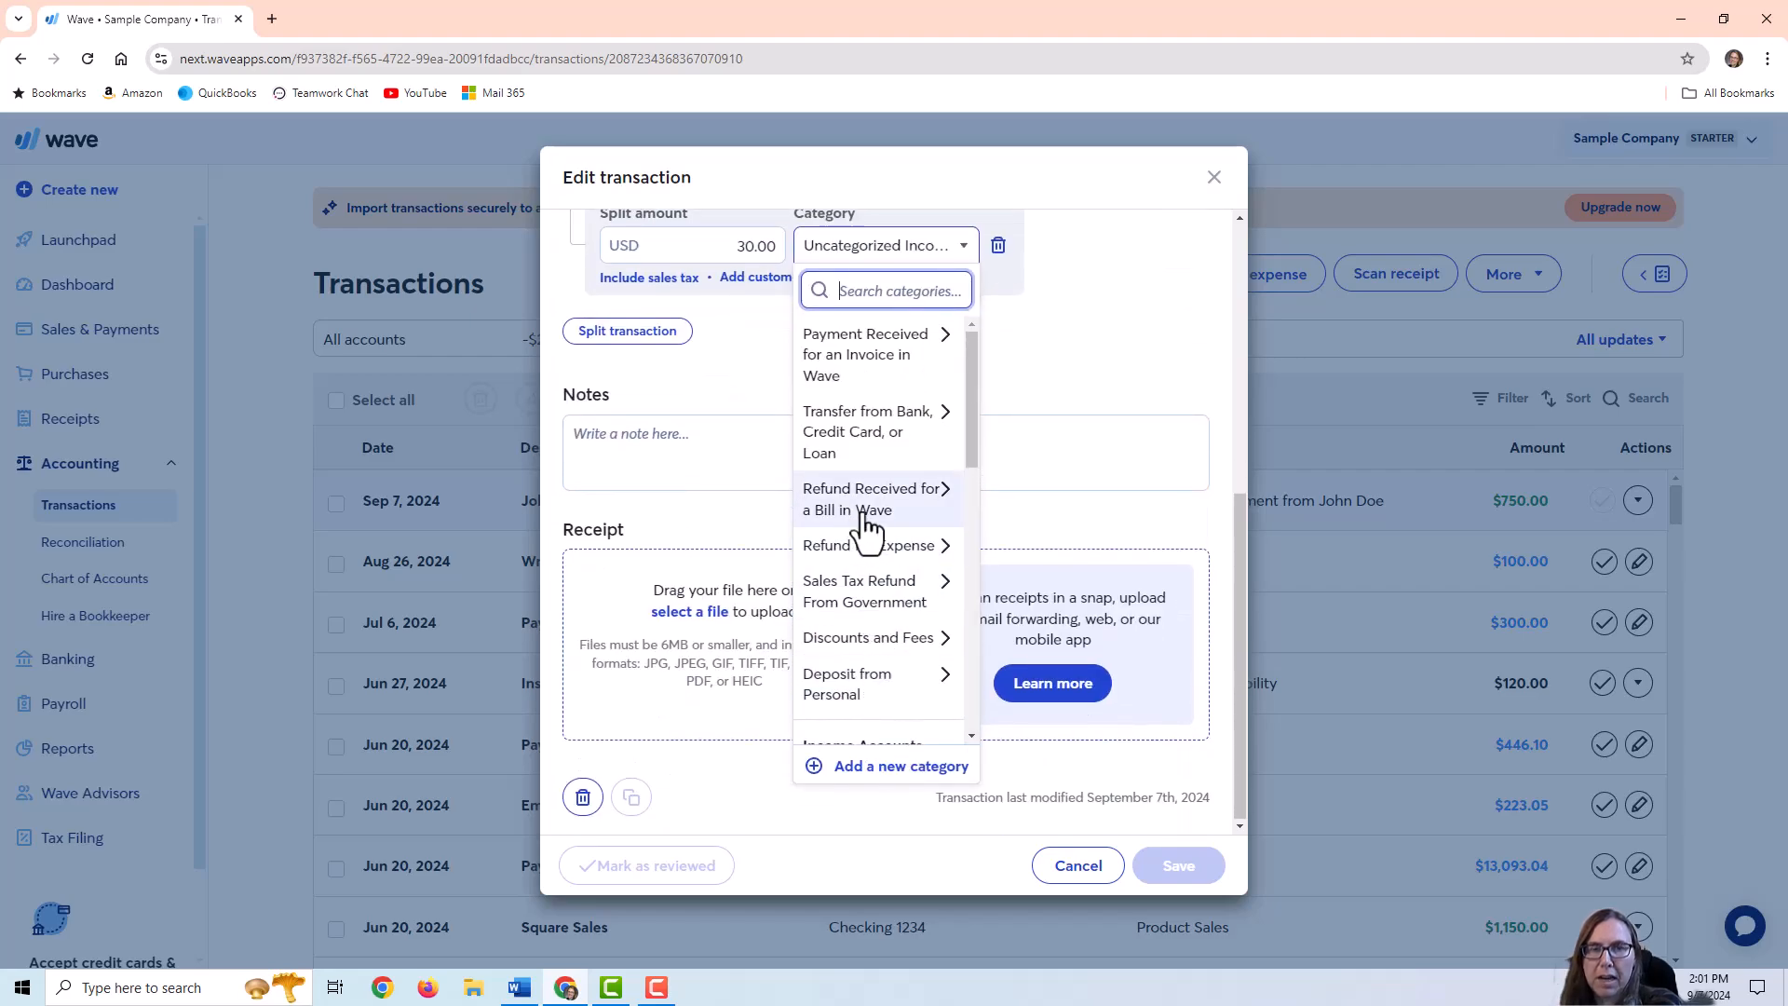
{"action": "left_click", "coordinate": [875, 499]}
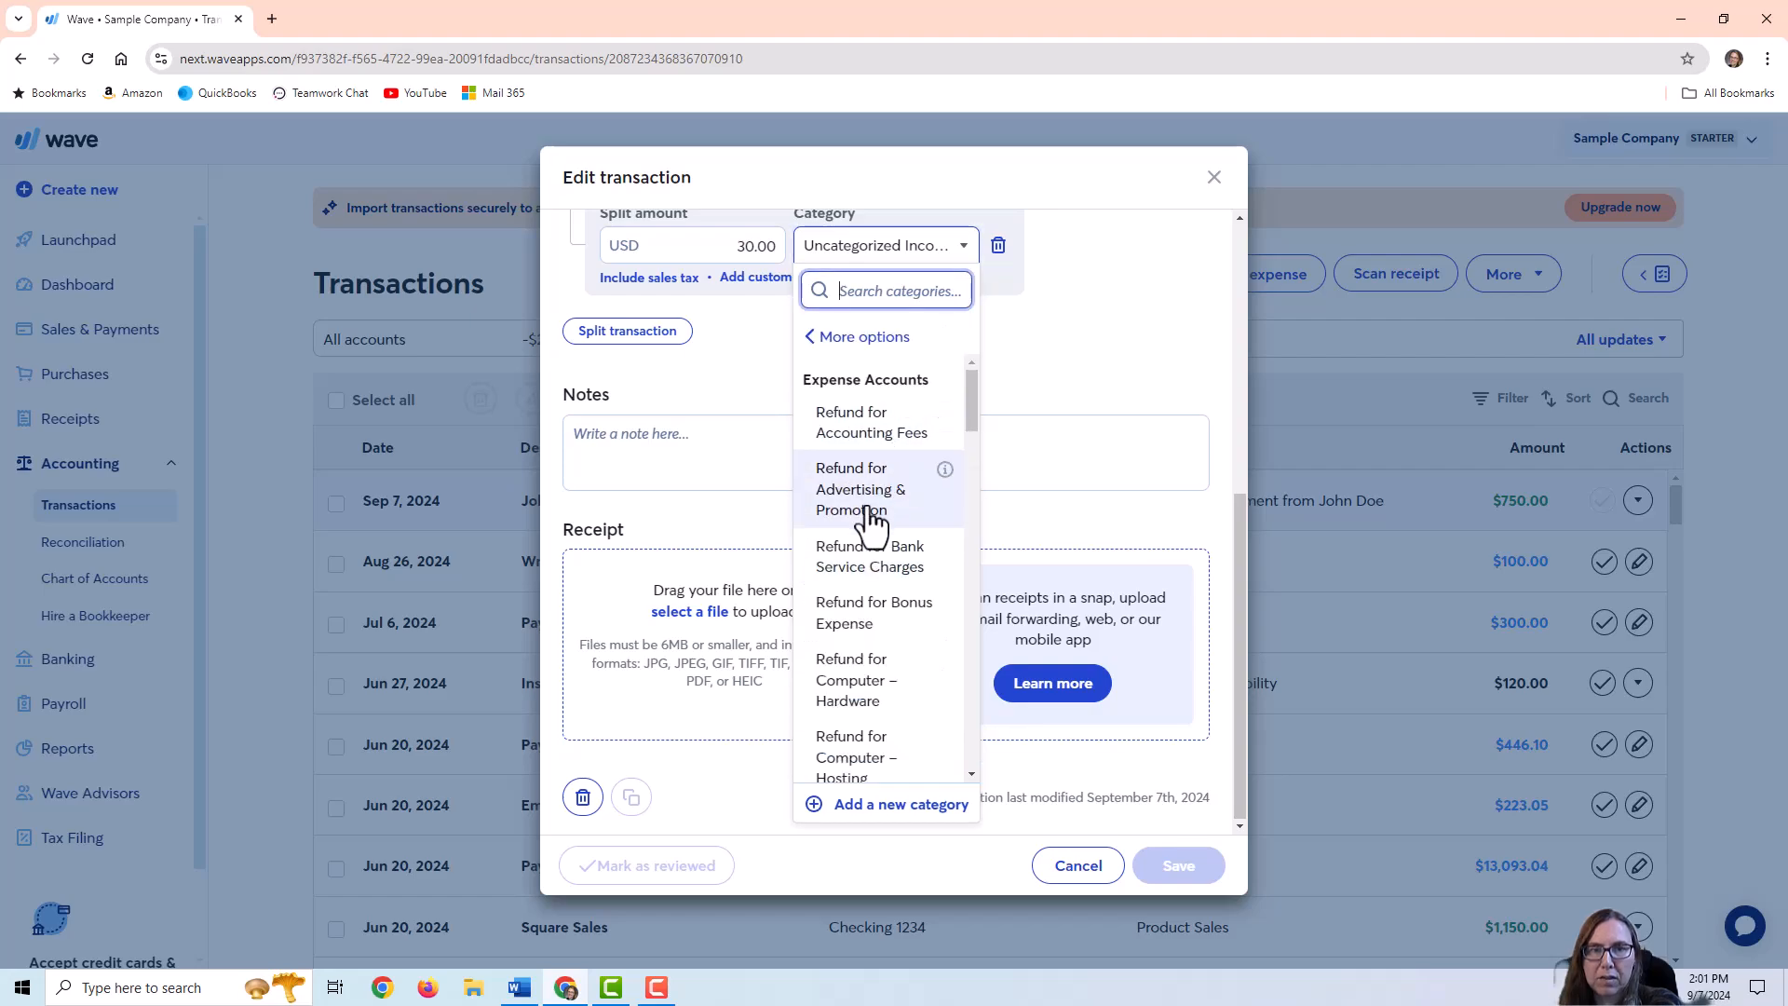
{"action": "left_click", "coordinate": [868, 555]}
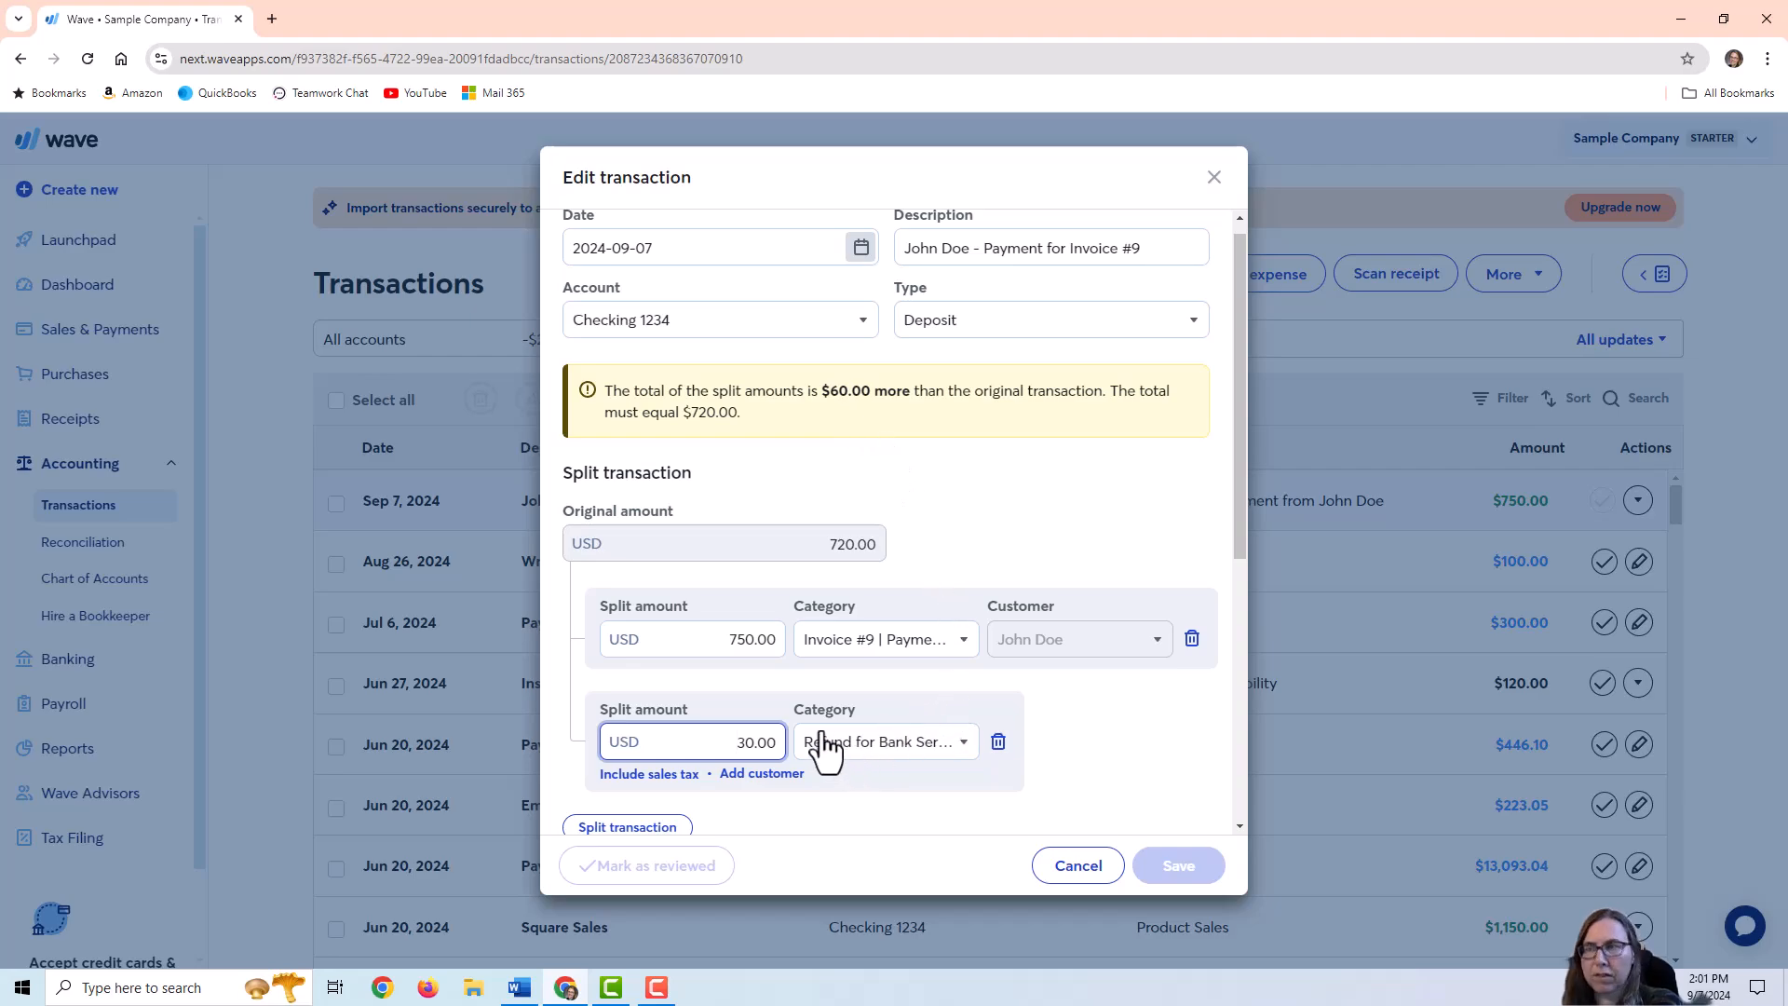
{"action": "left_click", "coordinate": [883, 740]}
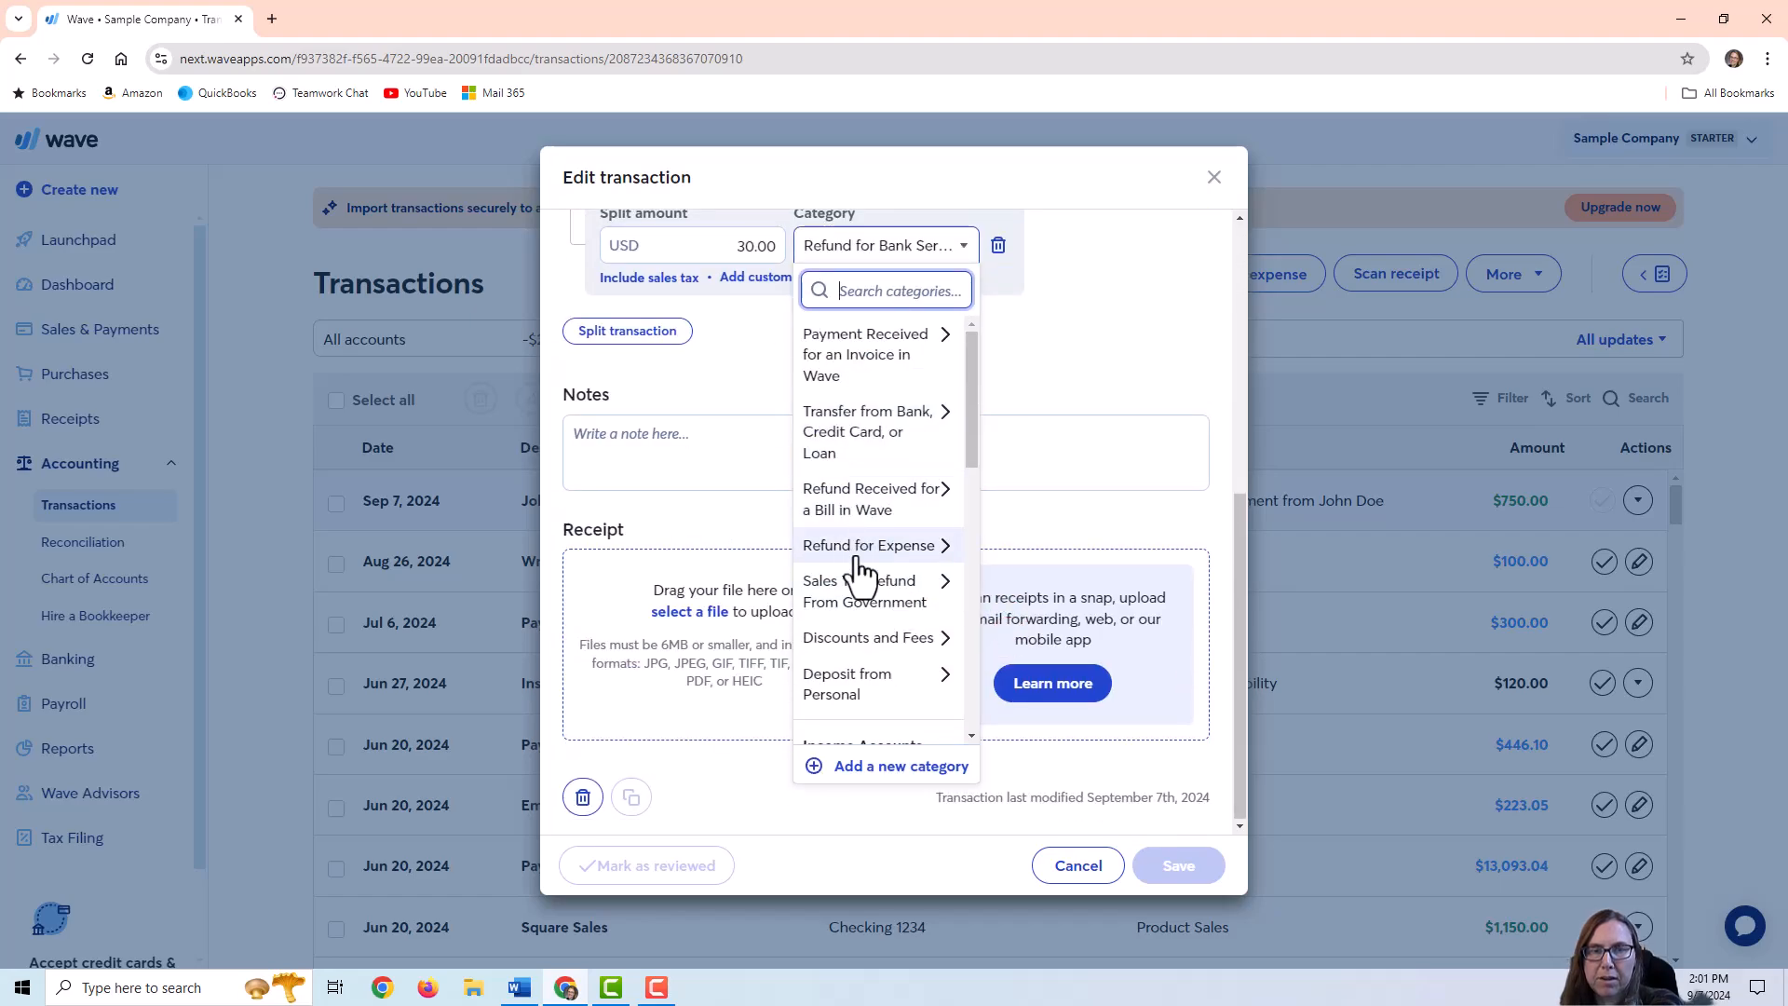
{"action": "mouse_move", "coordinate": [877, 644]}
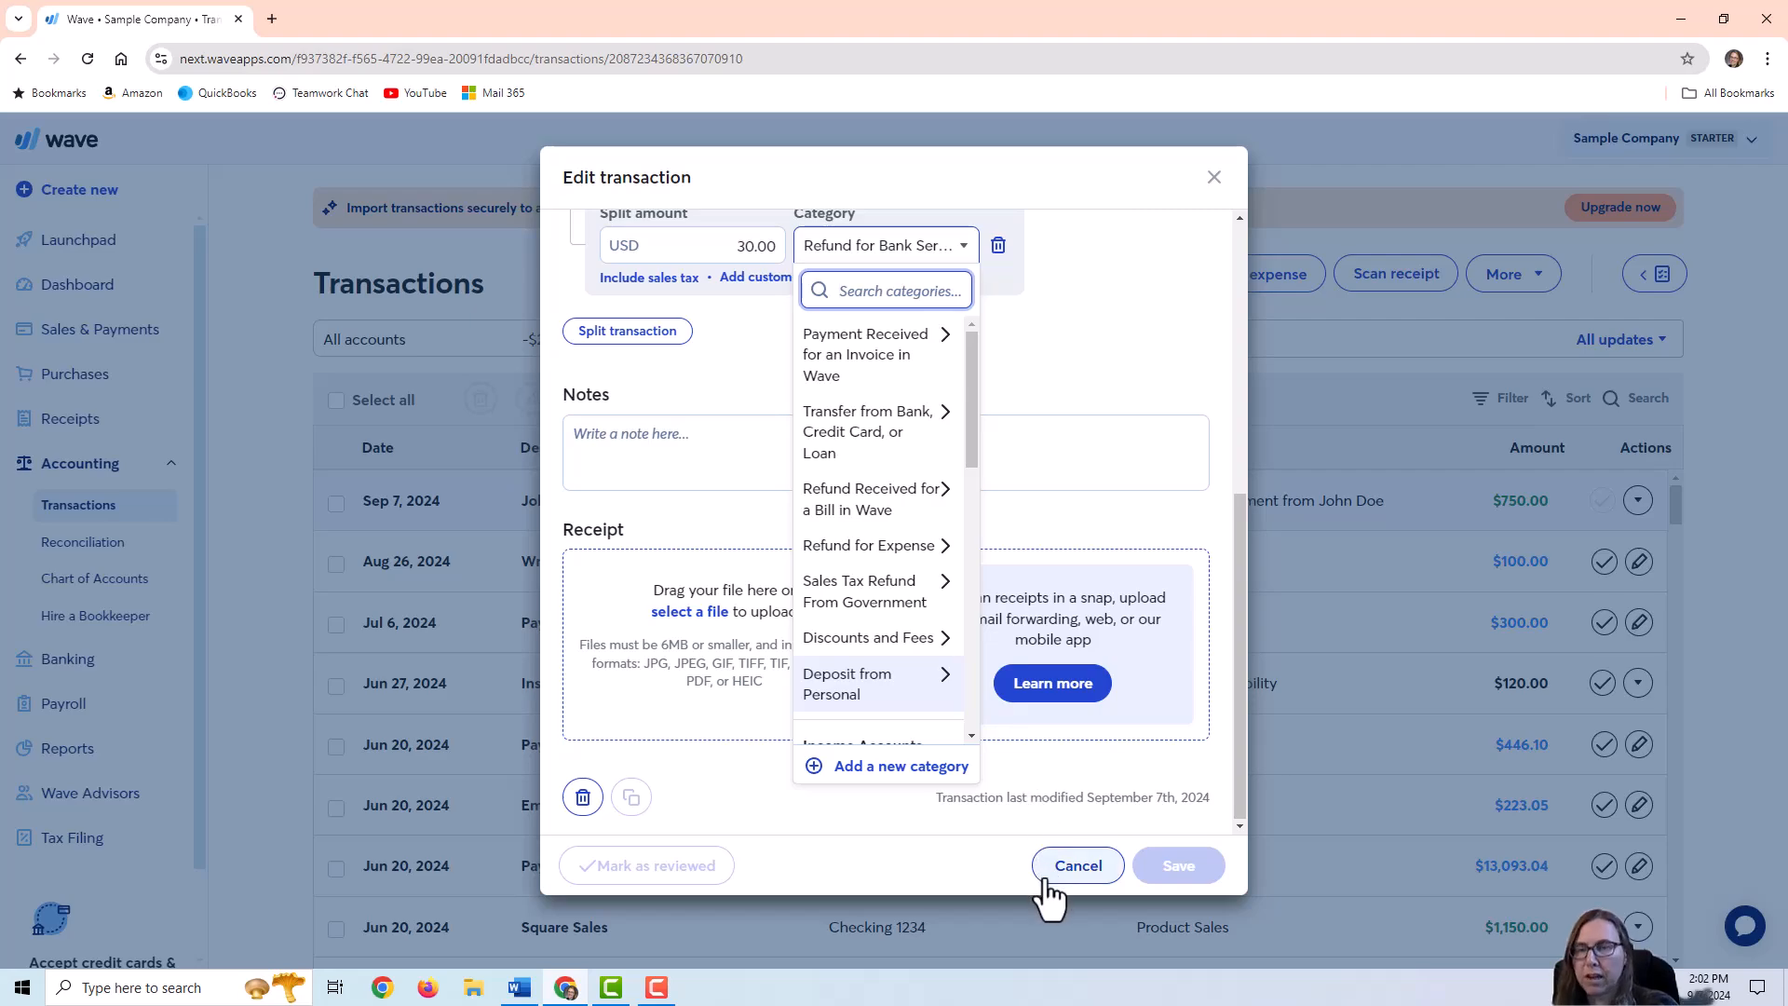
Cancel the transaction edits and scroll the Chart of Accounts to Payment Processing Fee
{"action": "left_click", "coordinate": [1075, 864]}
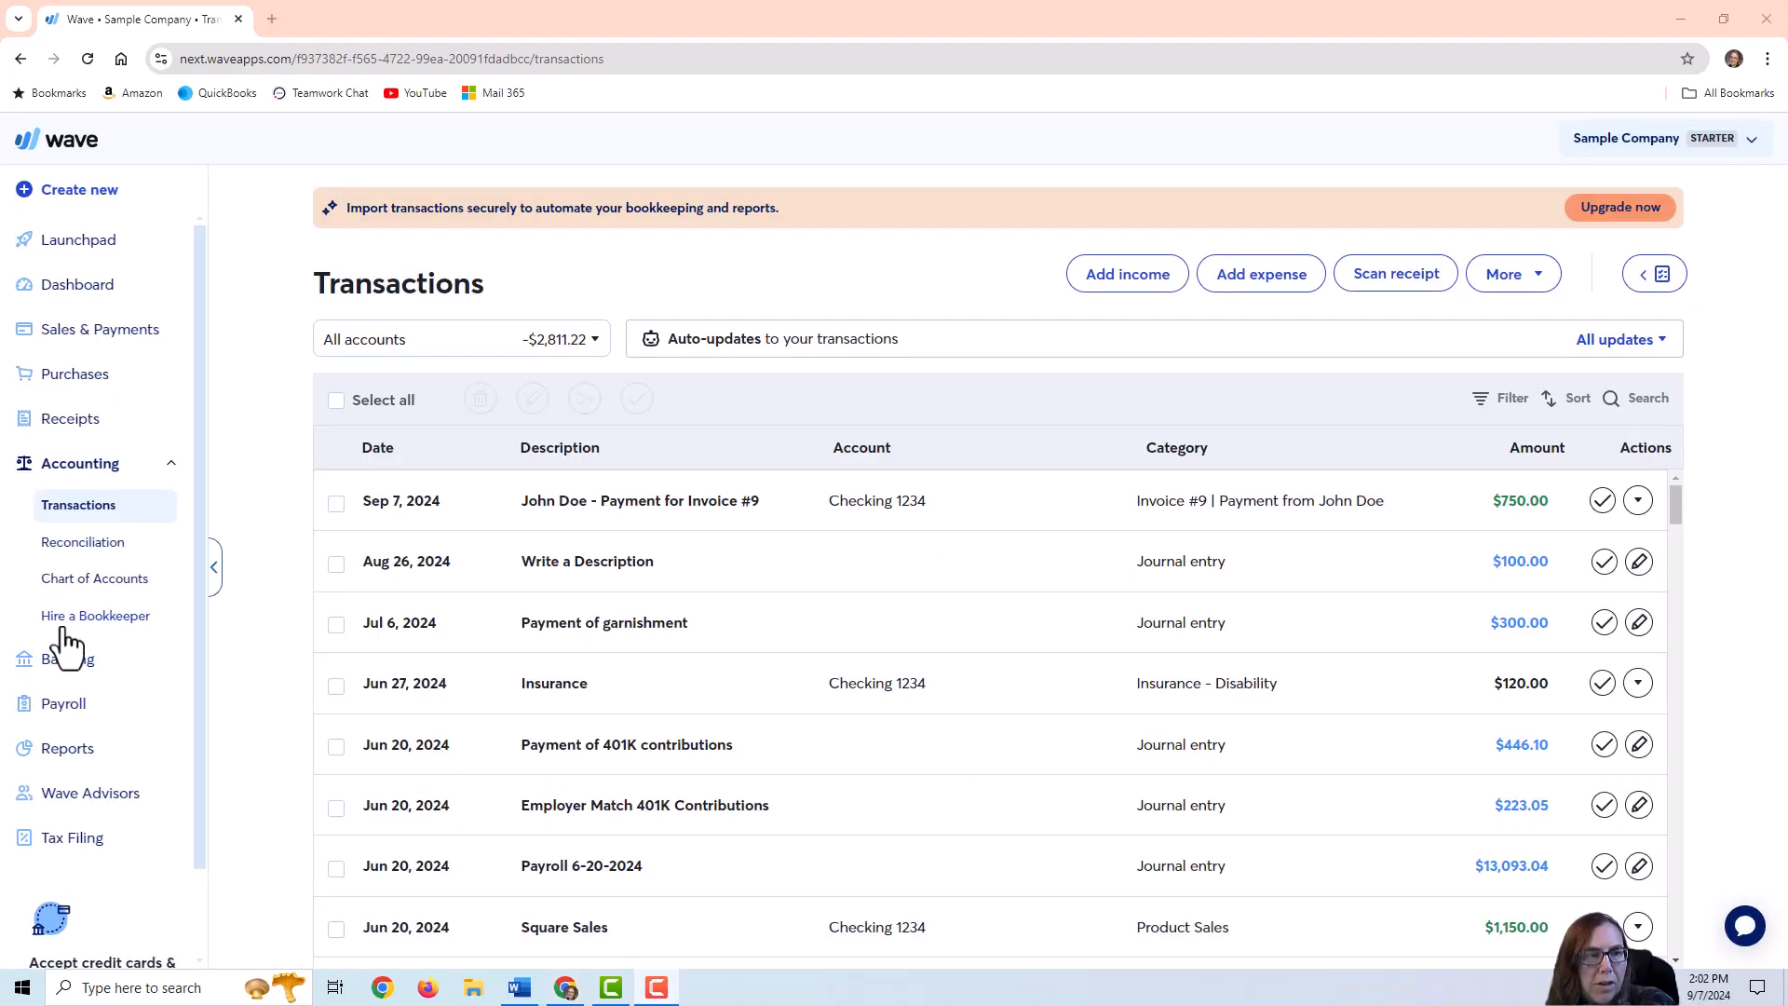
{"action": "left_click", "coordinate": [95, 578]}
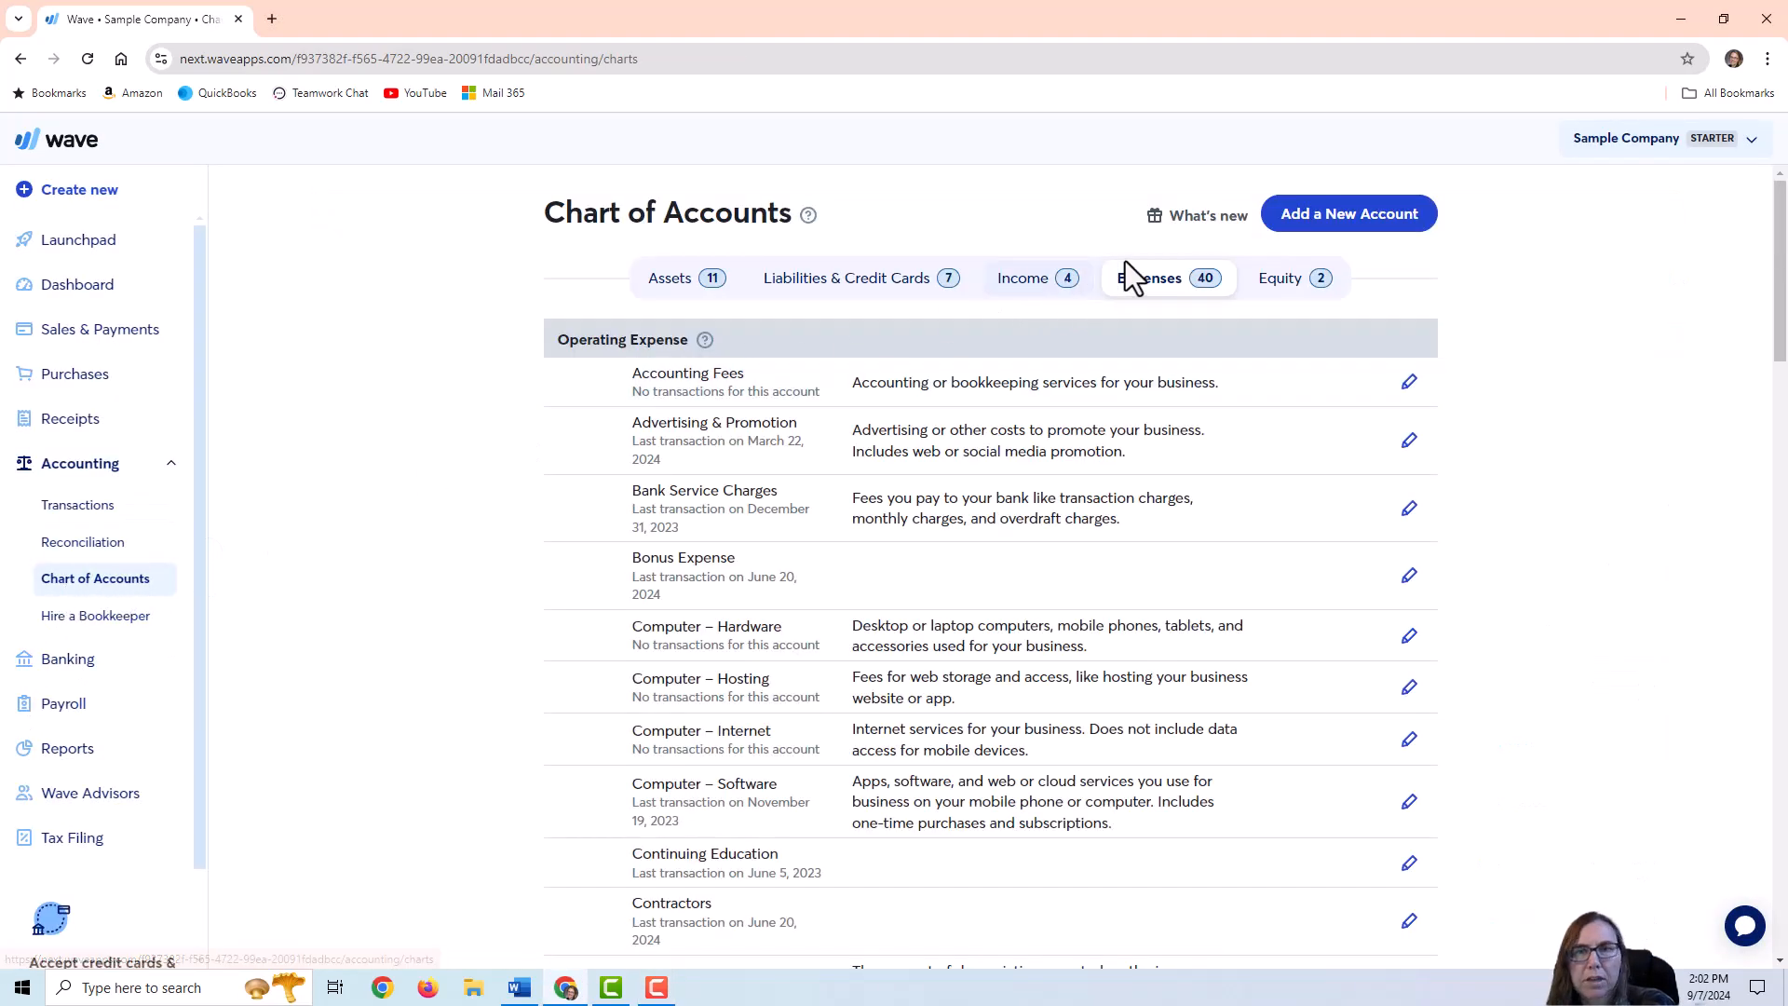
{"action": "scroll", "scroll_direction": "down", "scroll_amount": 3}
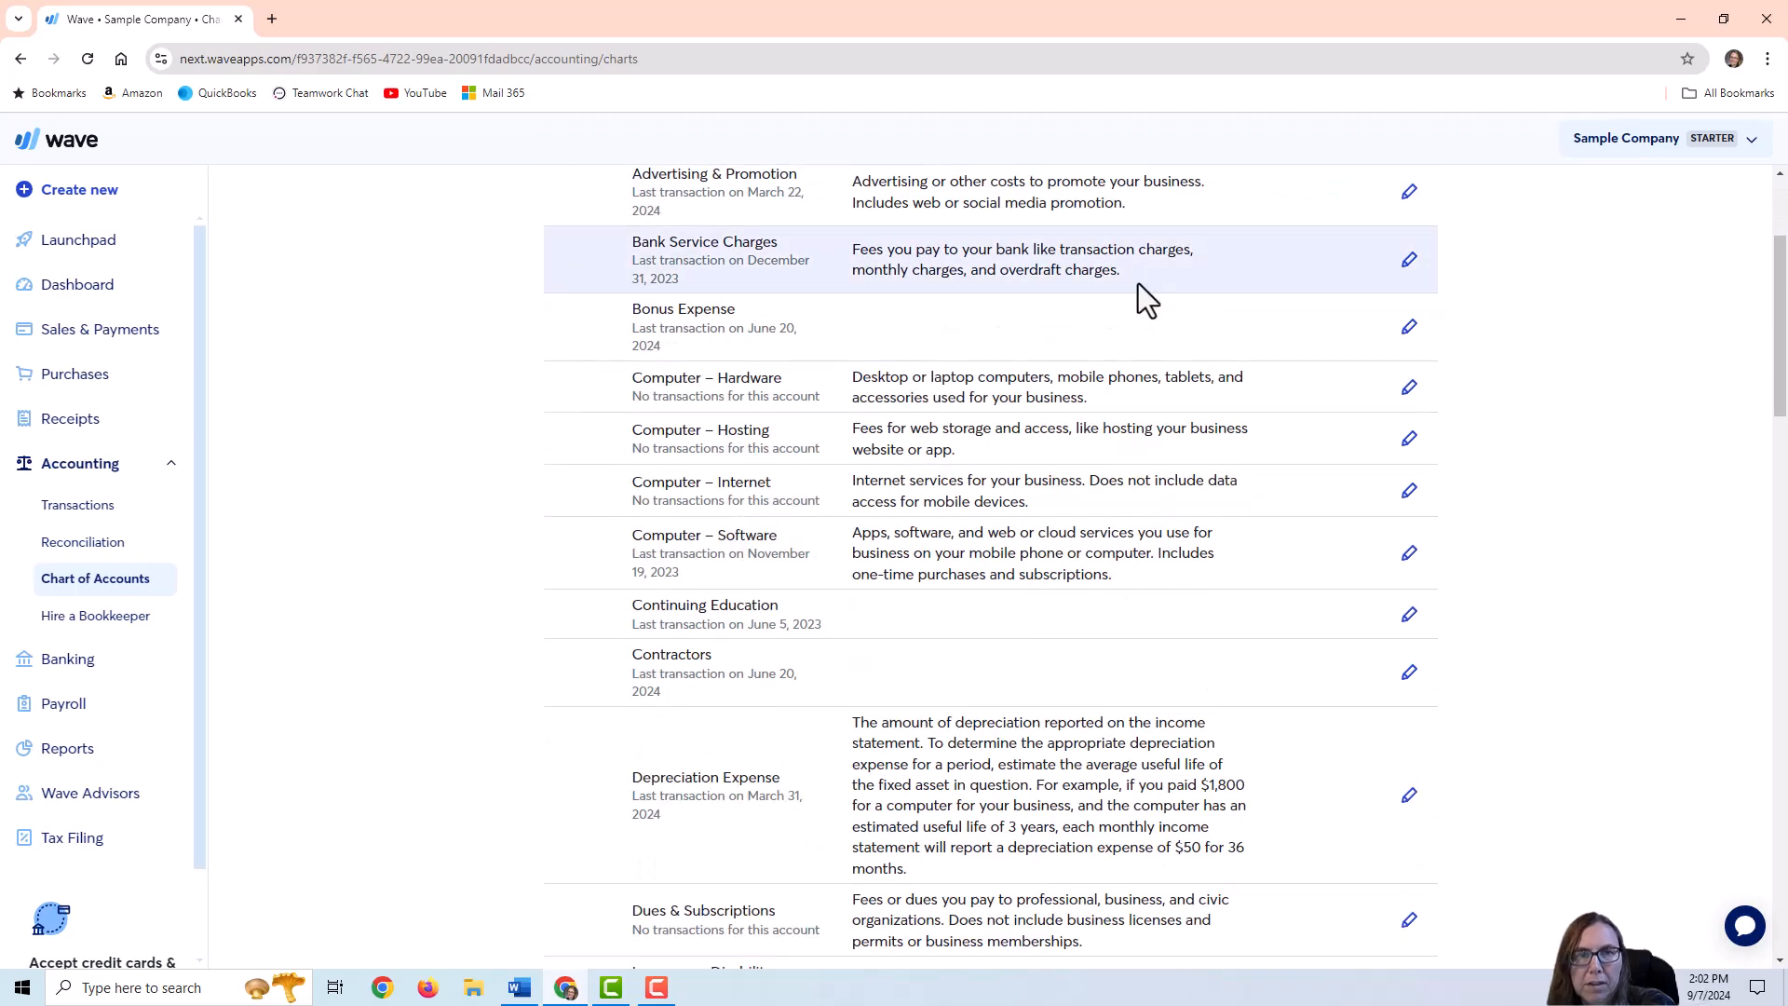
{"action": "scroll", "scroll_direction": "down", "scroll_amount": 3}
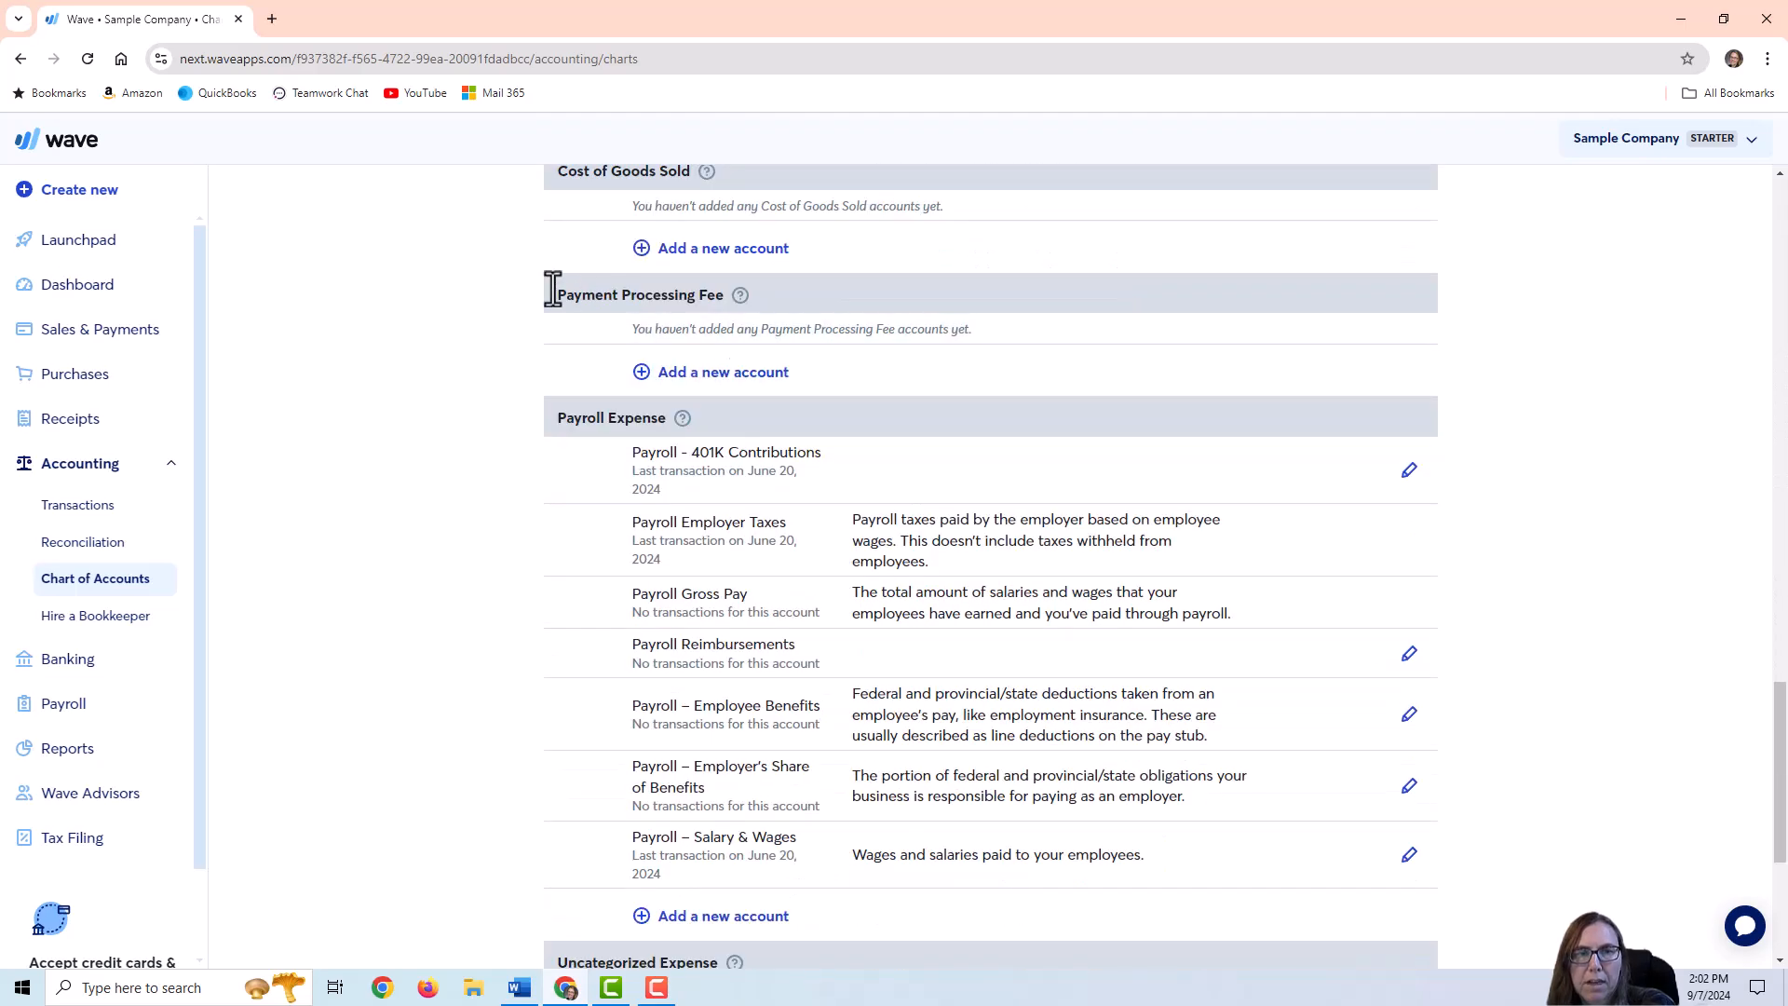
{"action": "mouse_move", "coordinate": [734, 311]}
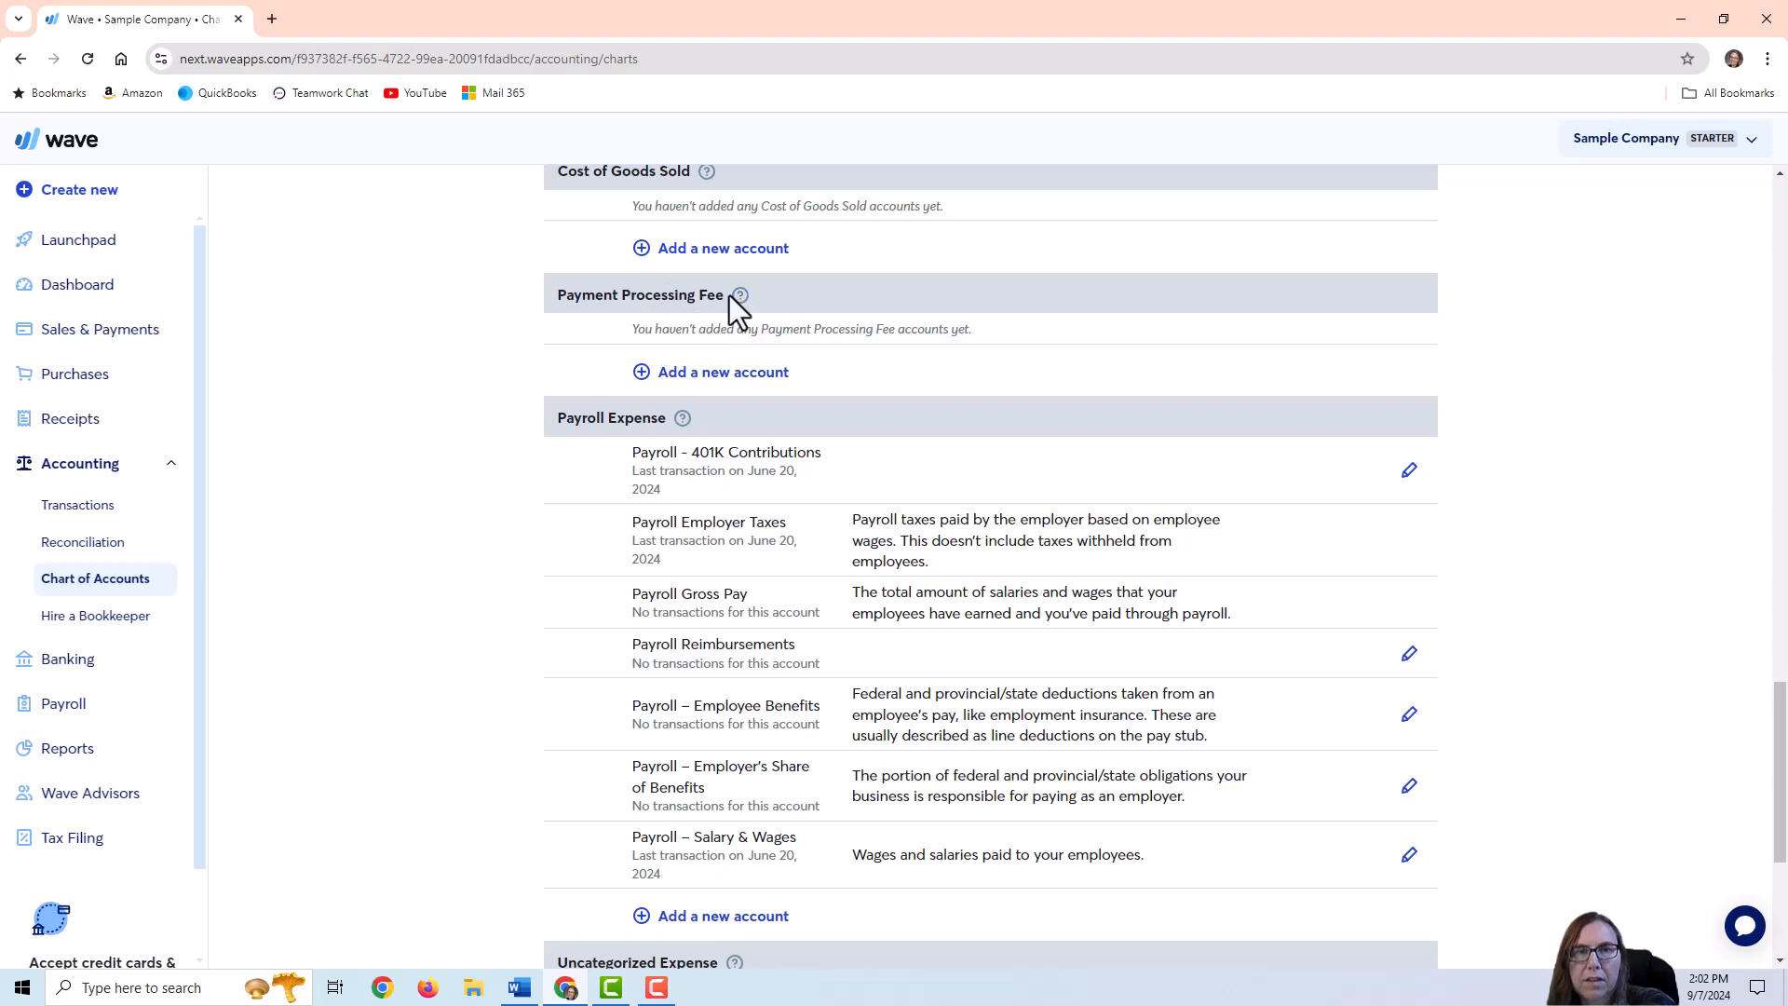
{"action": "mouse_move", "coordinate": [739, 294]}
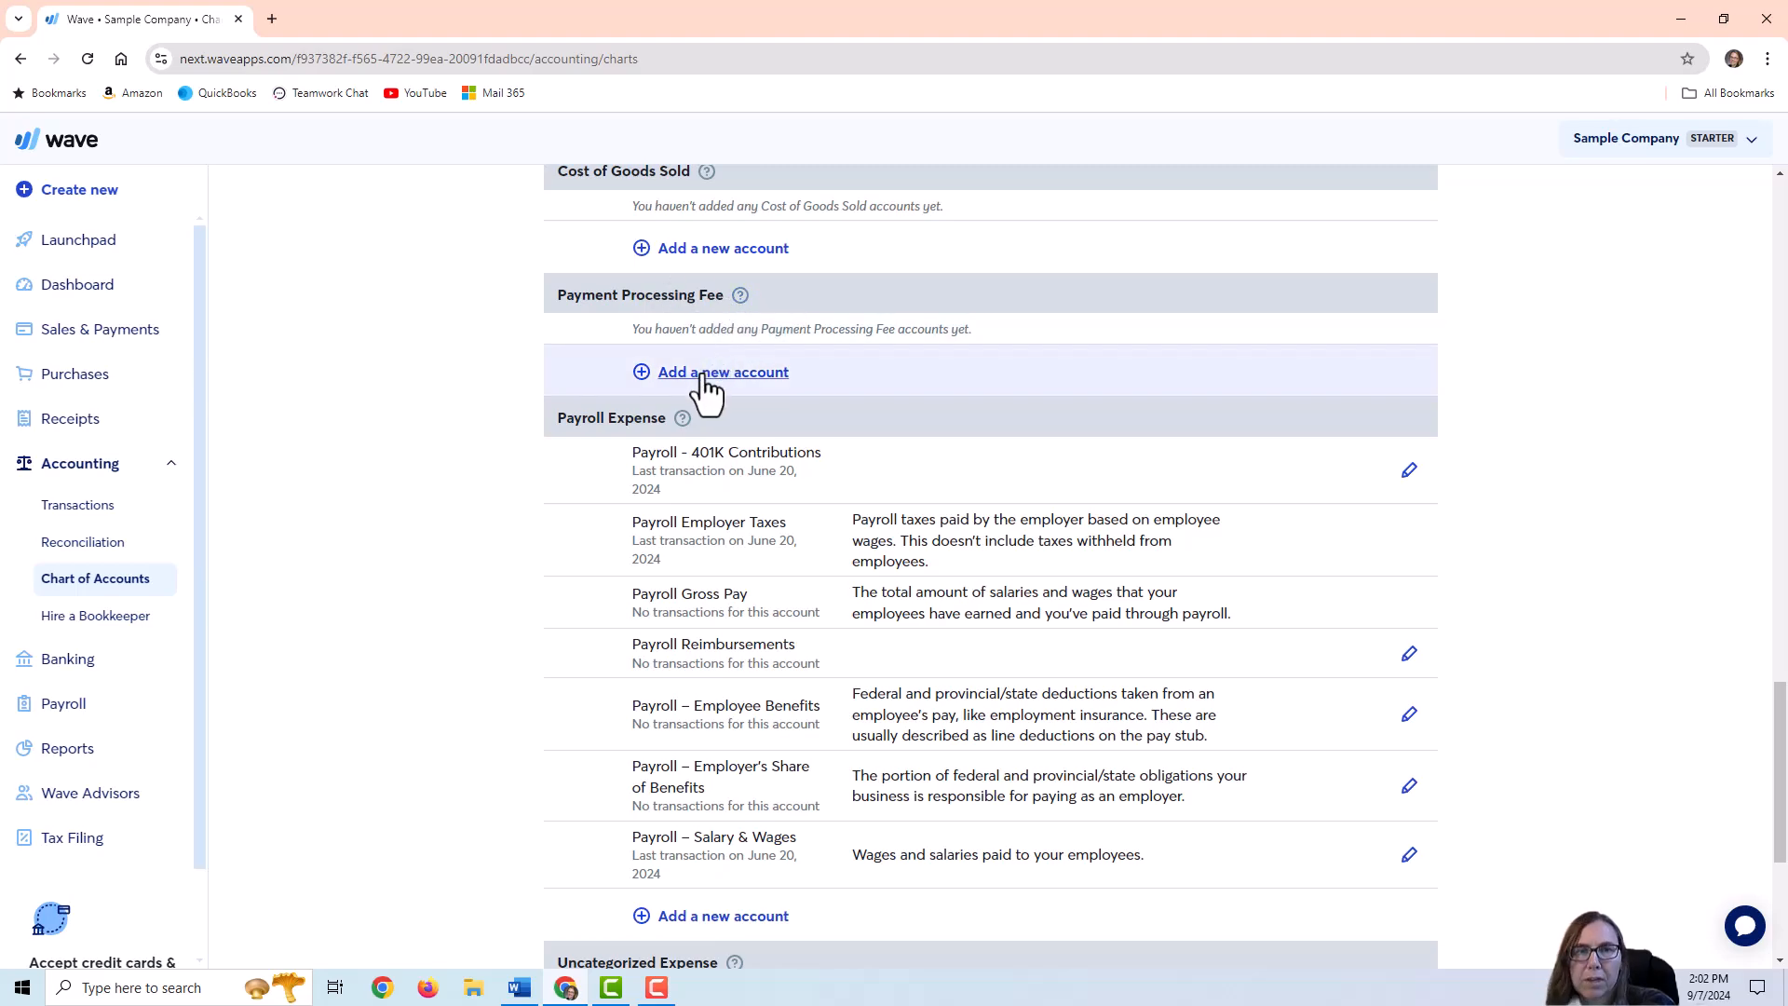
Add a new account named Processing Fees under Payment Processing Fee and save it
{"action": "left_click", "coordinate": [723, 373]}
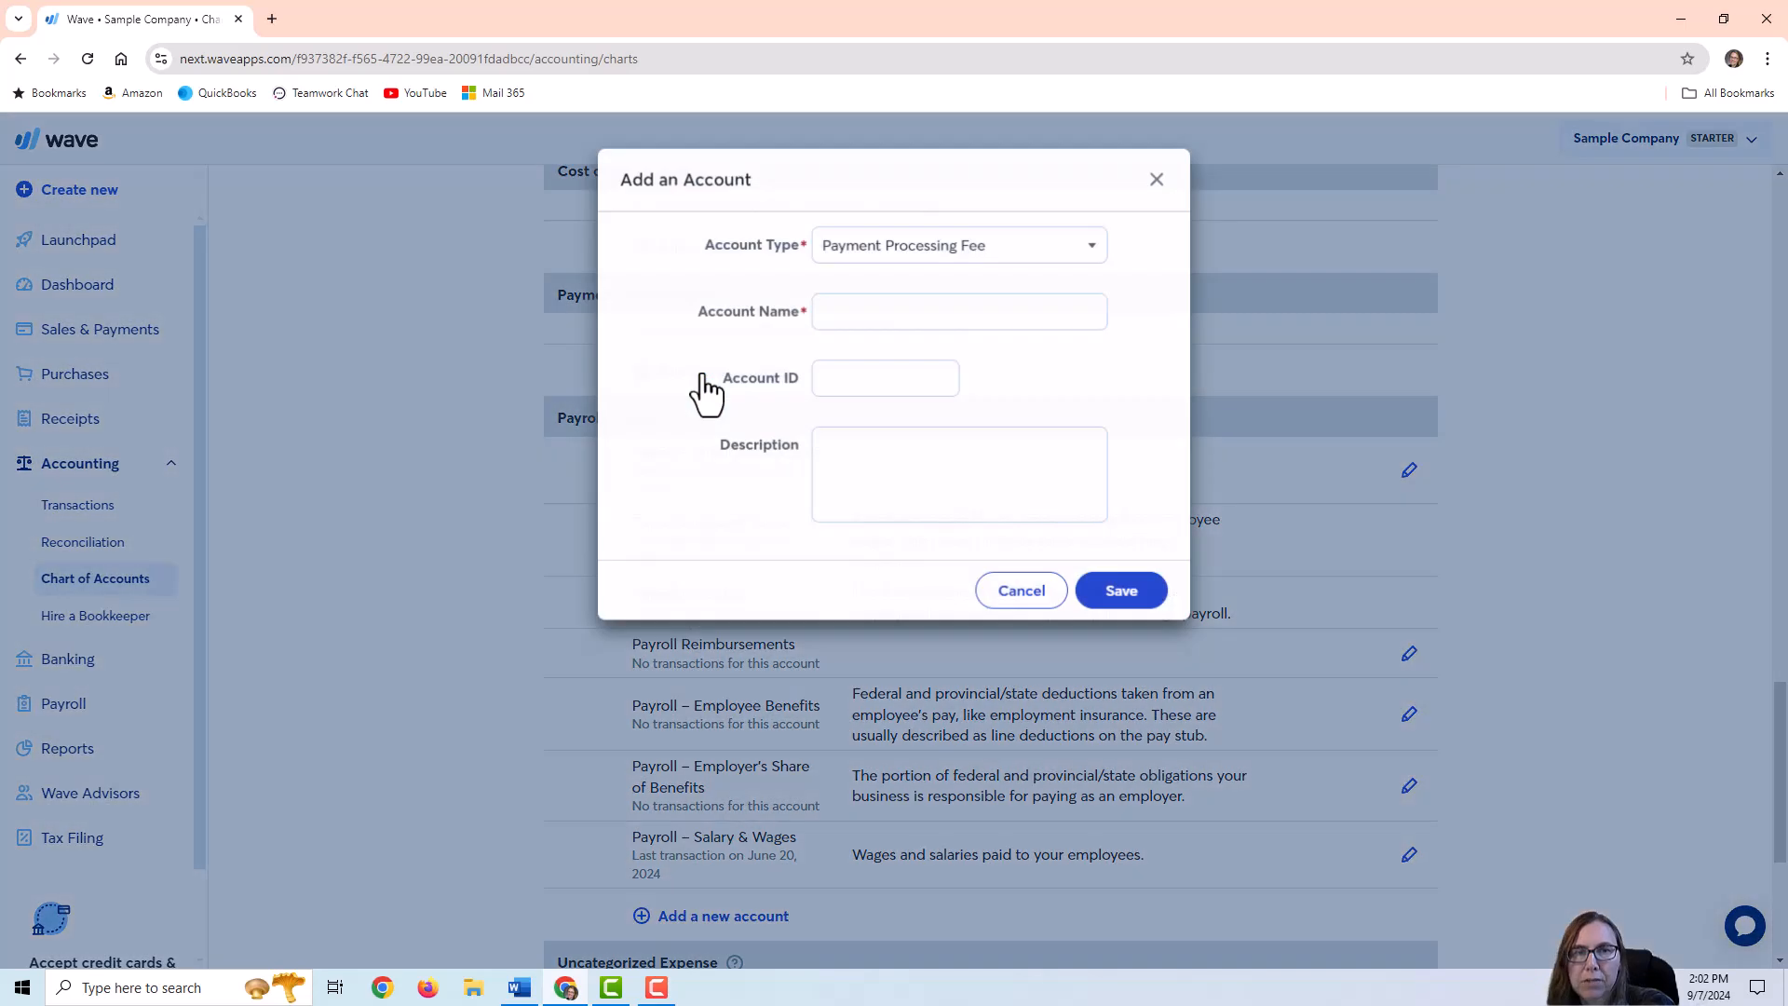
{"action": "left_click", "coordinate": [957, 244]}
{"action": "type", "text": "P"}
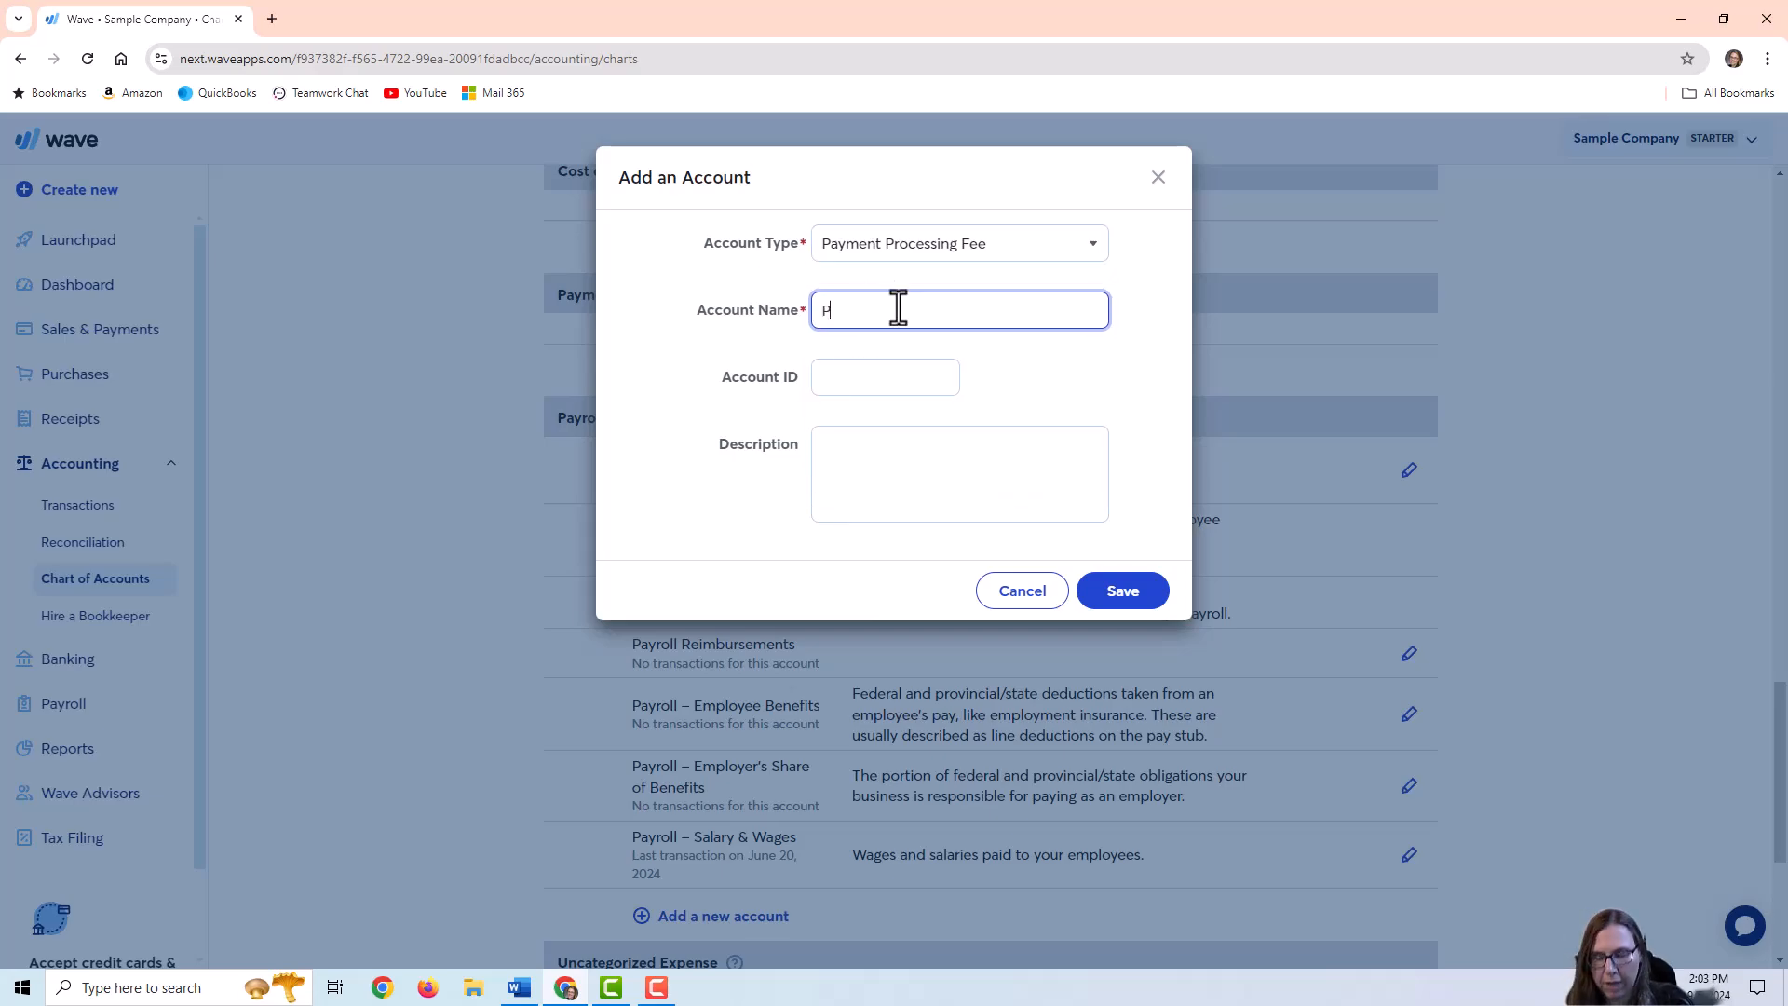
{"action": "type", "text": "rocessing Fees"}
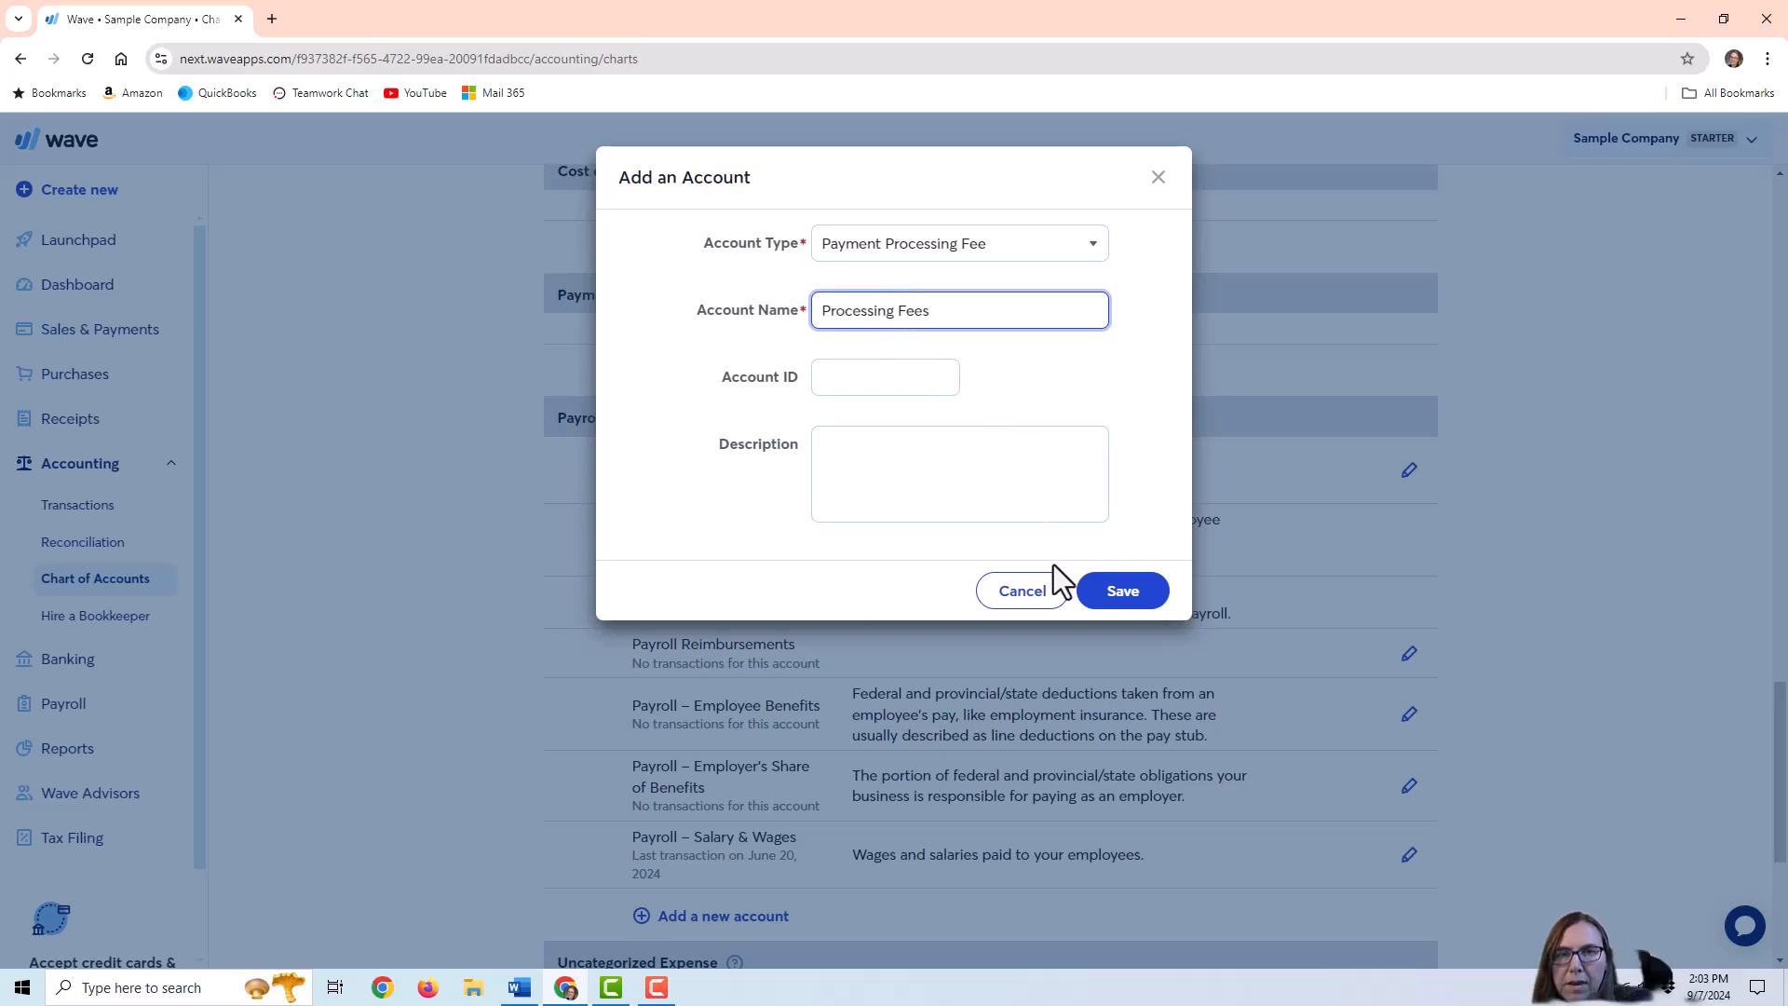
{"action": "left_click", "coordinate": [1121, 590]}
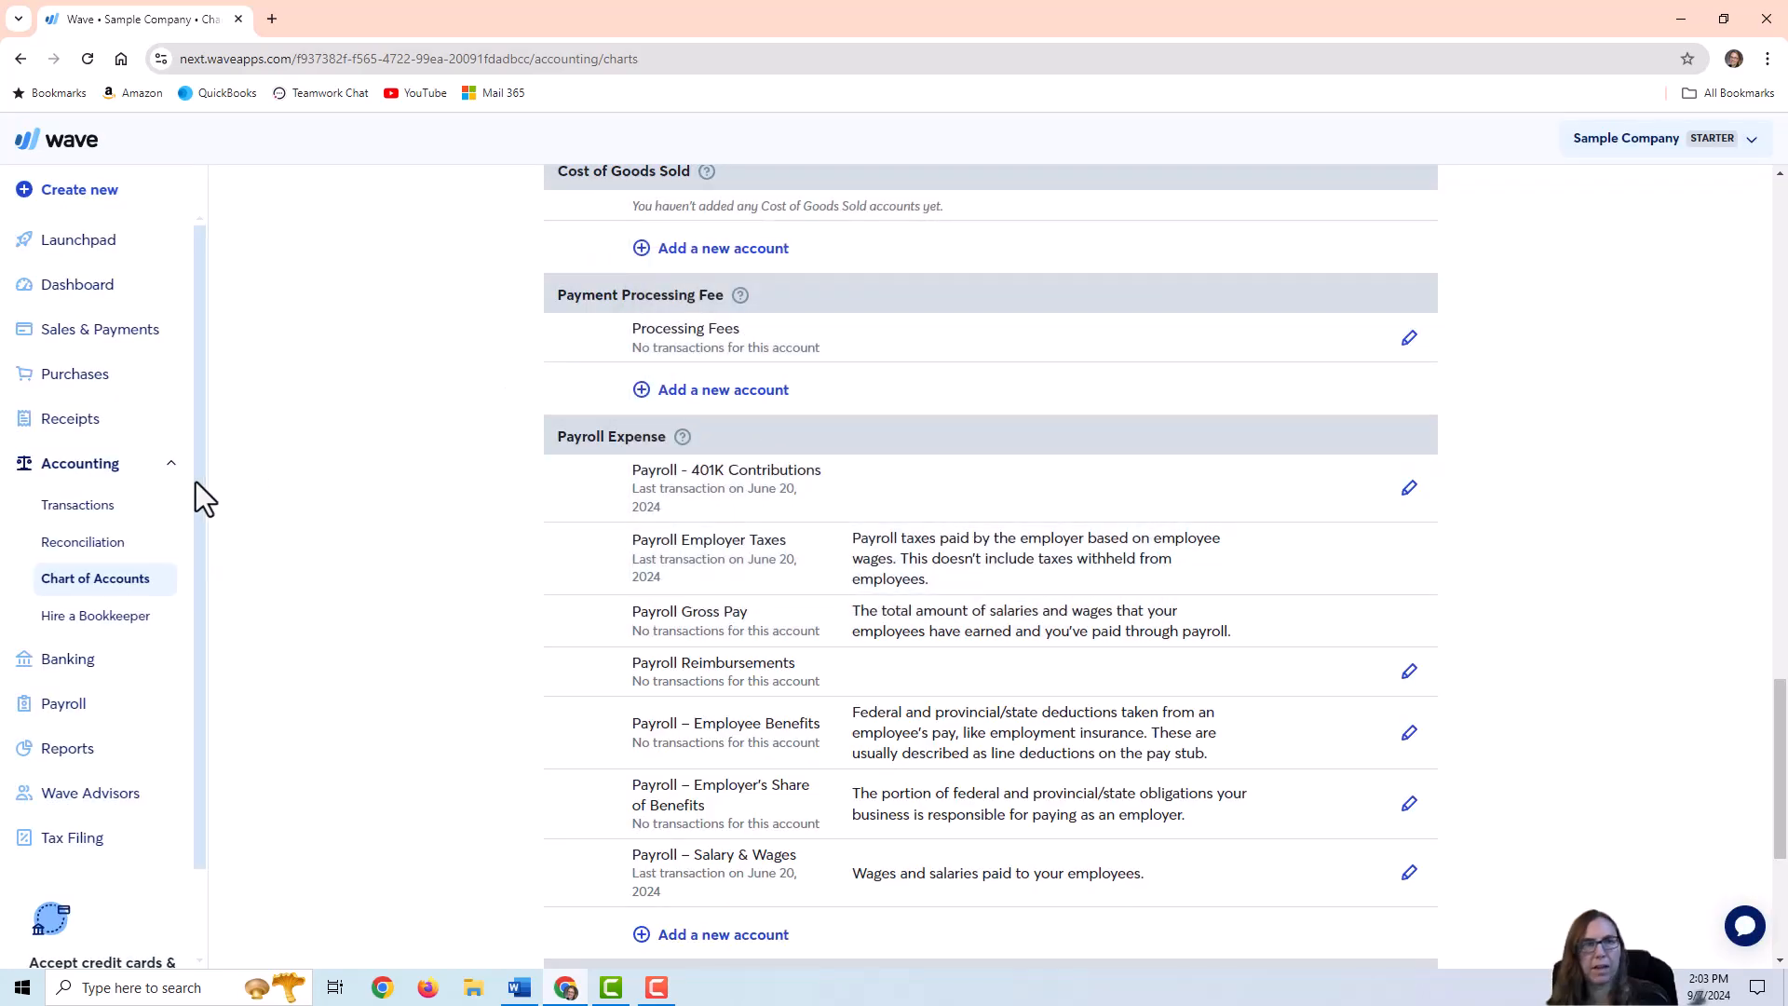
Reopen the Invoice #9 payment's edit details and change the amount to 720
{"action": "left_click", "coordinate": [78, 505]}
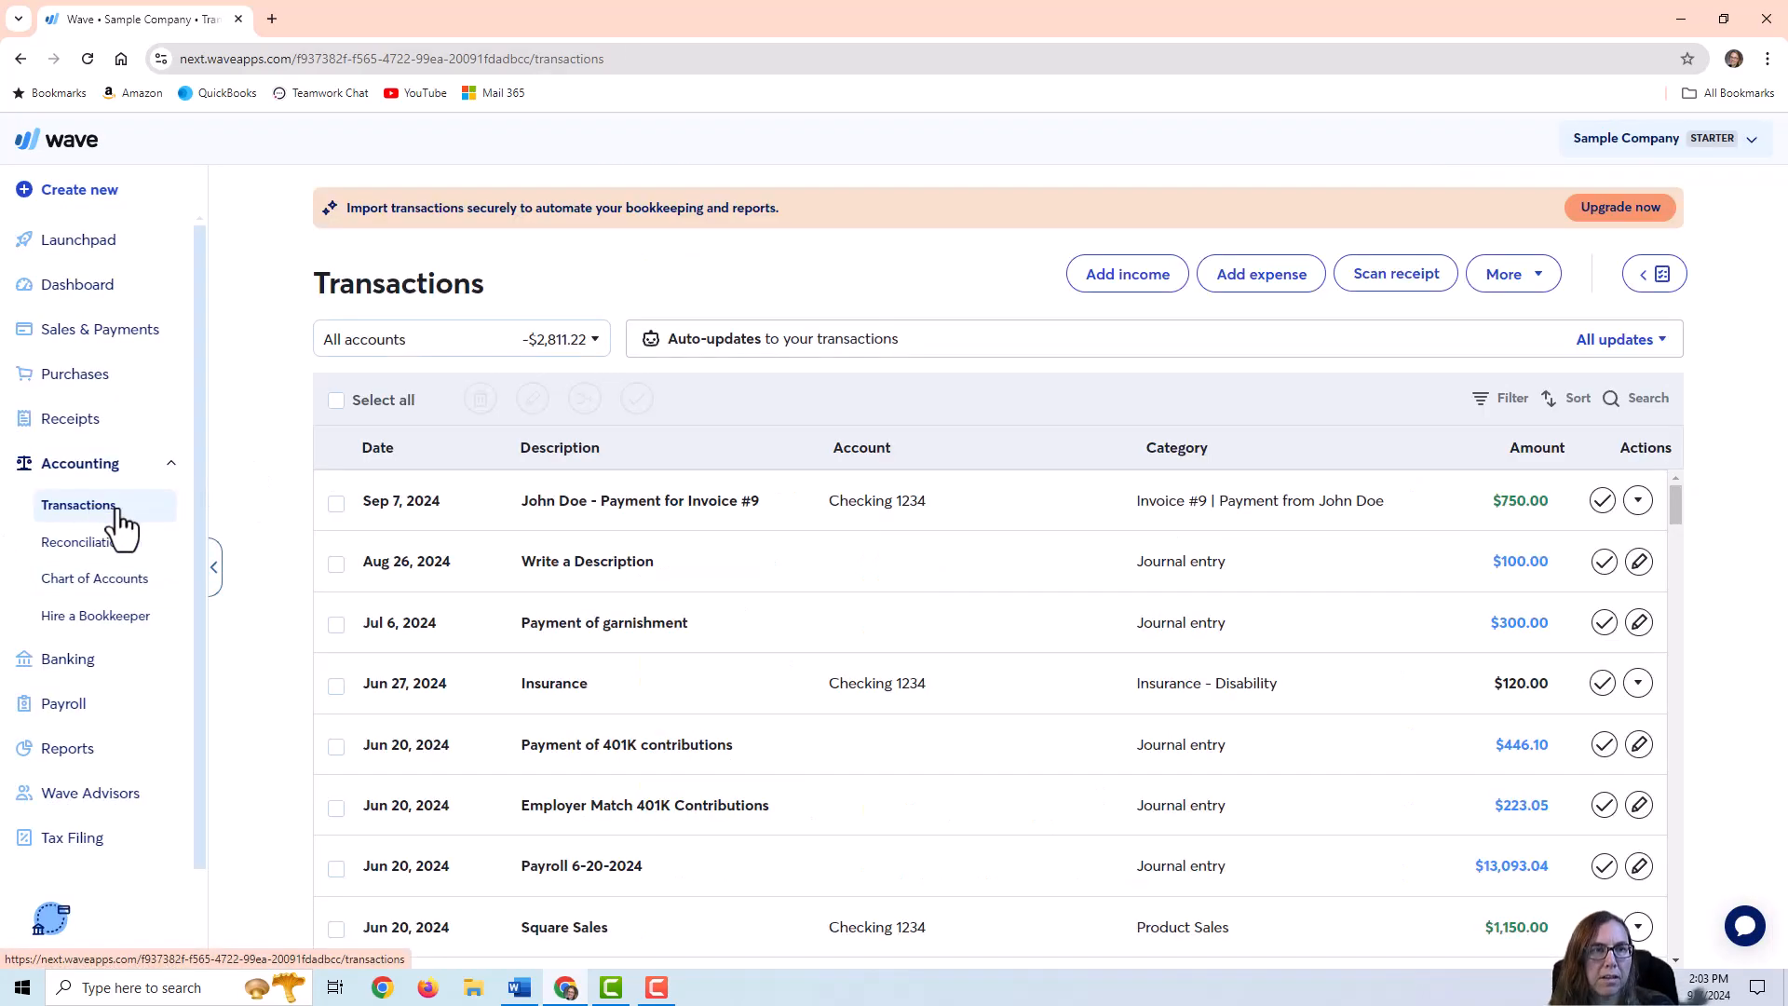
{"action": "left_click", "coordinate": [1636, 499]}
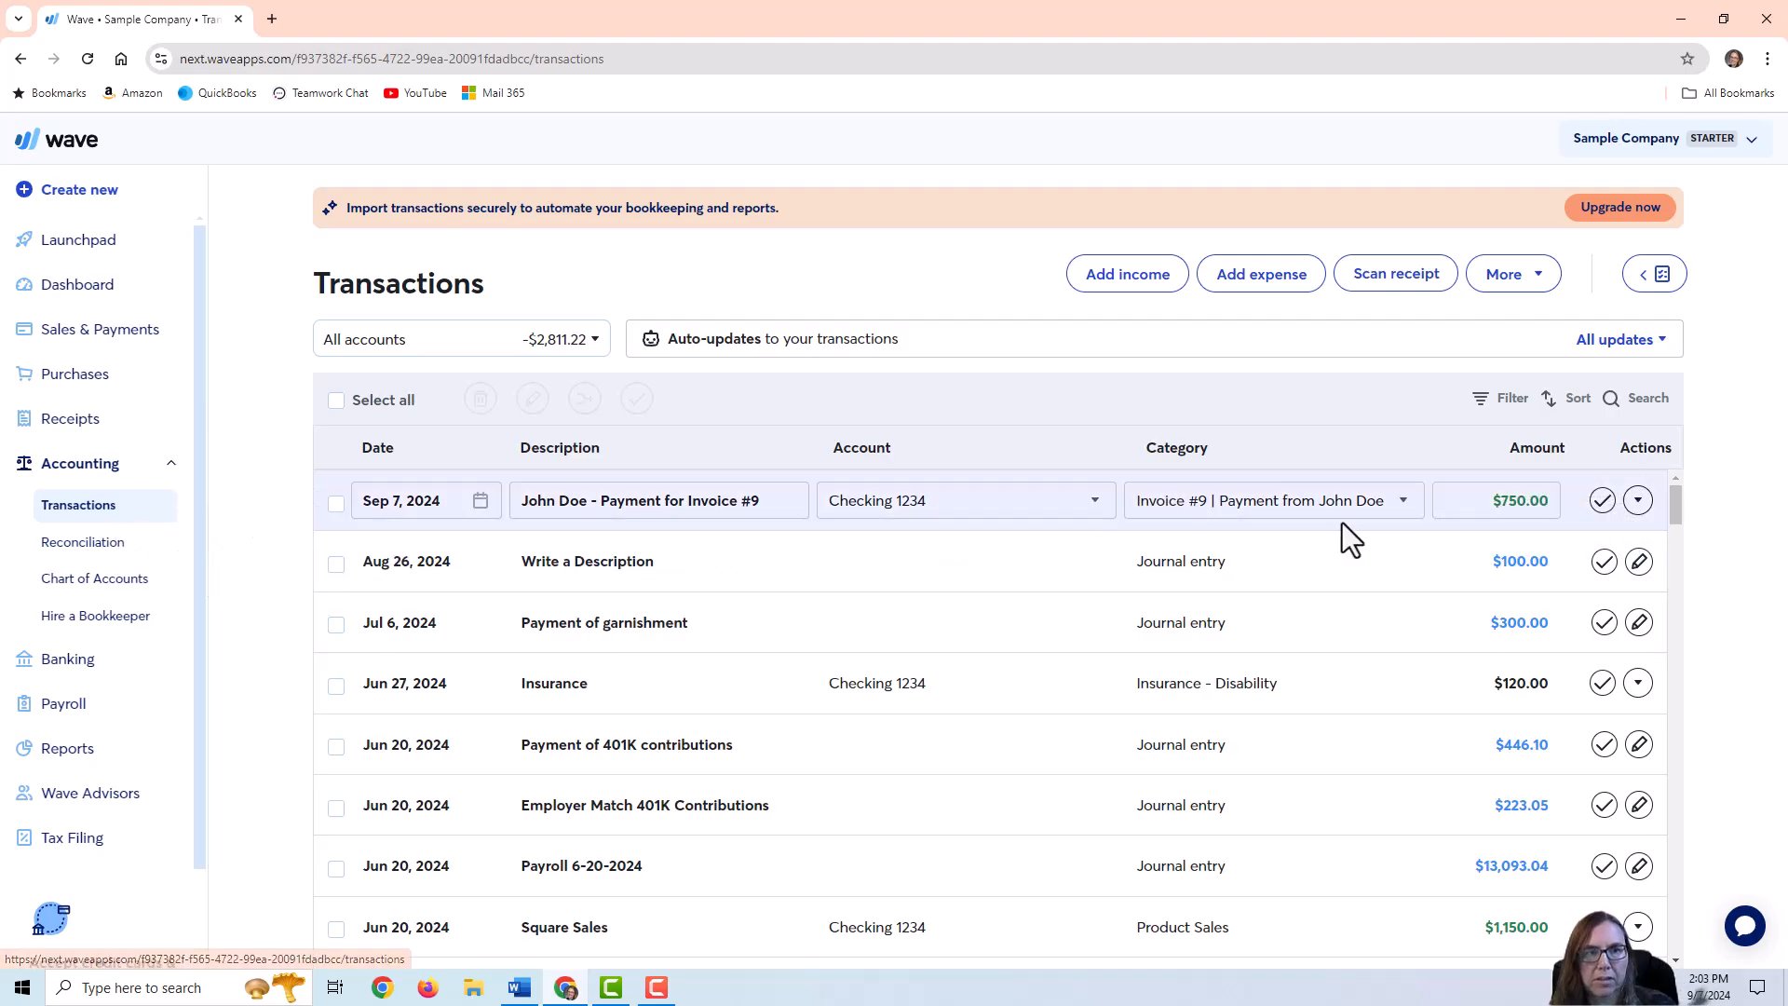
{"action": "left_click", "coordinate": [1636, 499]}
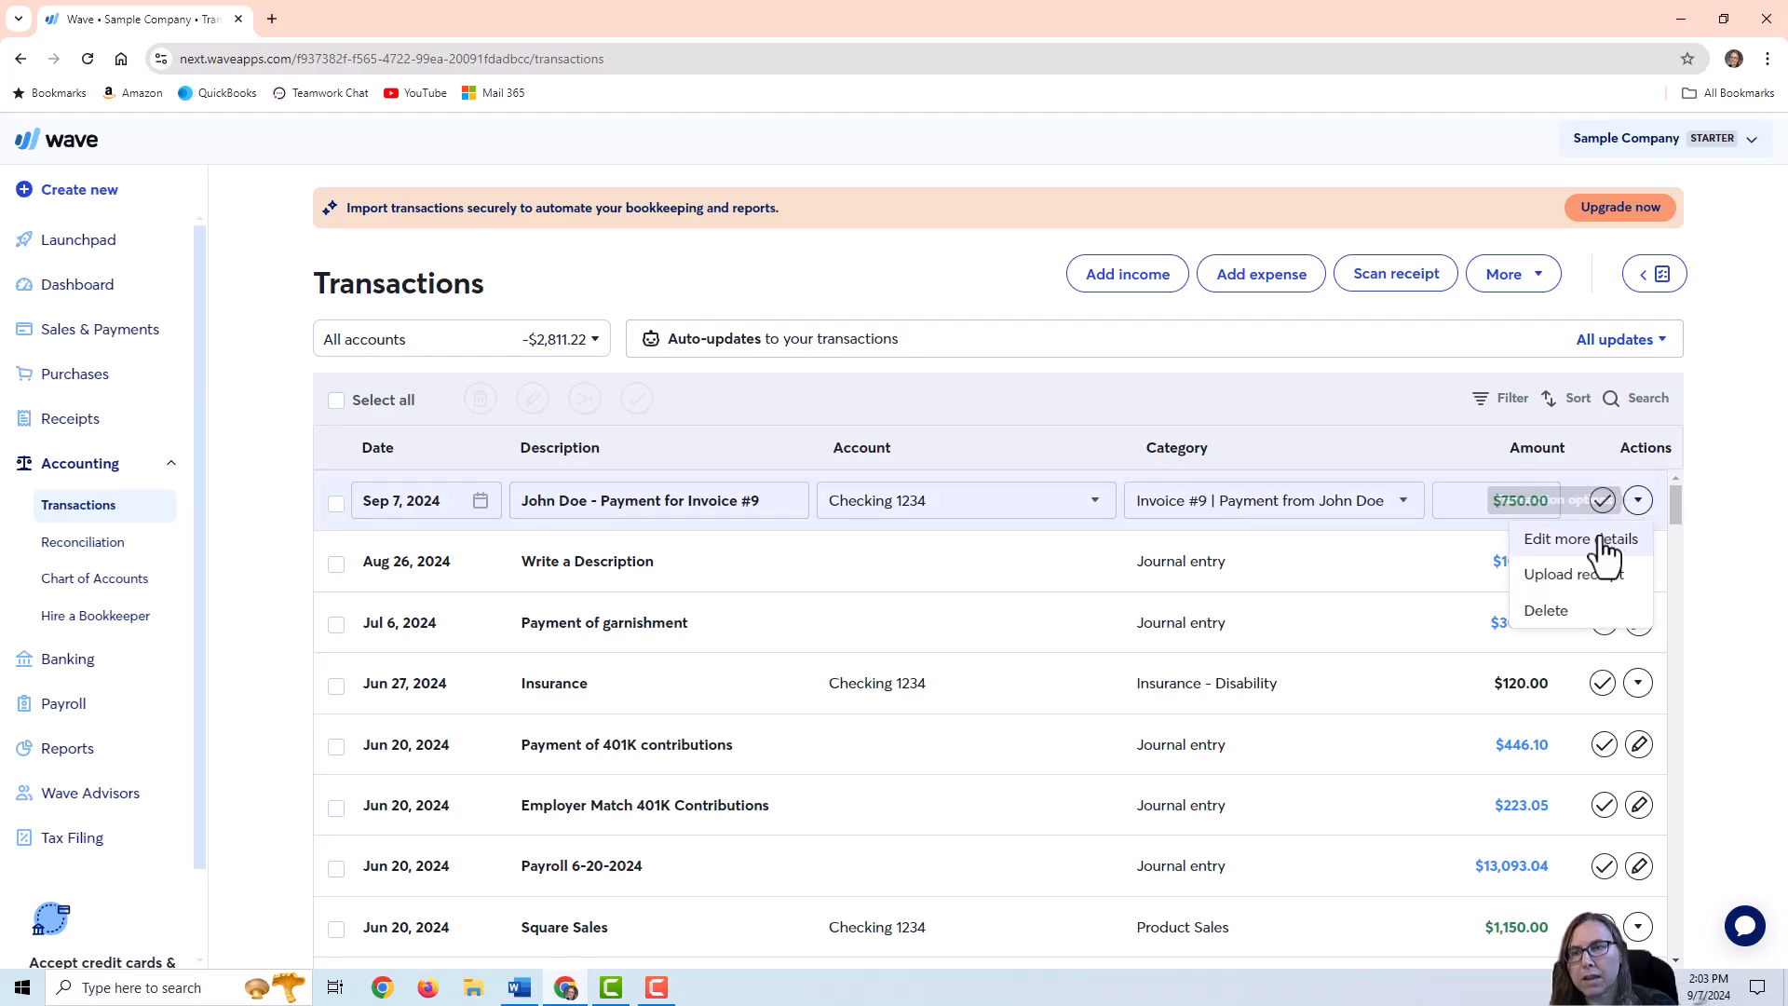
{"action": "left_click", "coordinate": [1581, 538]}
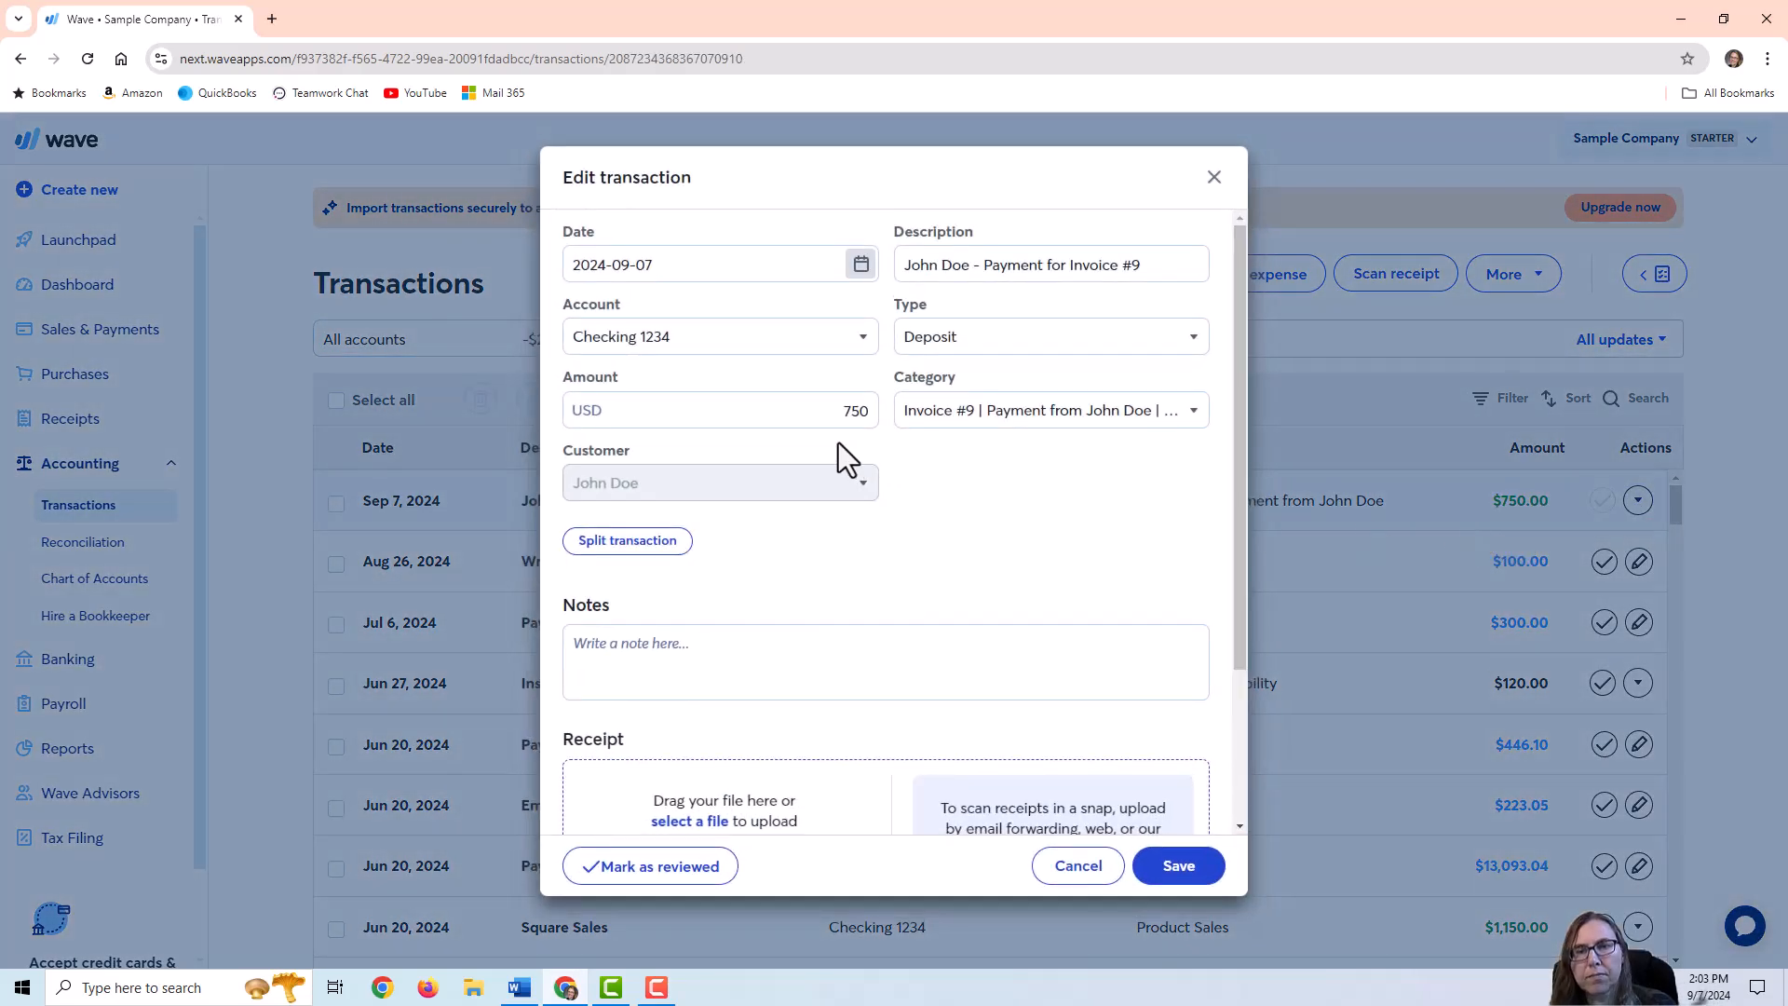
{"action": "left_click", "coordinate": [719, 410]}
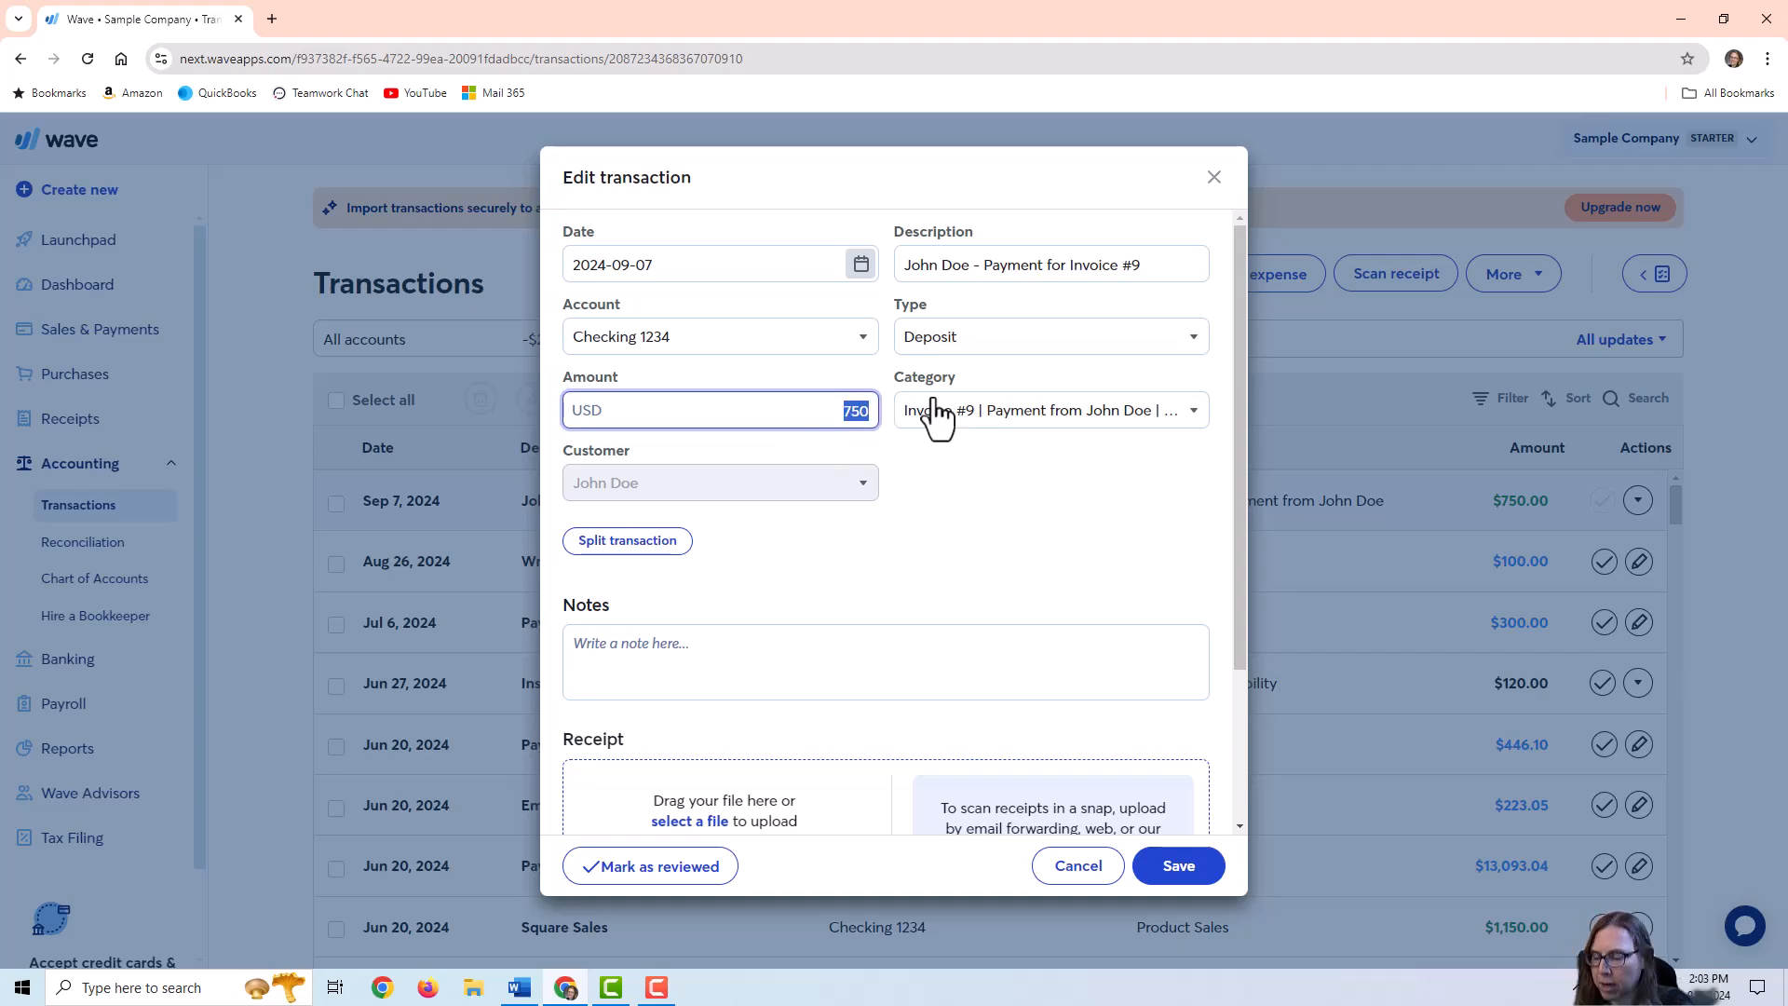
{"action": "type", "text": "720"}
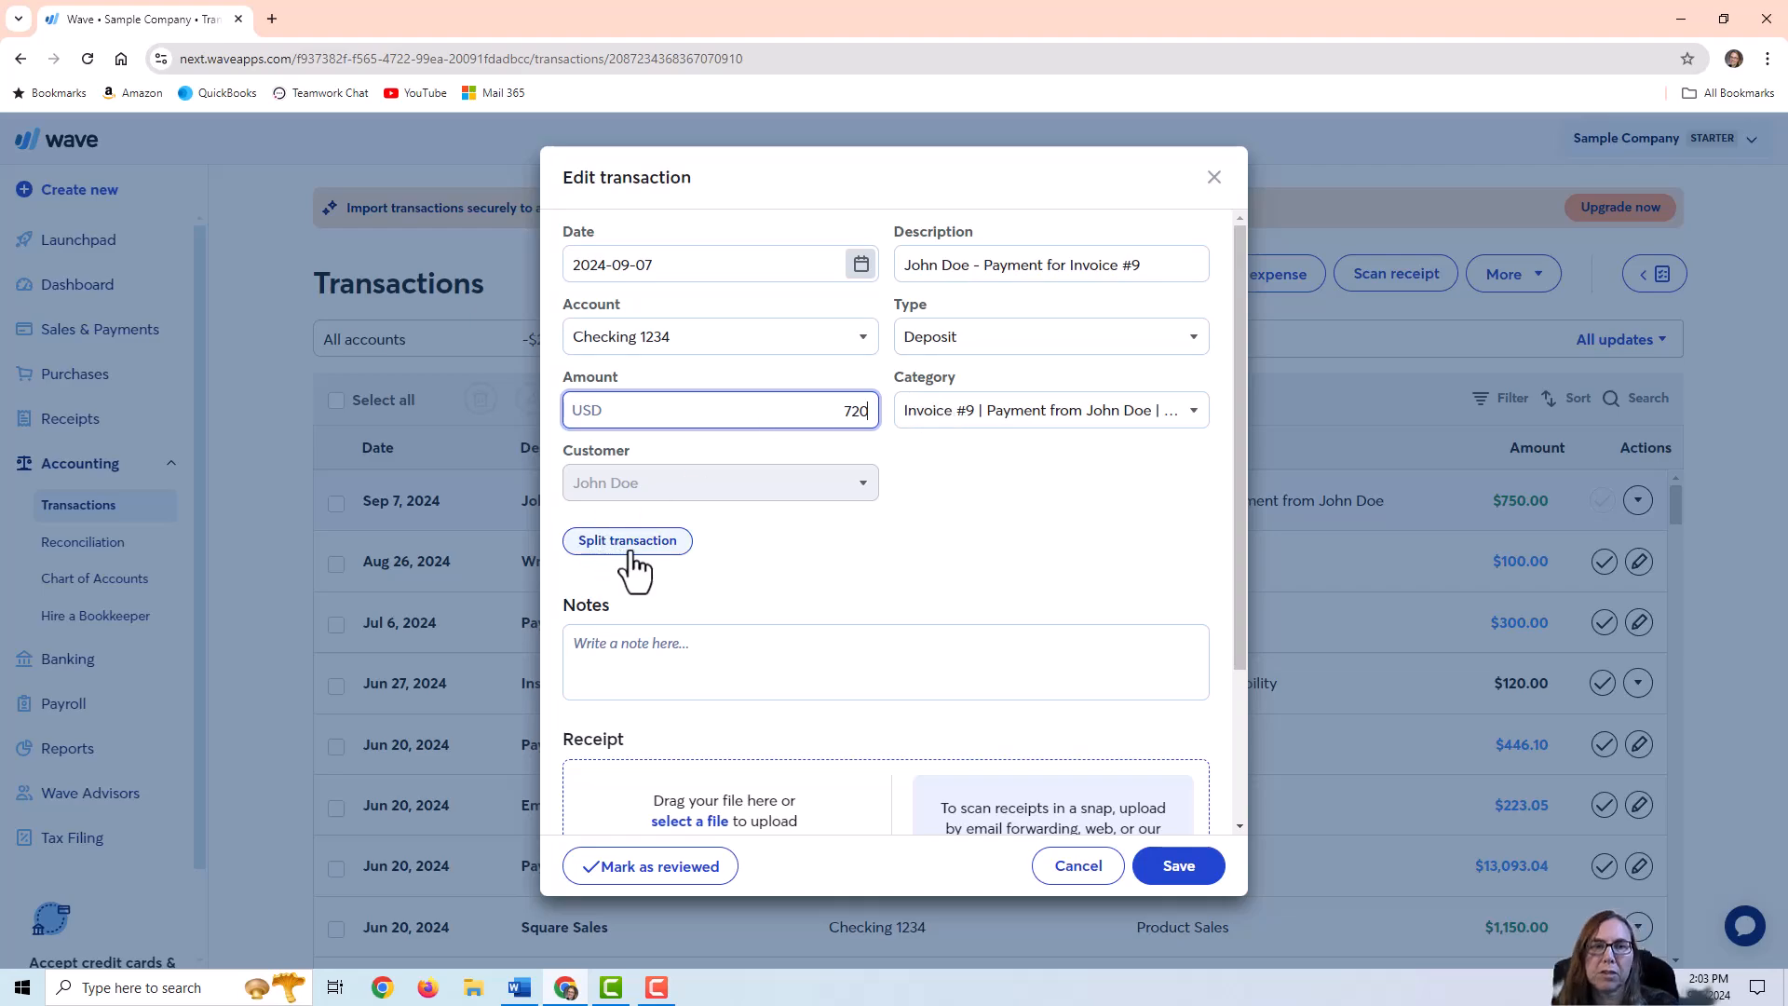
Split the $720 deposit into 750 for Invoice #9 and 30 categorized as Processing Fees
{"action": "left_click", "coordinate": [626, 540]}
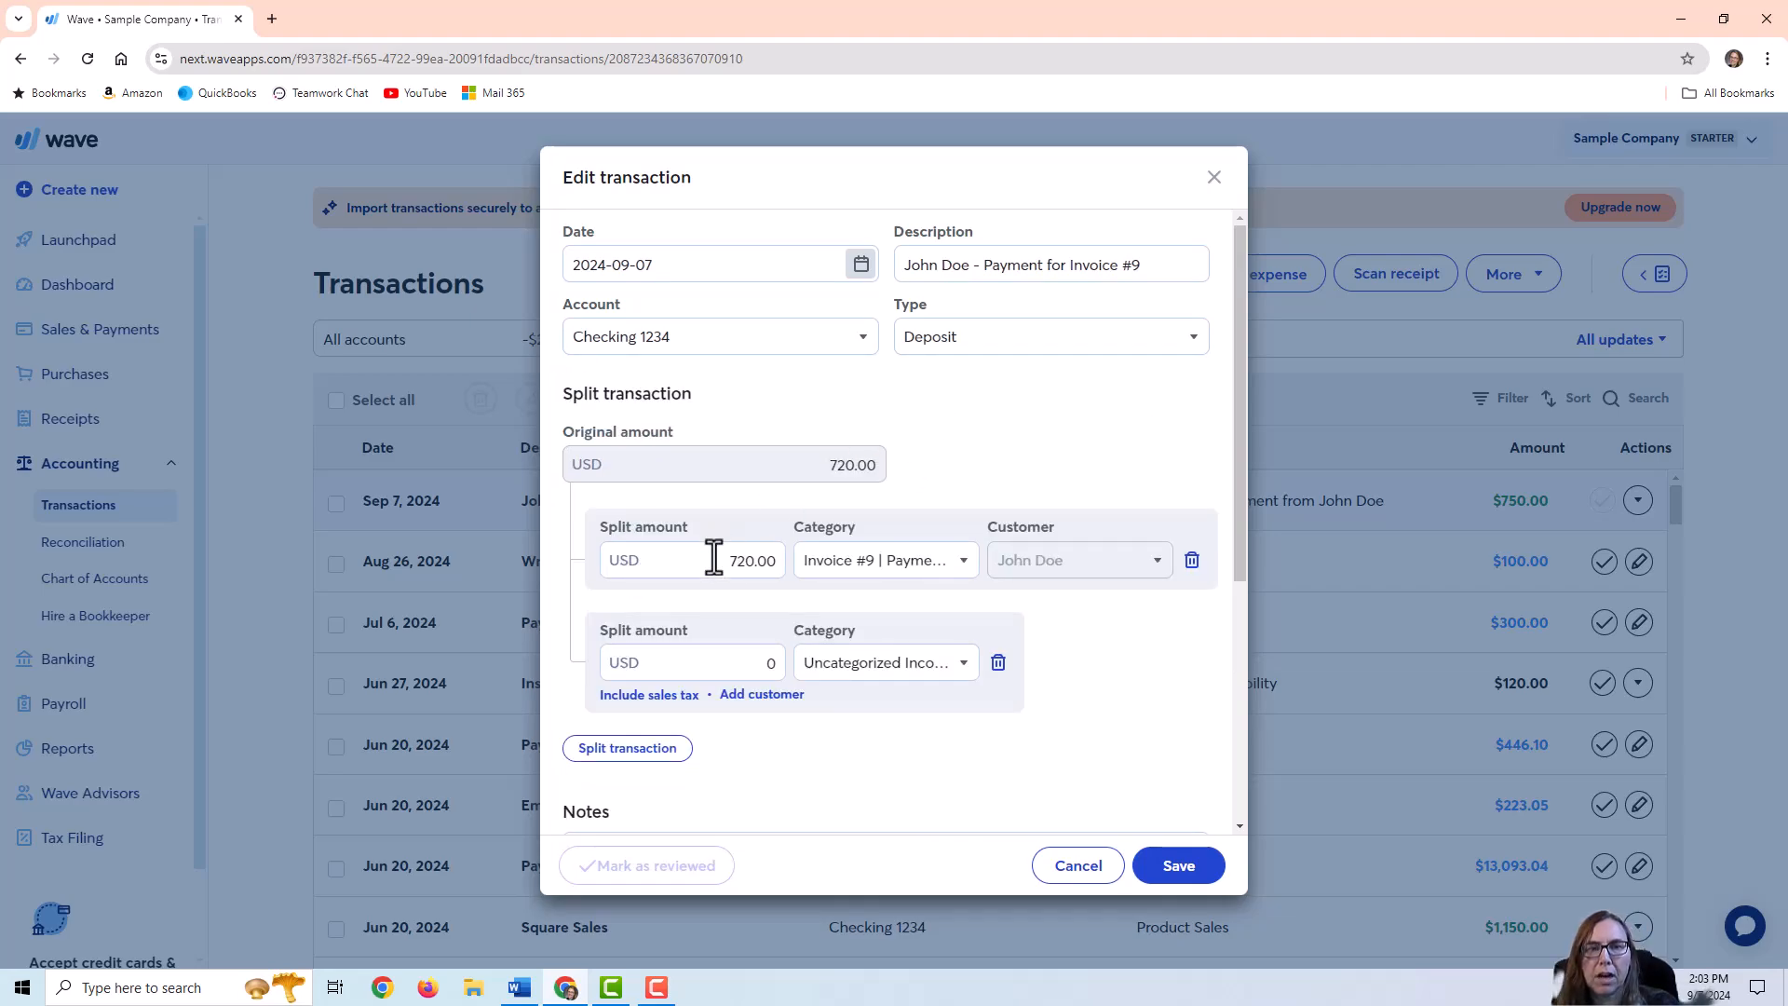
{"action": "type", "text": "75"}
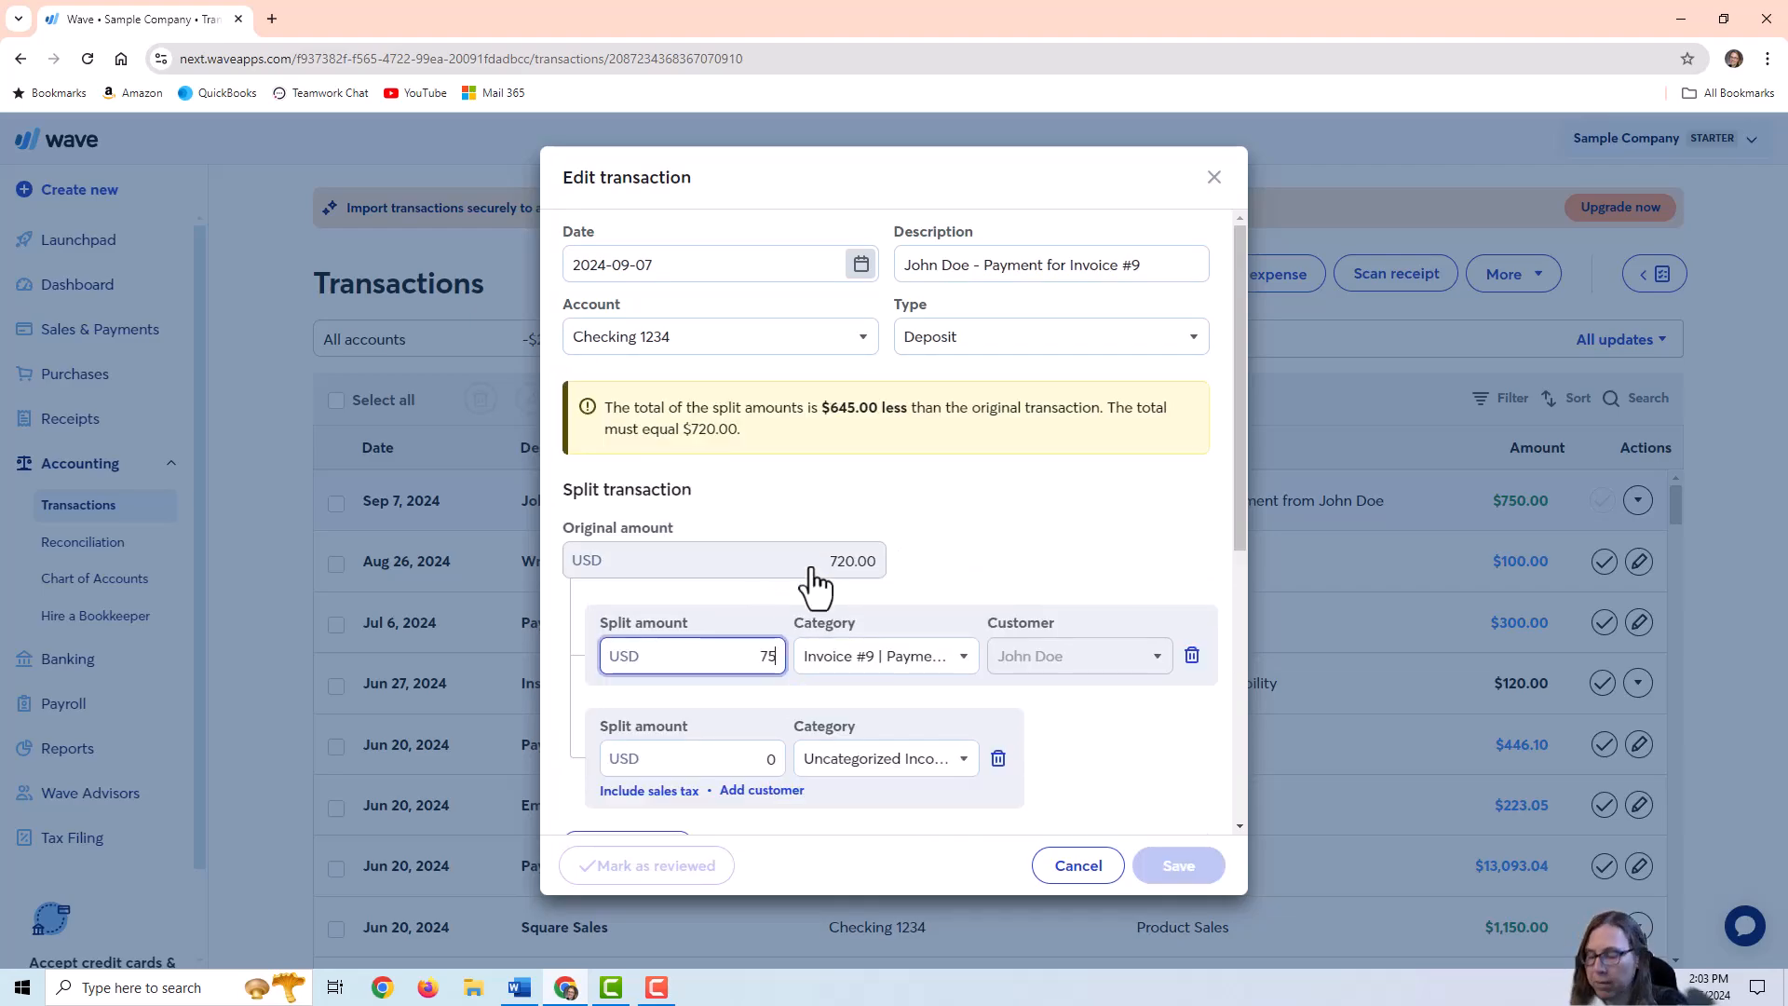
{"action": "type", "text": "0"}
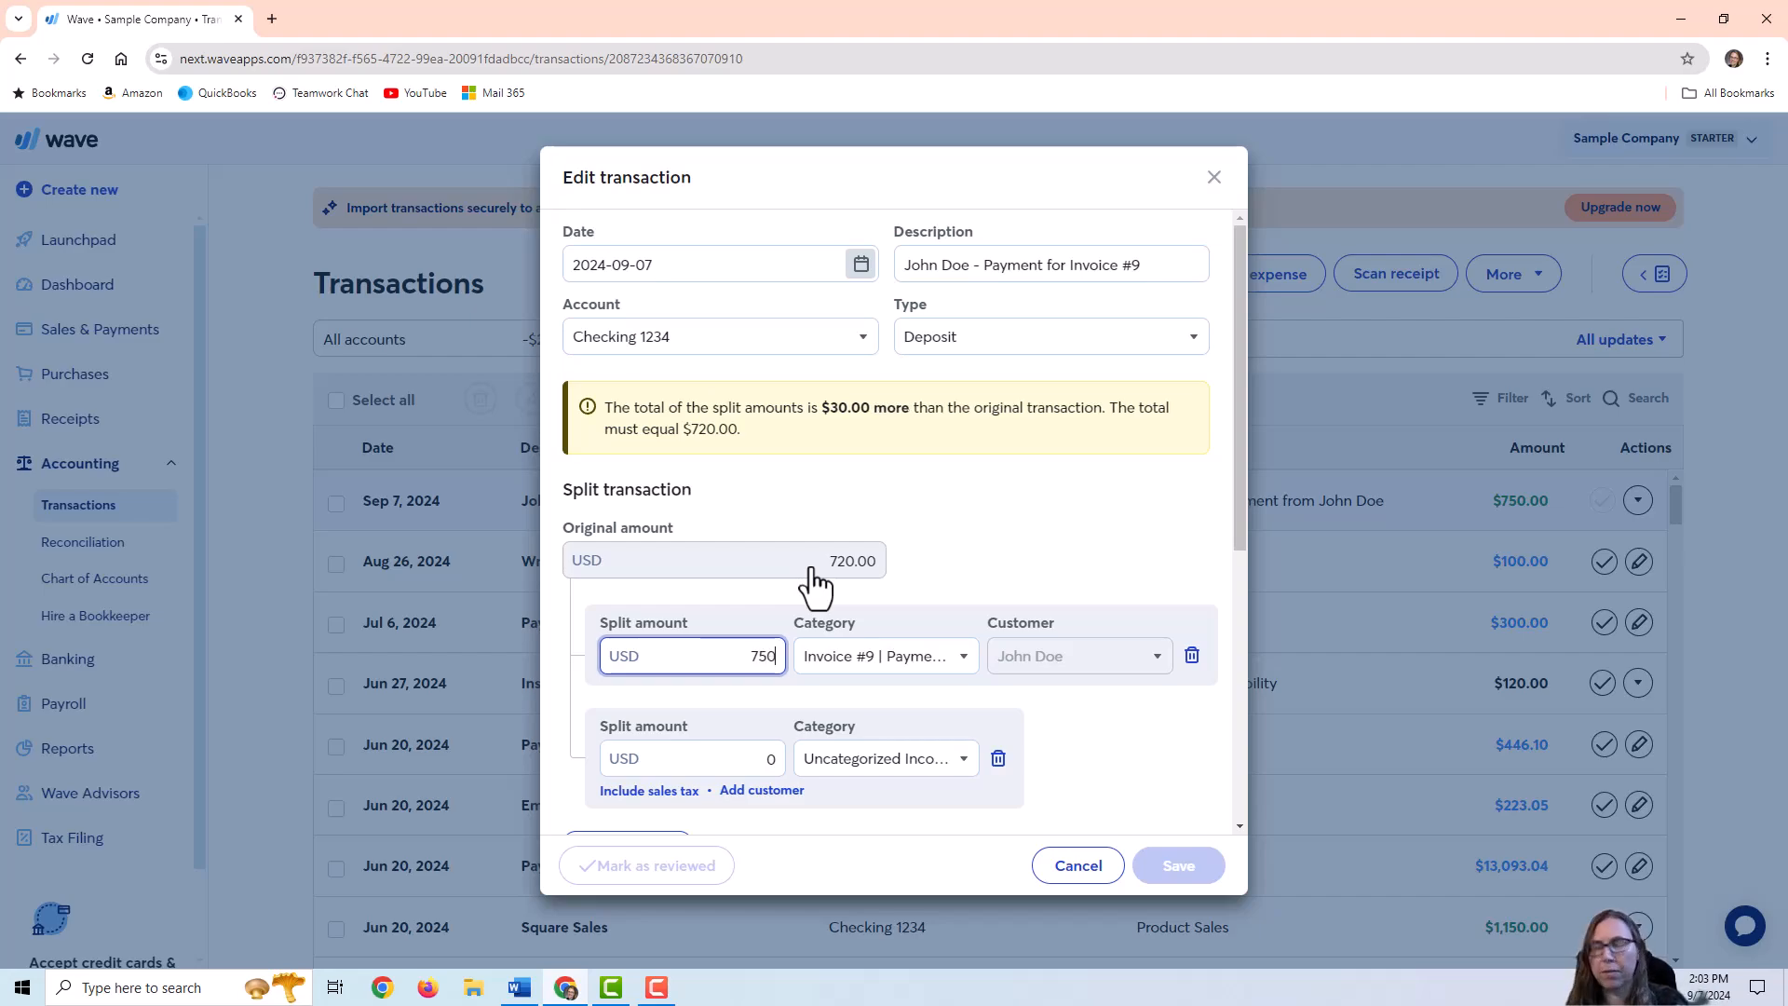
{"action": "scroll", "scroll_direction": "down", "scroll_amount": 3}
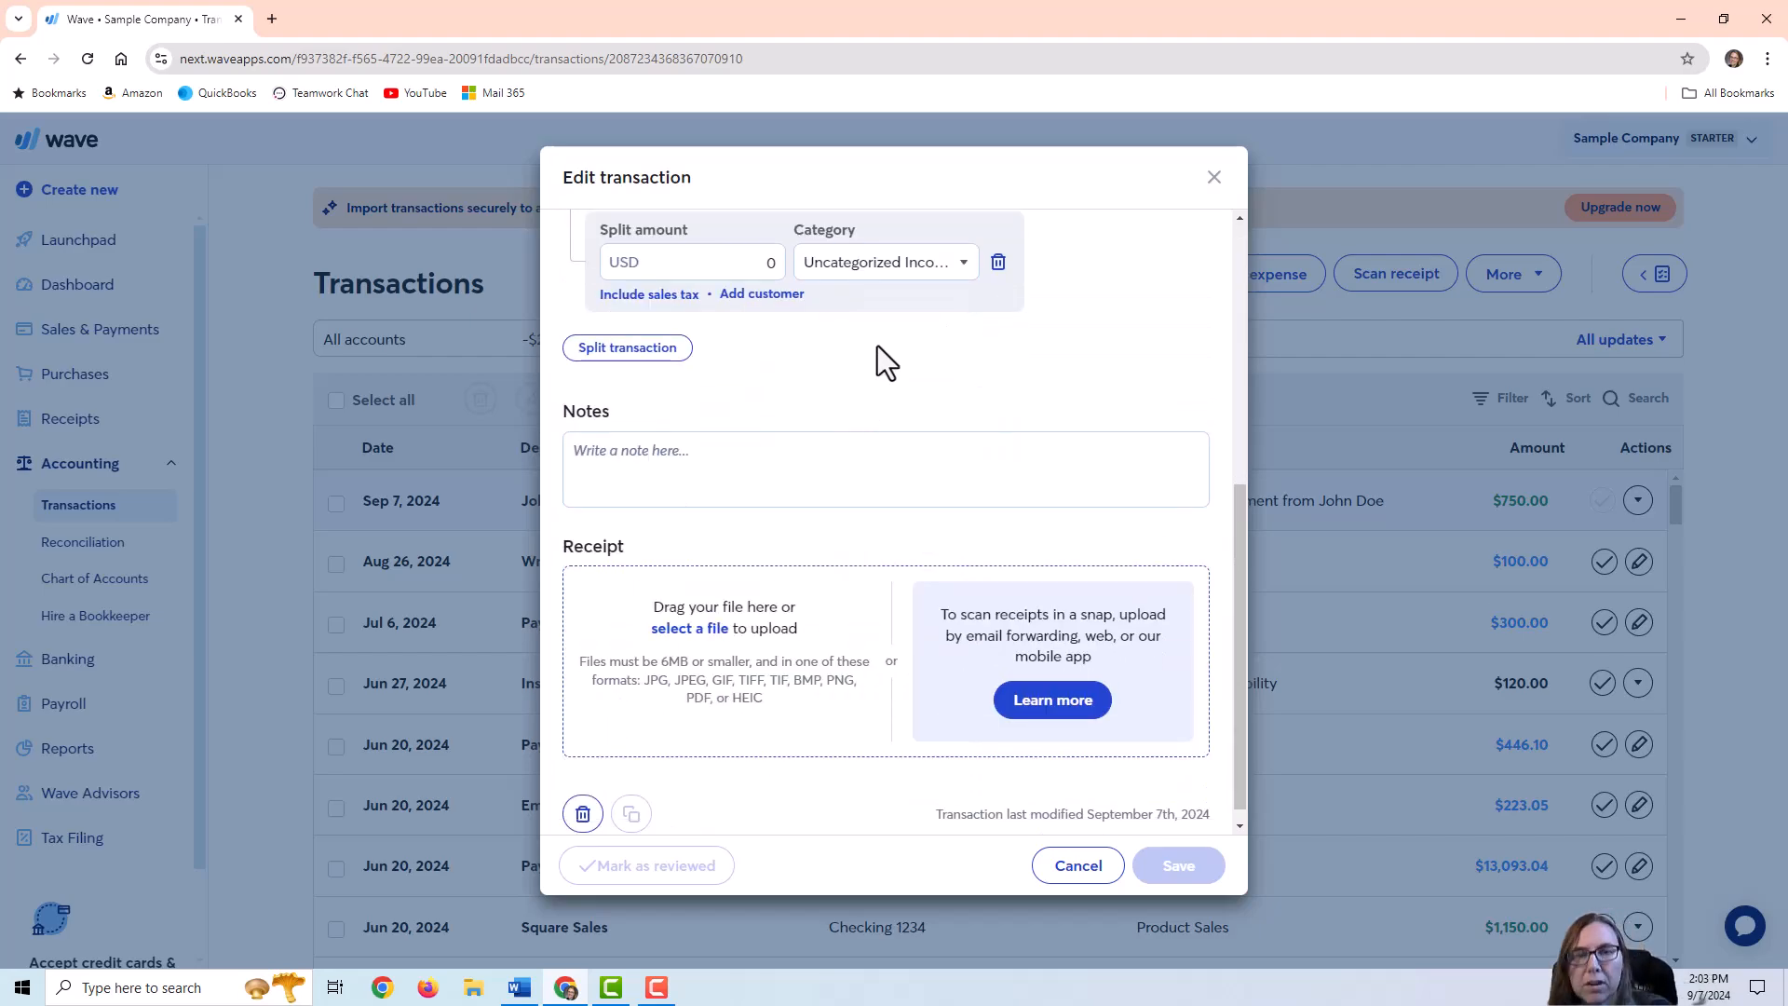
{"action": "left_click", "coordinate": [883, 261]}
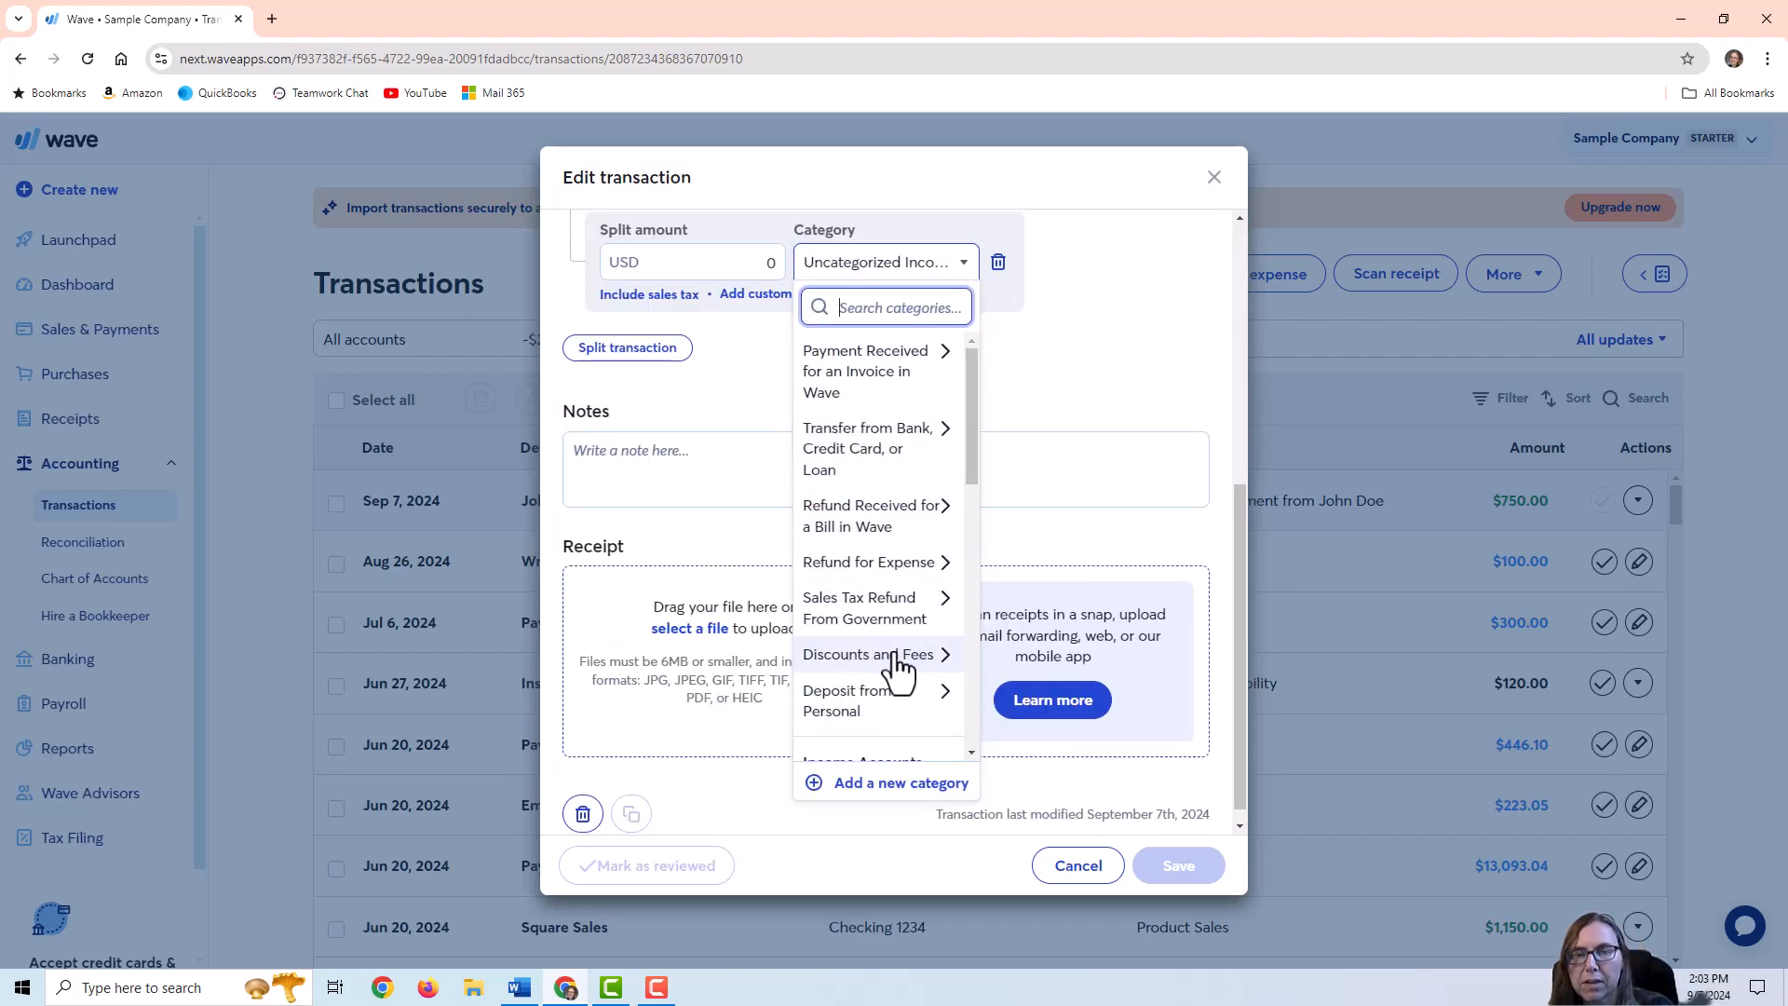
{"action": "mouse_move", "coordinate": [869, 667]}
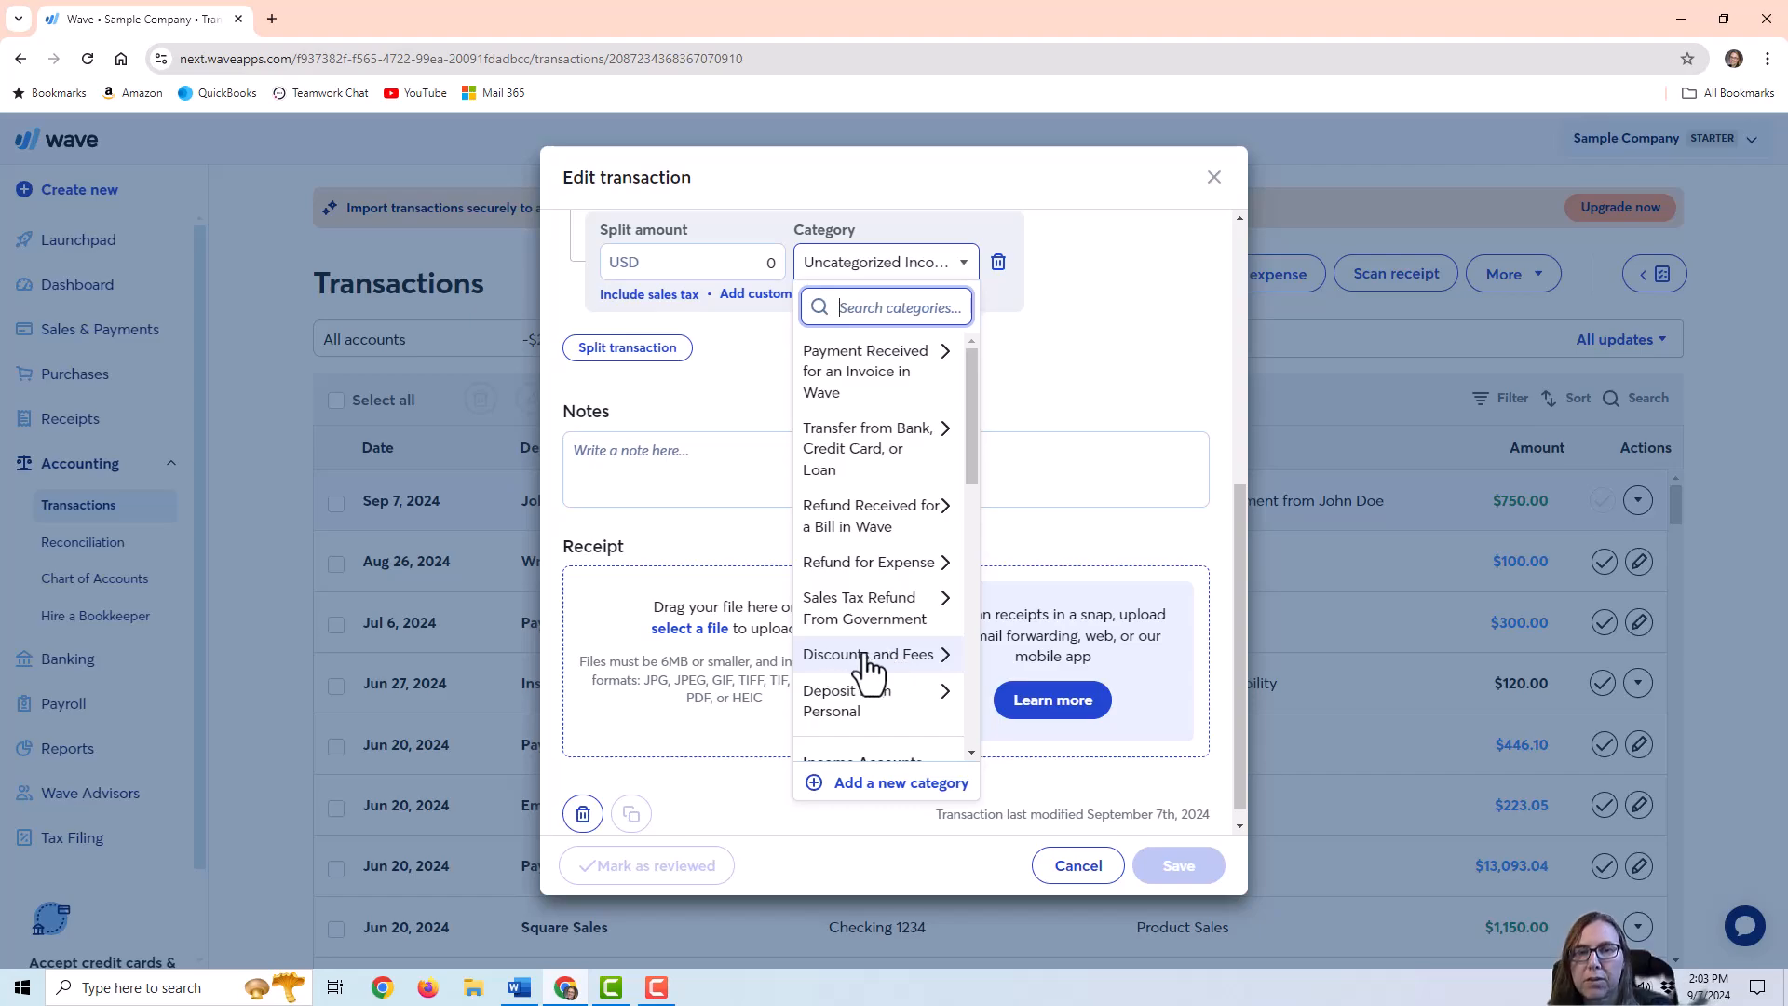
{"action": "left_click", "coordinate": [870, 653]}
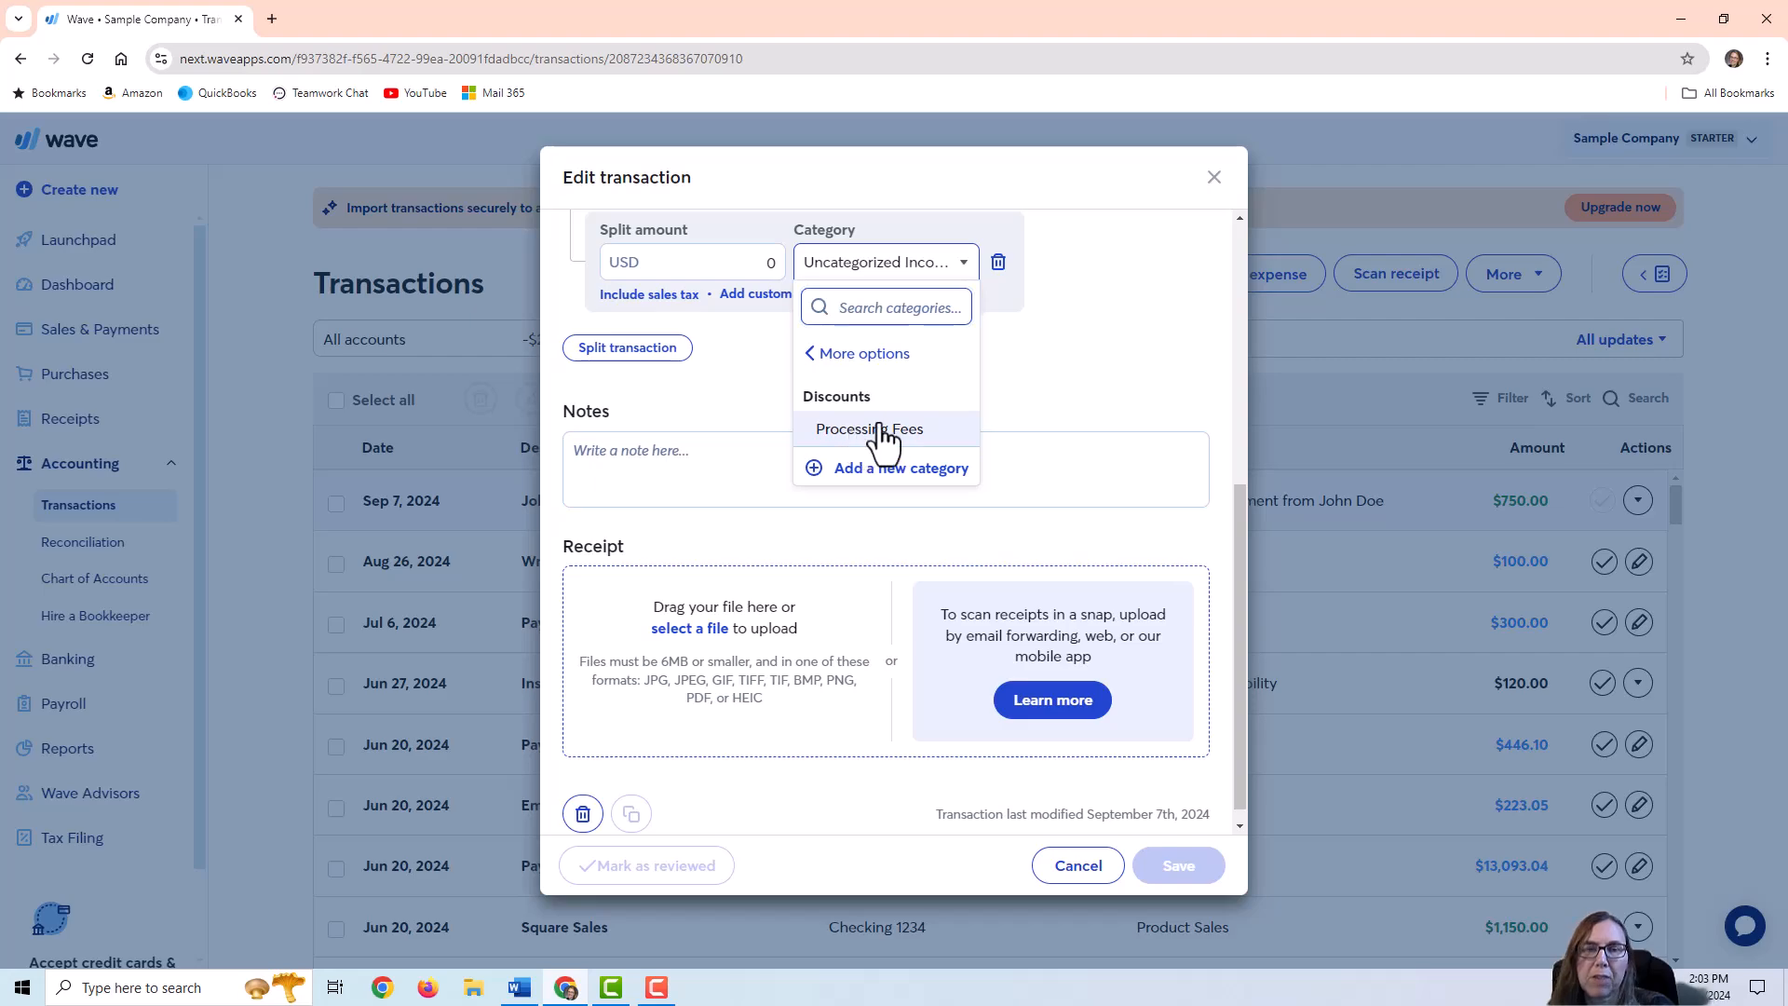
{"action": "left_click", "coordinate": [869, 429]}
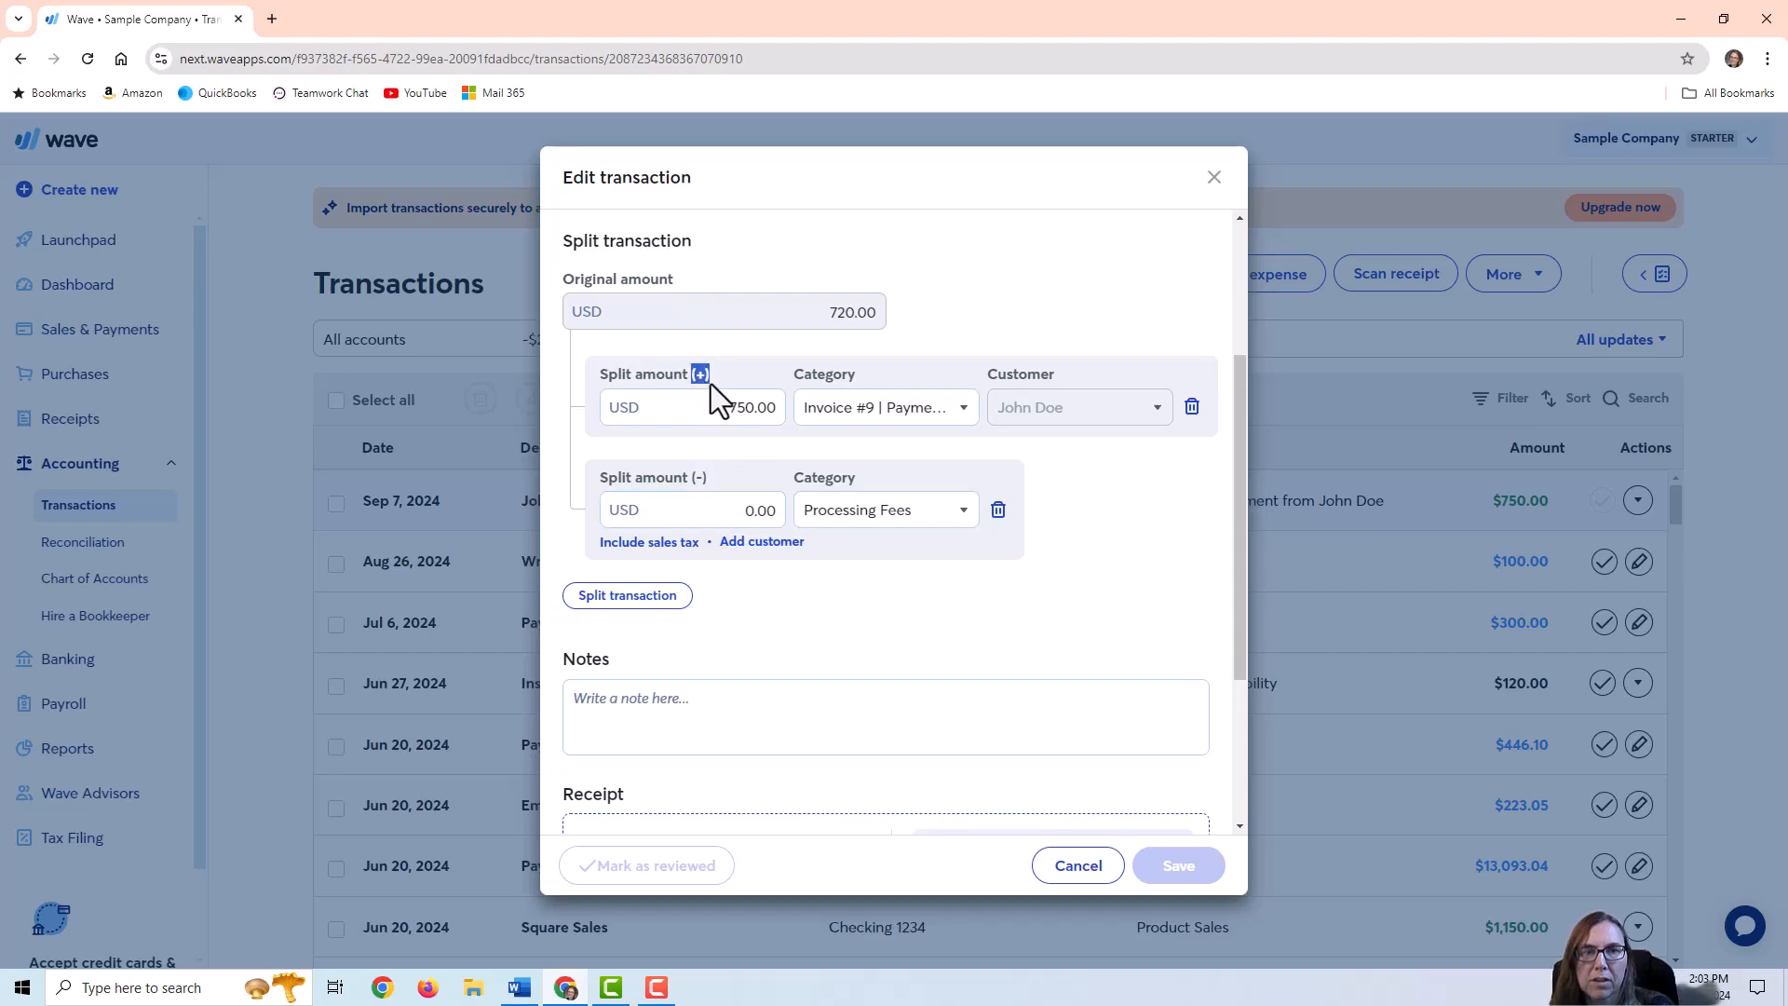
{"action": "left_click", "coordinate": [689, 508]}
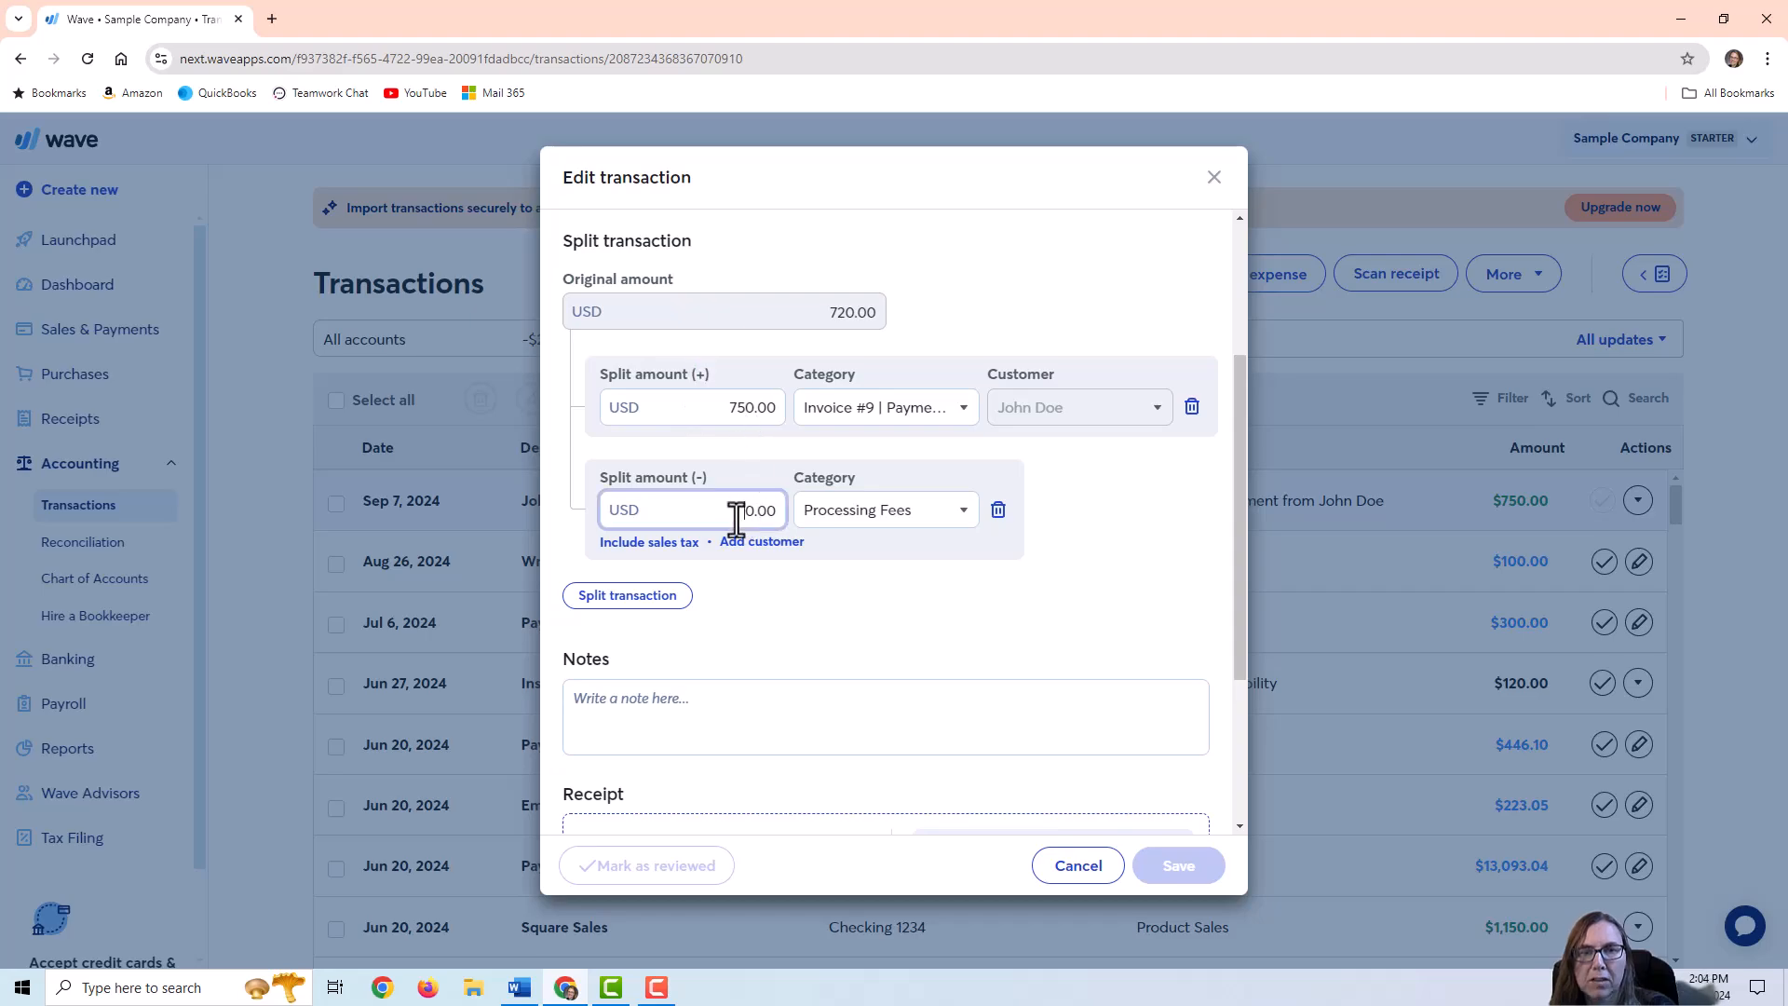
{"action": "type", "text": "30"}
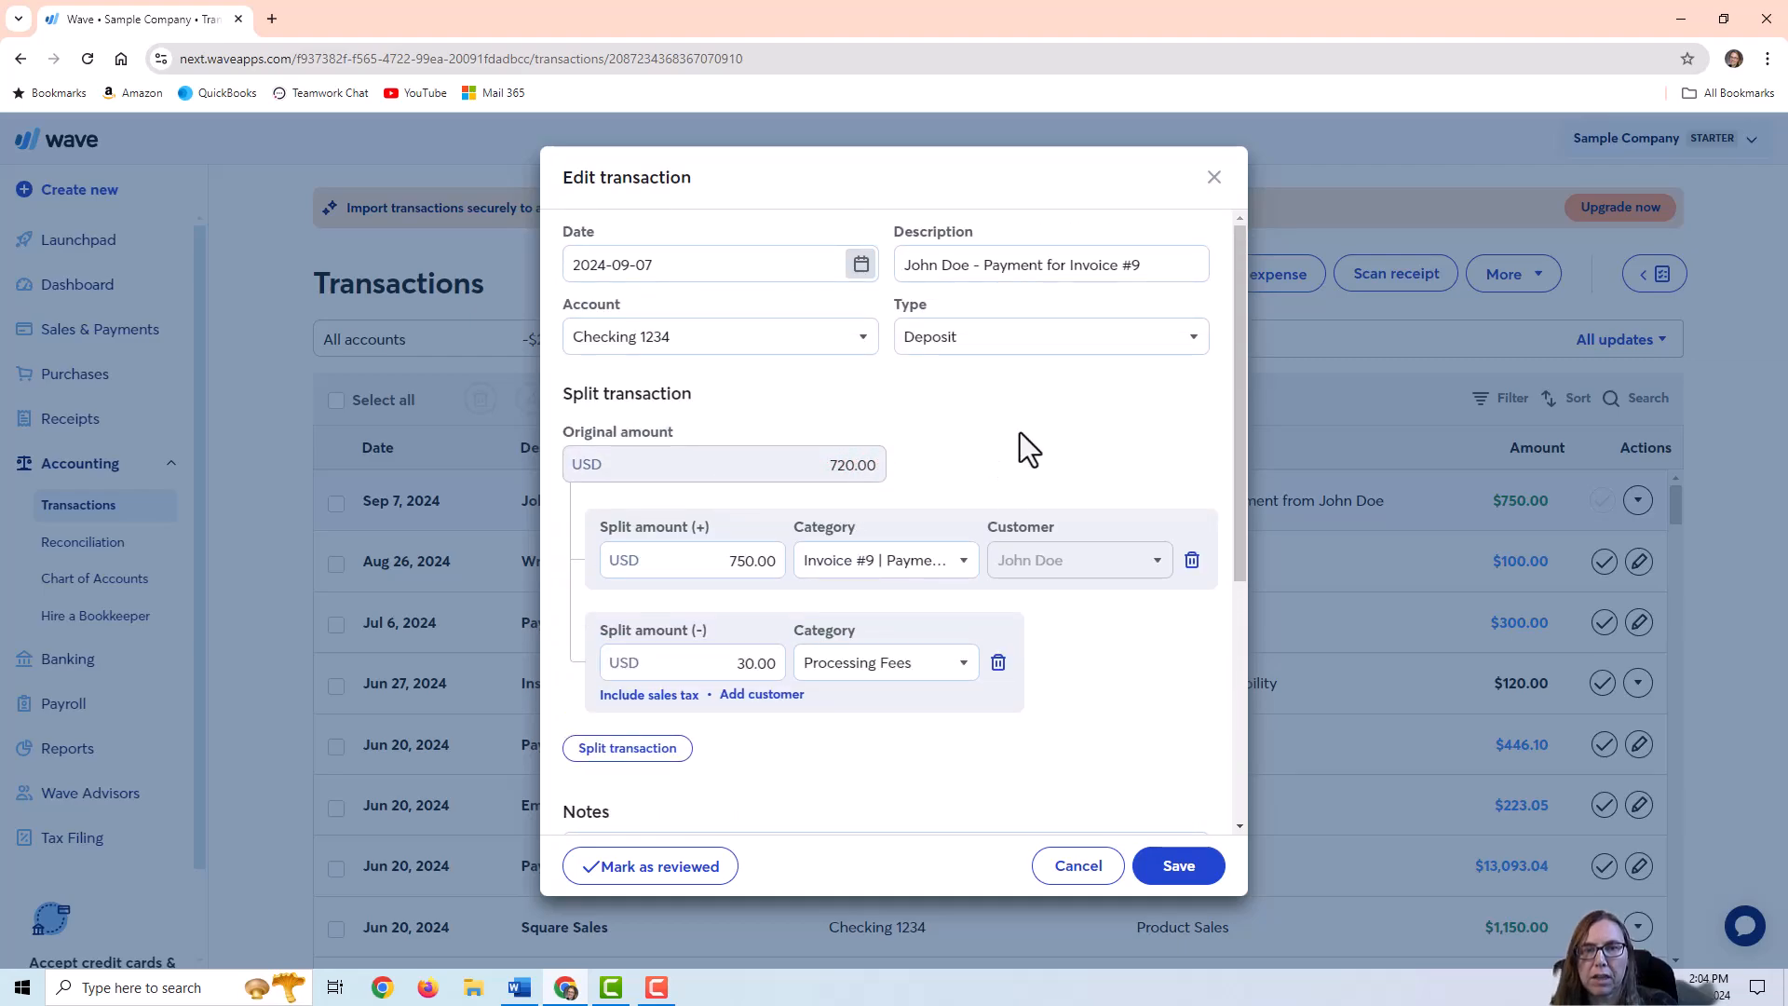
{"action": "mouse_move", "coordinate": [1157, 796]}
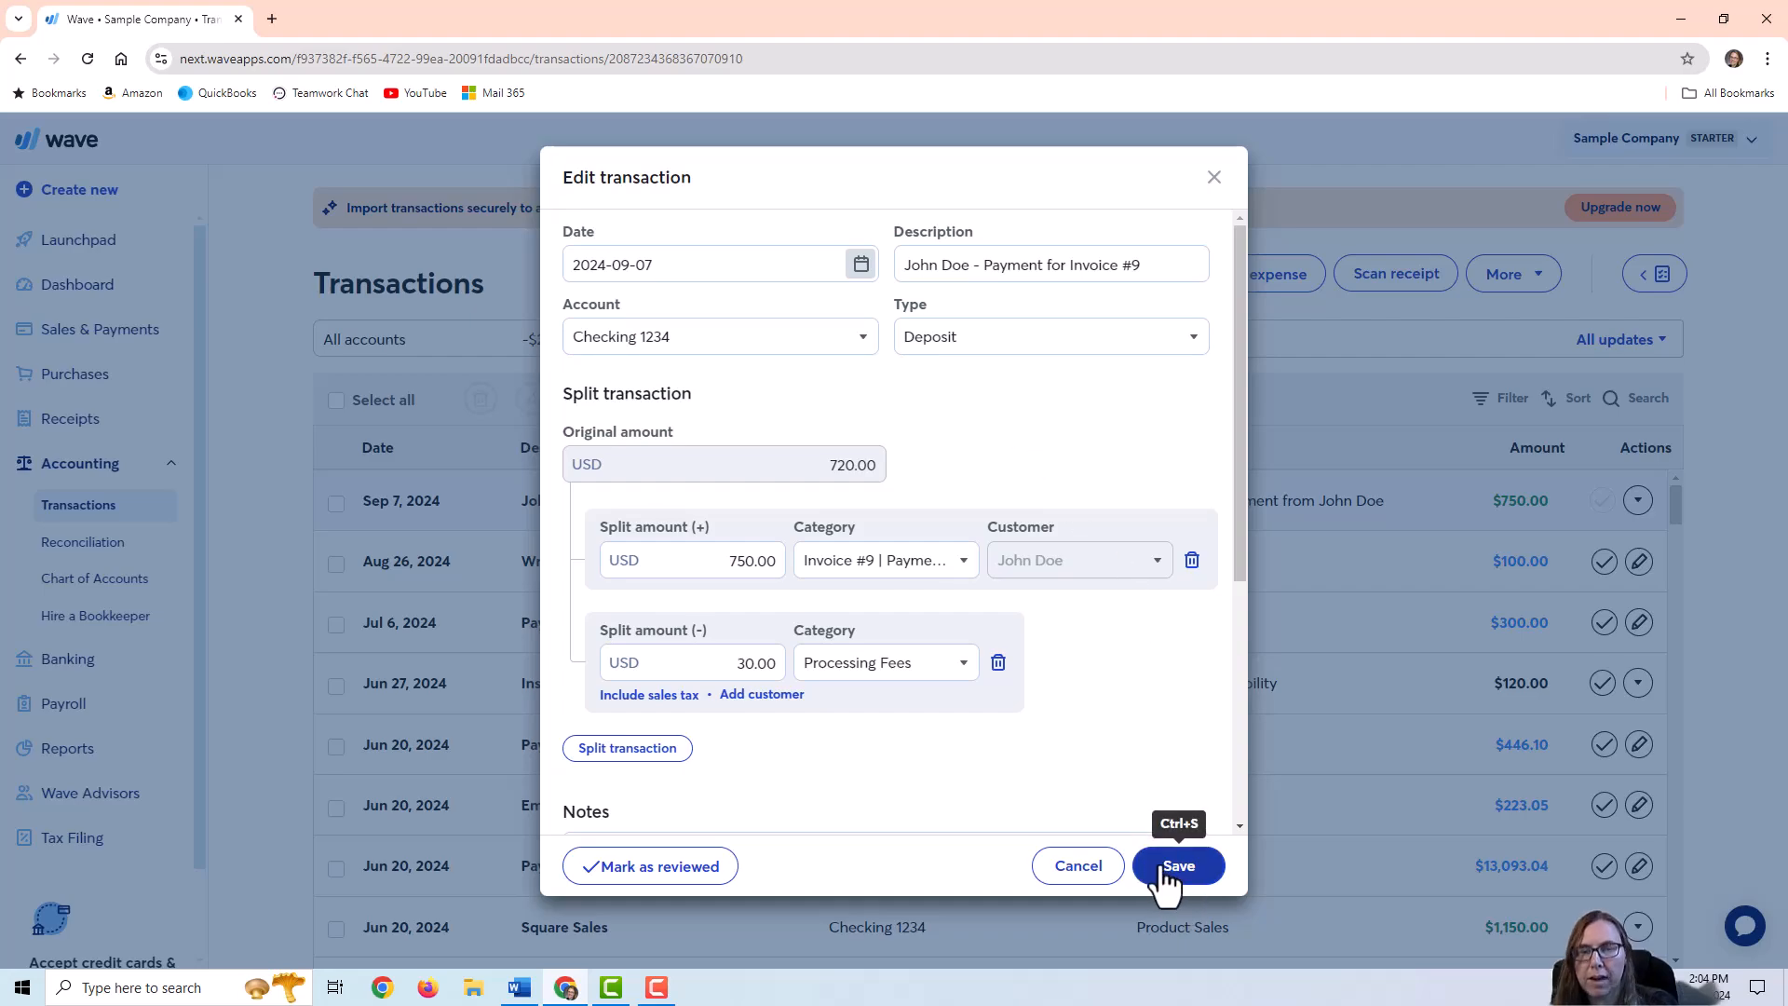
Save the $720 split deposit and go to Reports for the Profit & Loss
{"action": "left_click", "coordinate": [1177, 866]}
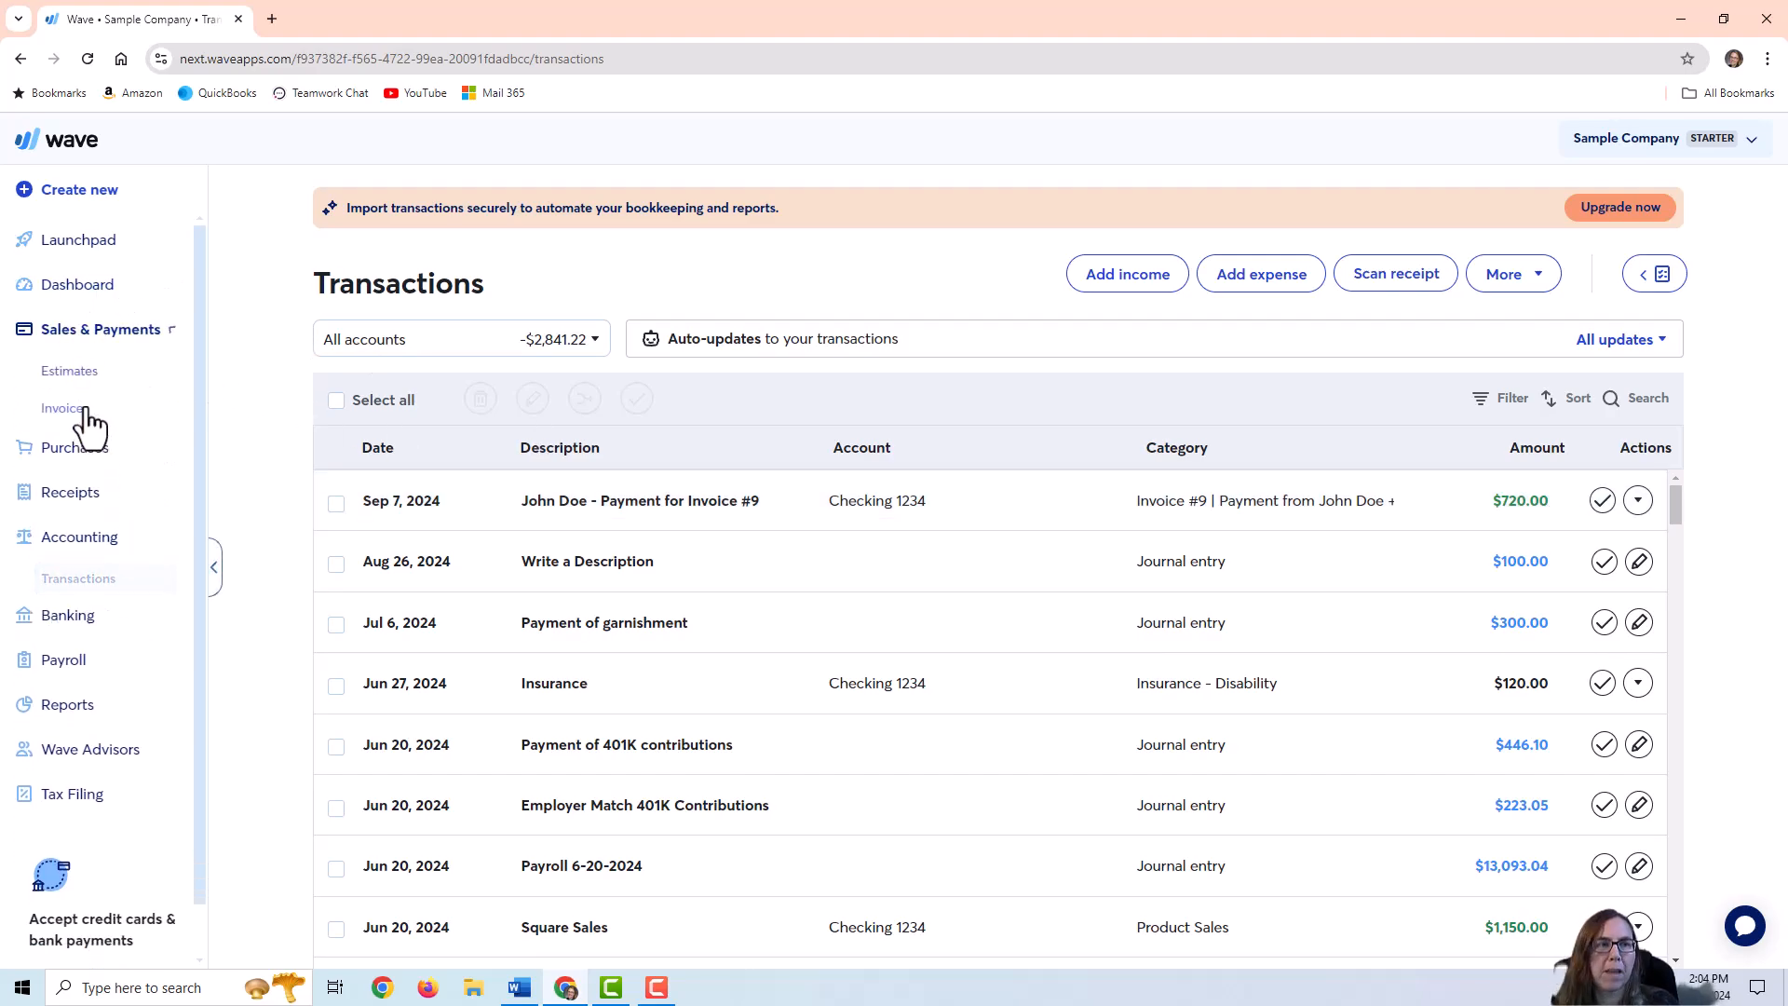
{"action": "left_click", "coordinate": [63, 408]}
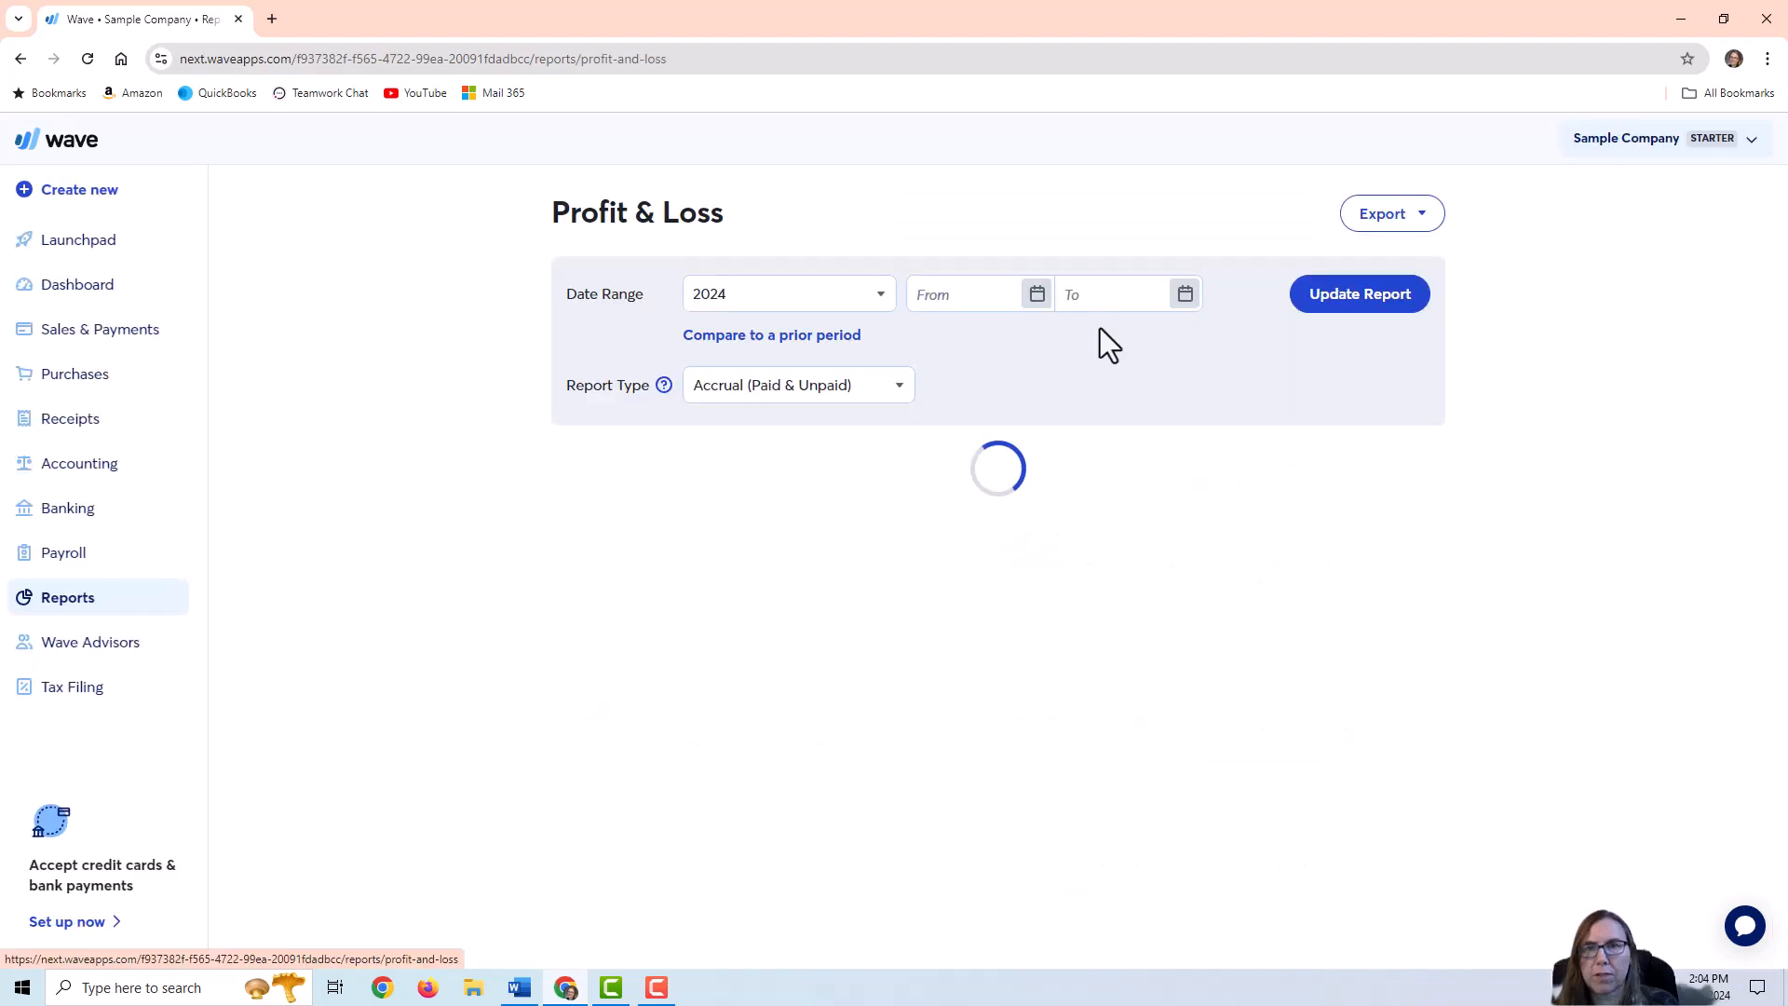
Set the report period to September 2024 and show the detailed breakdown: $750 Service Income, $30 Processing Fees, $720 net profit
{"action": "left_click", "coordinate": [1359, 292]}
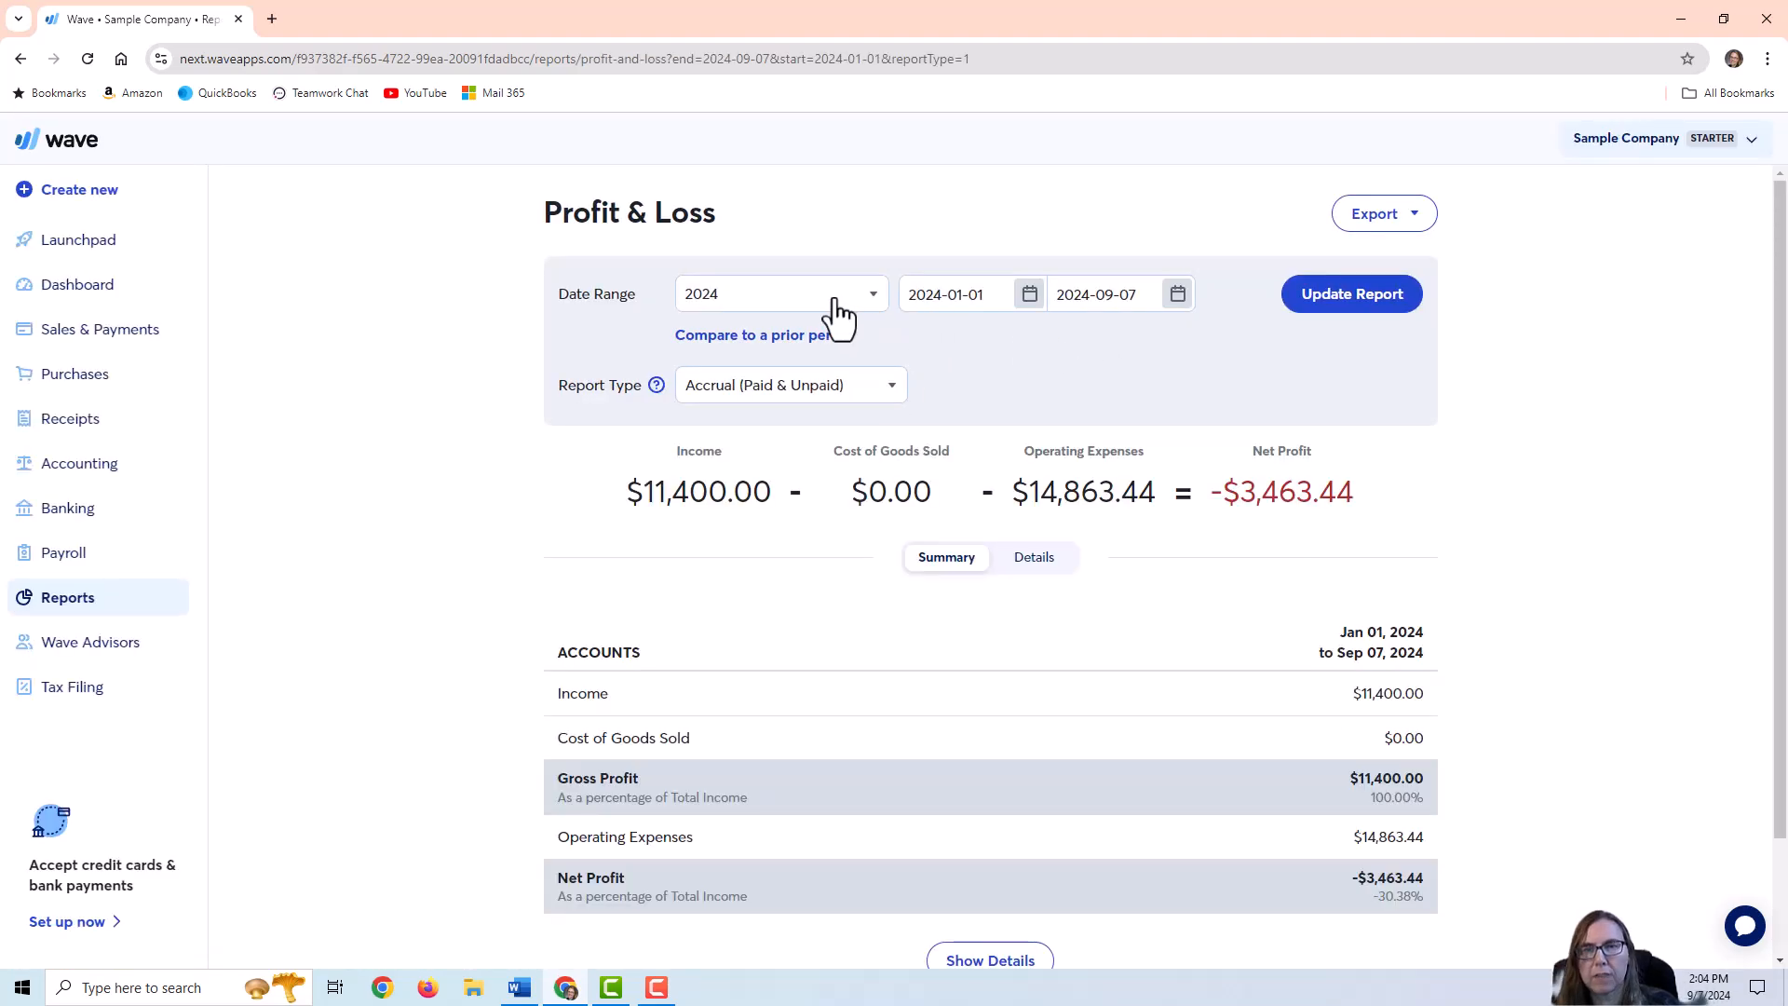
{"action": "left_click", "coordinate": [780, 292]}
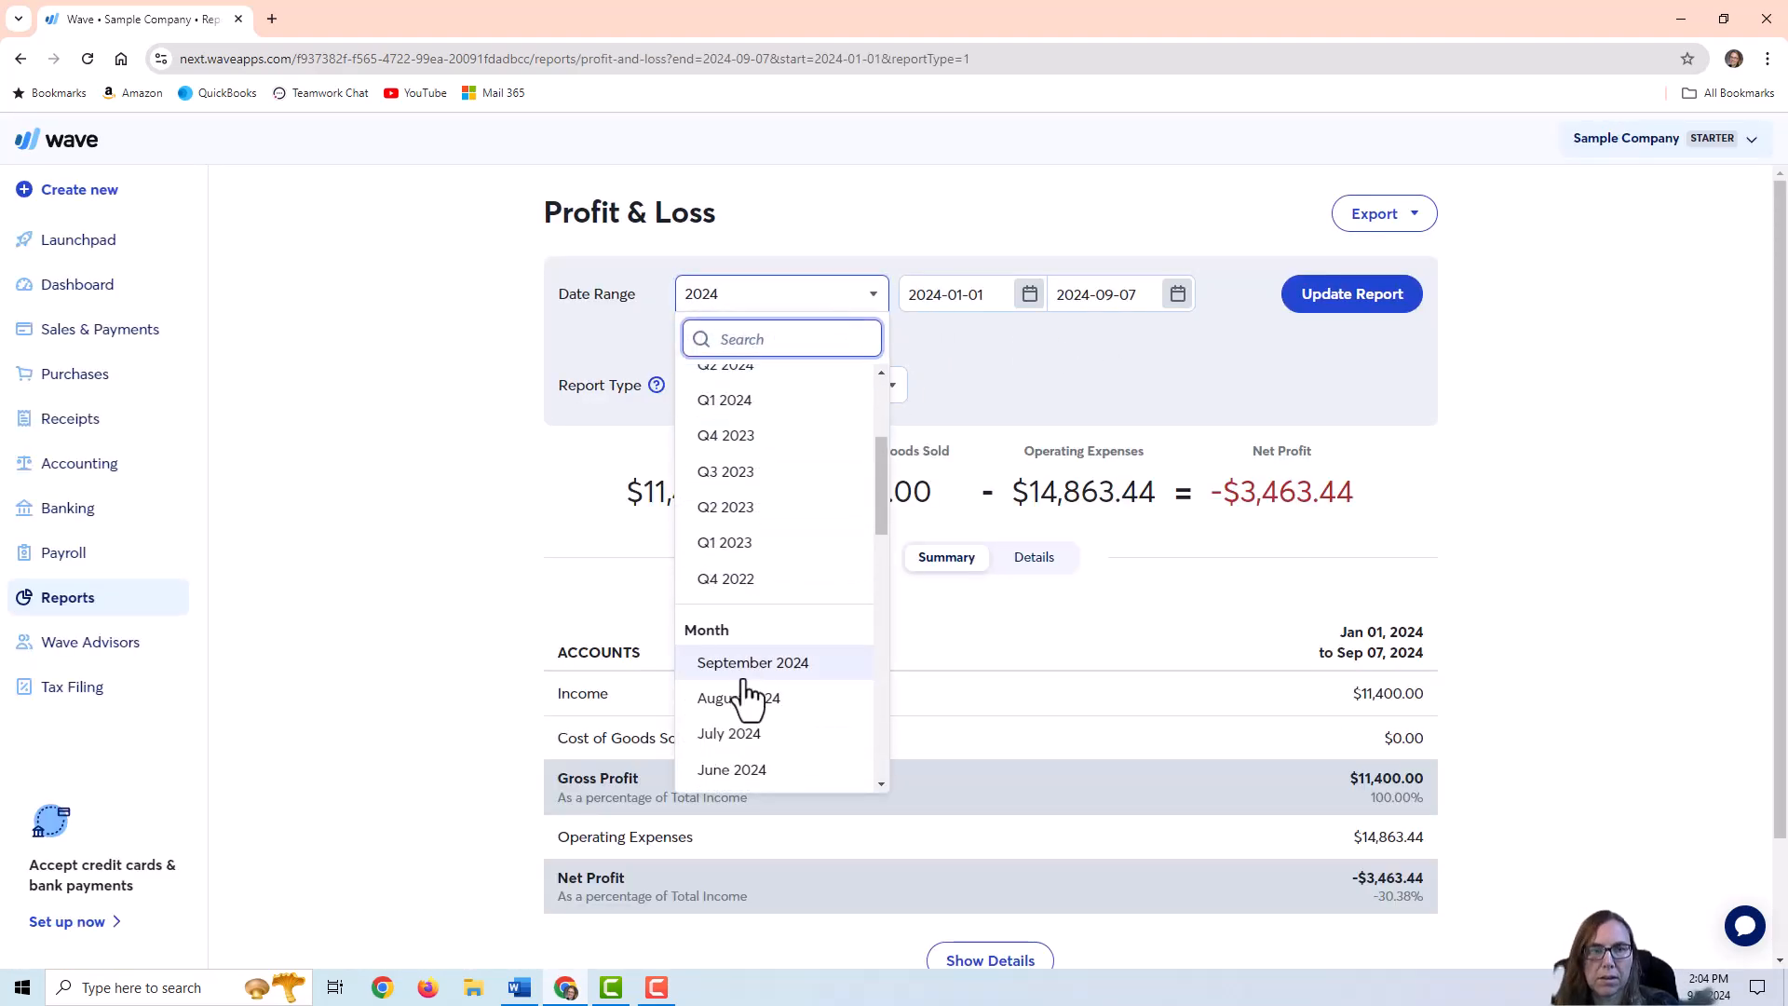
{"action": "left_click", "coordinate": [752, 663]}
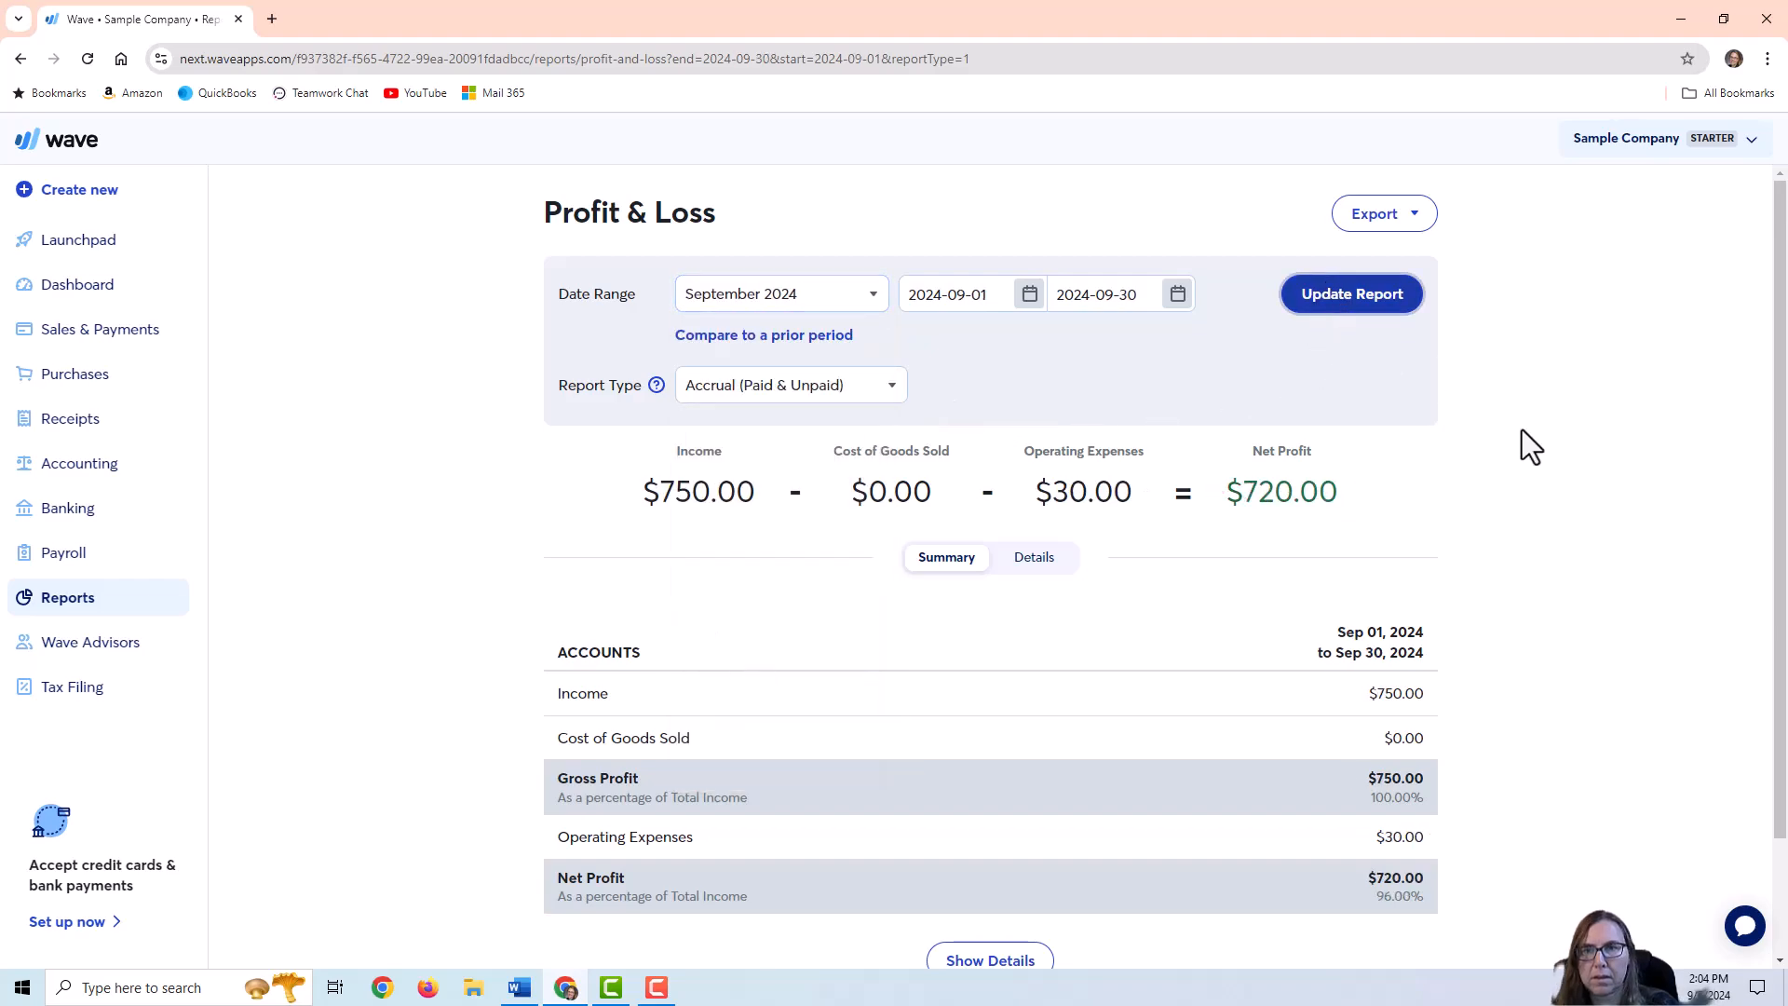
{"action": "scroll", "scroll_direction": "down", "scroll_amount": 3}
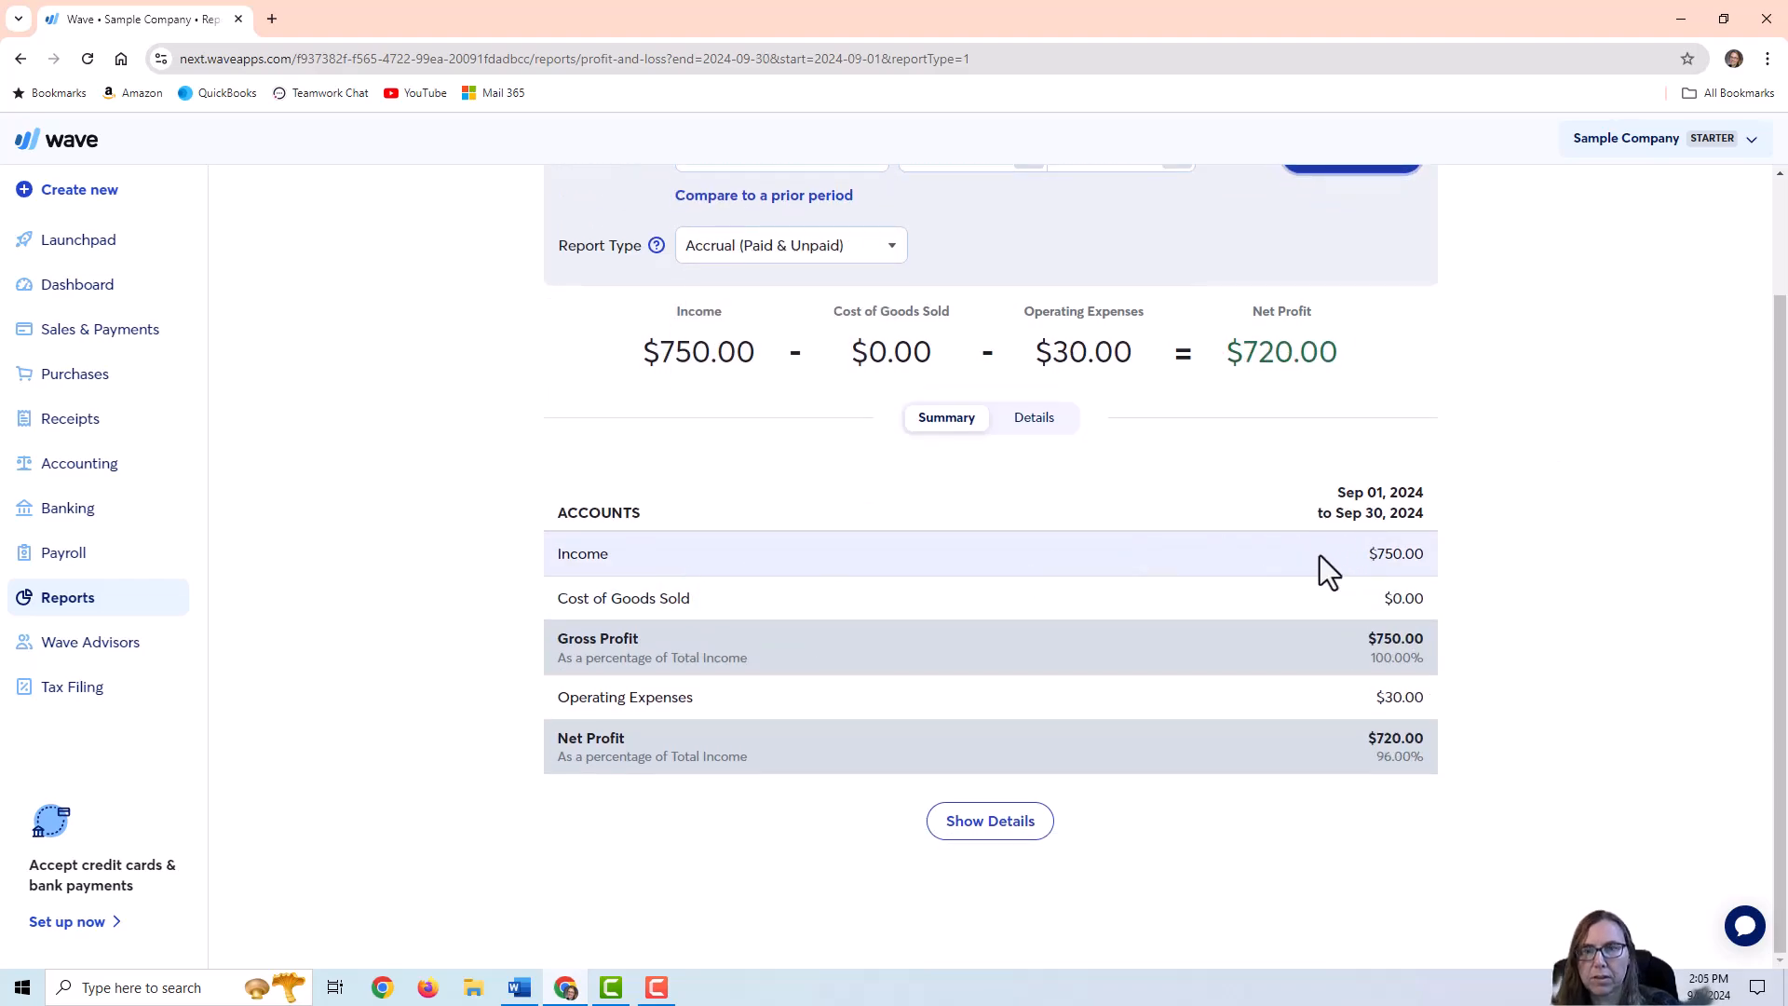
{"action": "left_click", "coordinate": [1033, 415]}
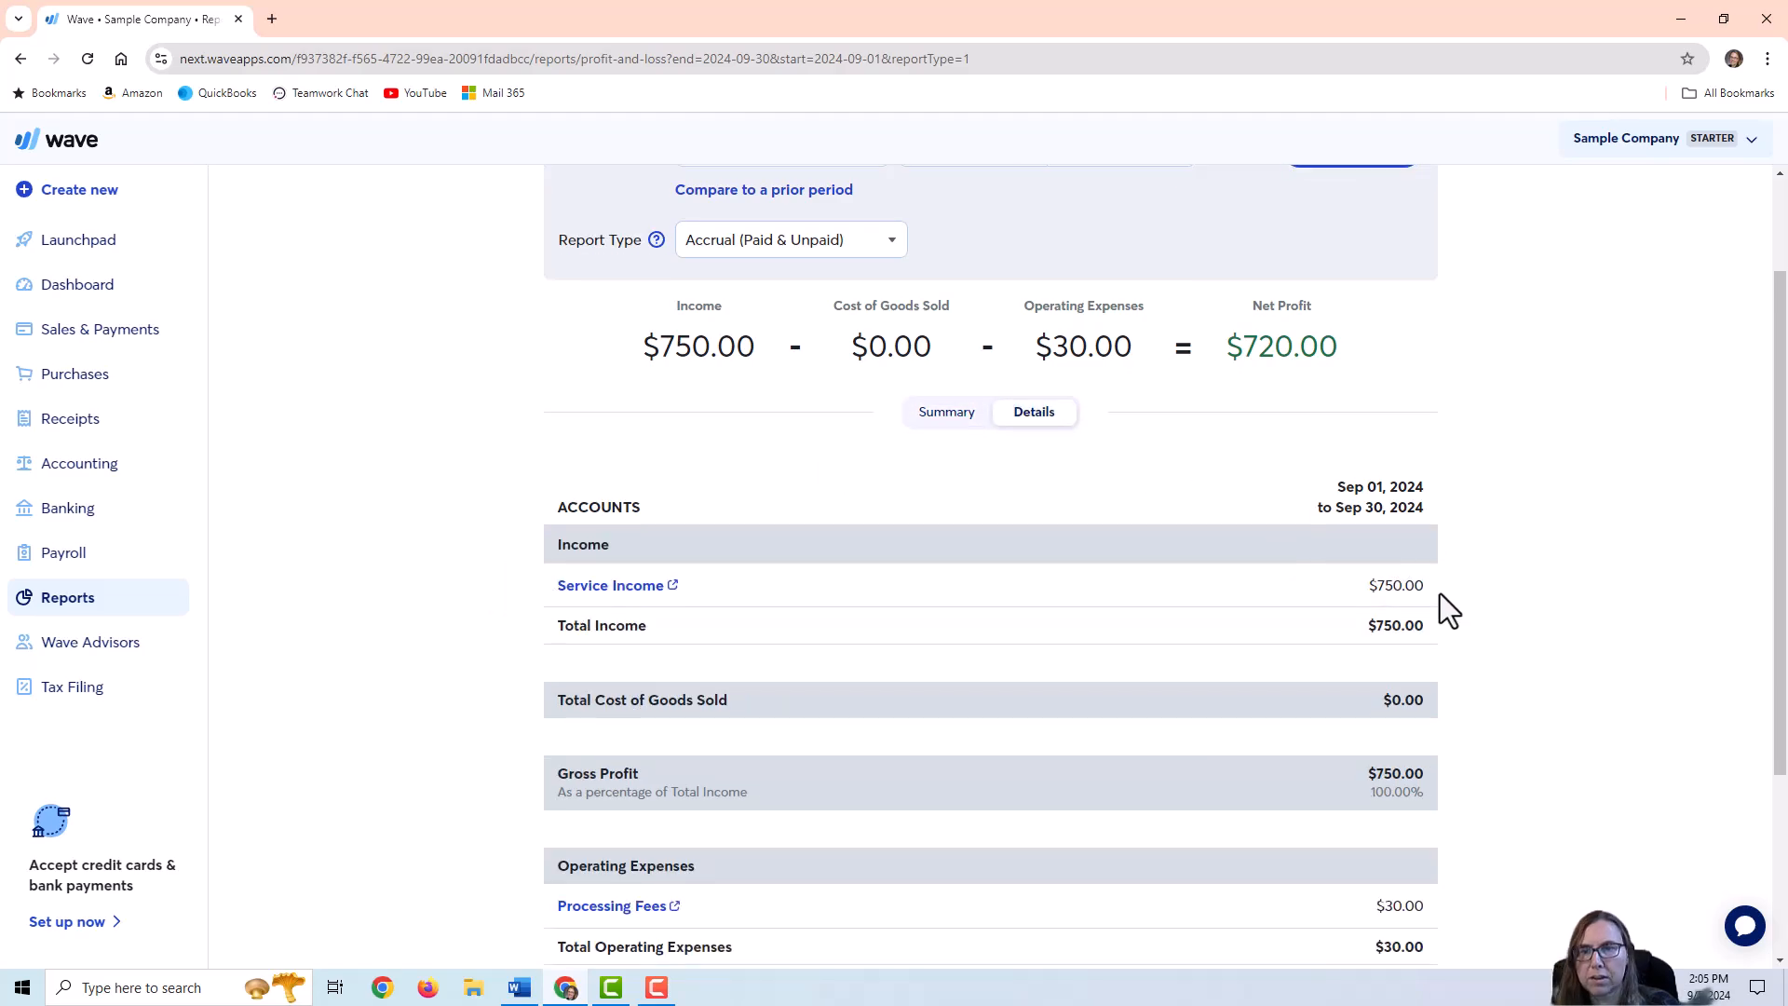
{"action": "scroll", "scroll_direction": "down", "scroll_amount": 3}
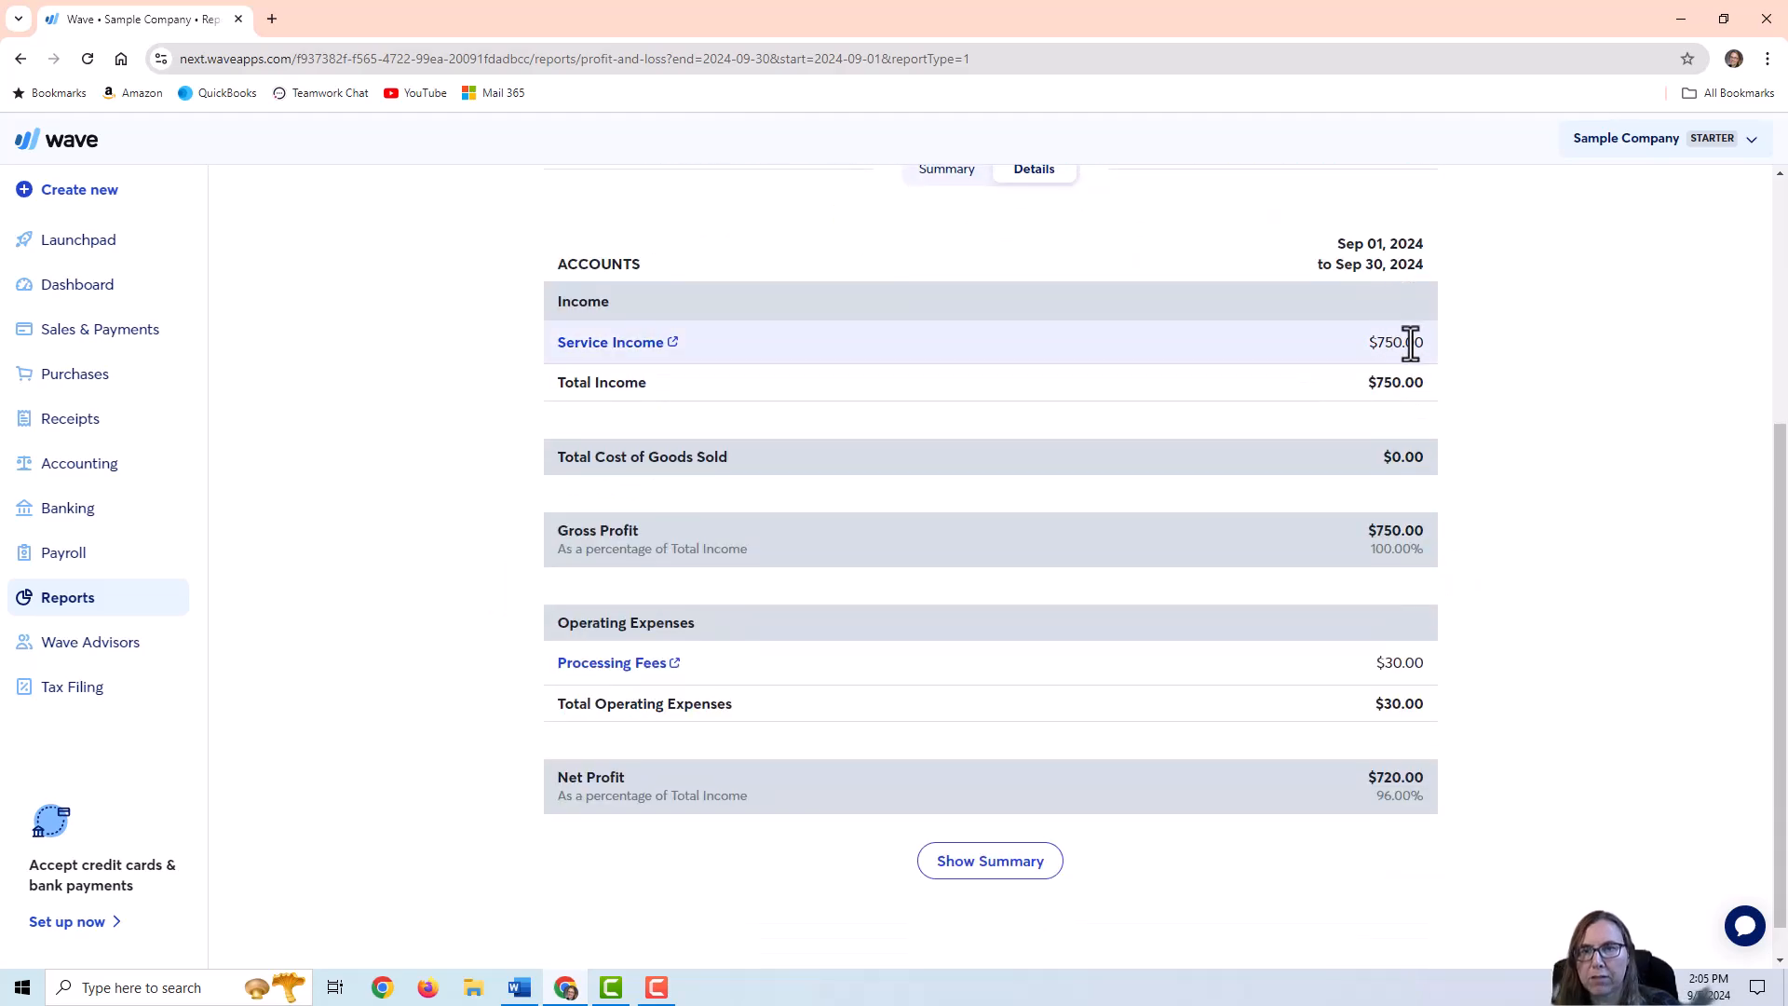
{"action": "mouse_move", "coordinate": [1339, 670]}
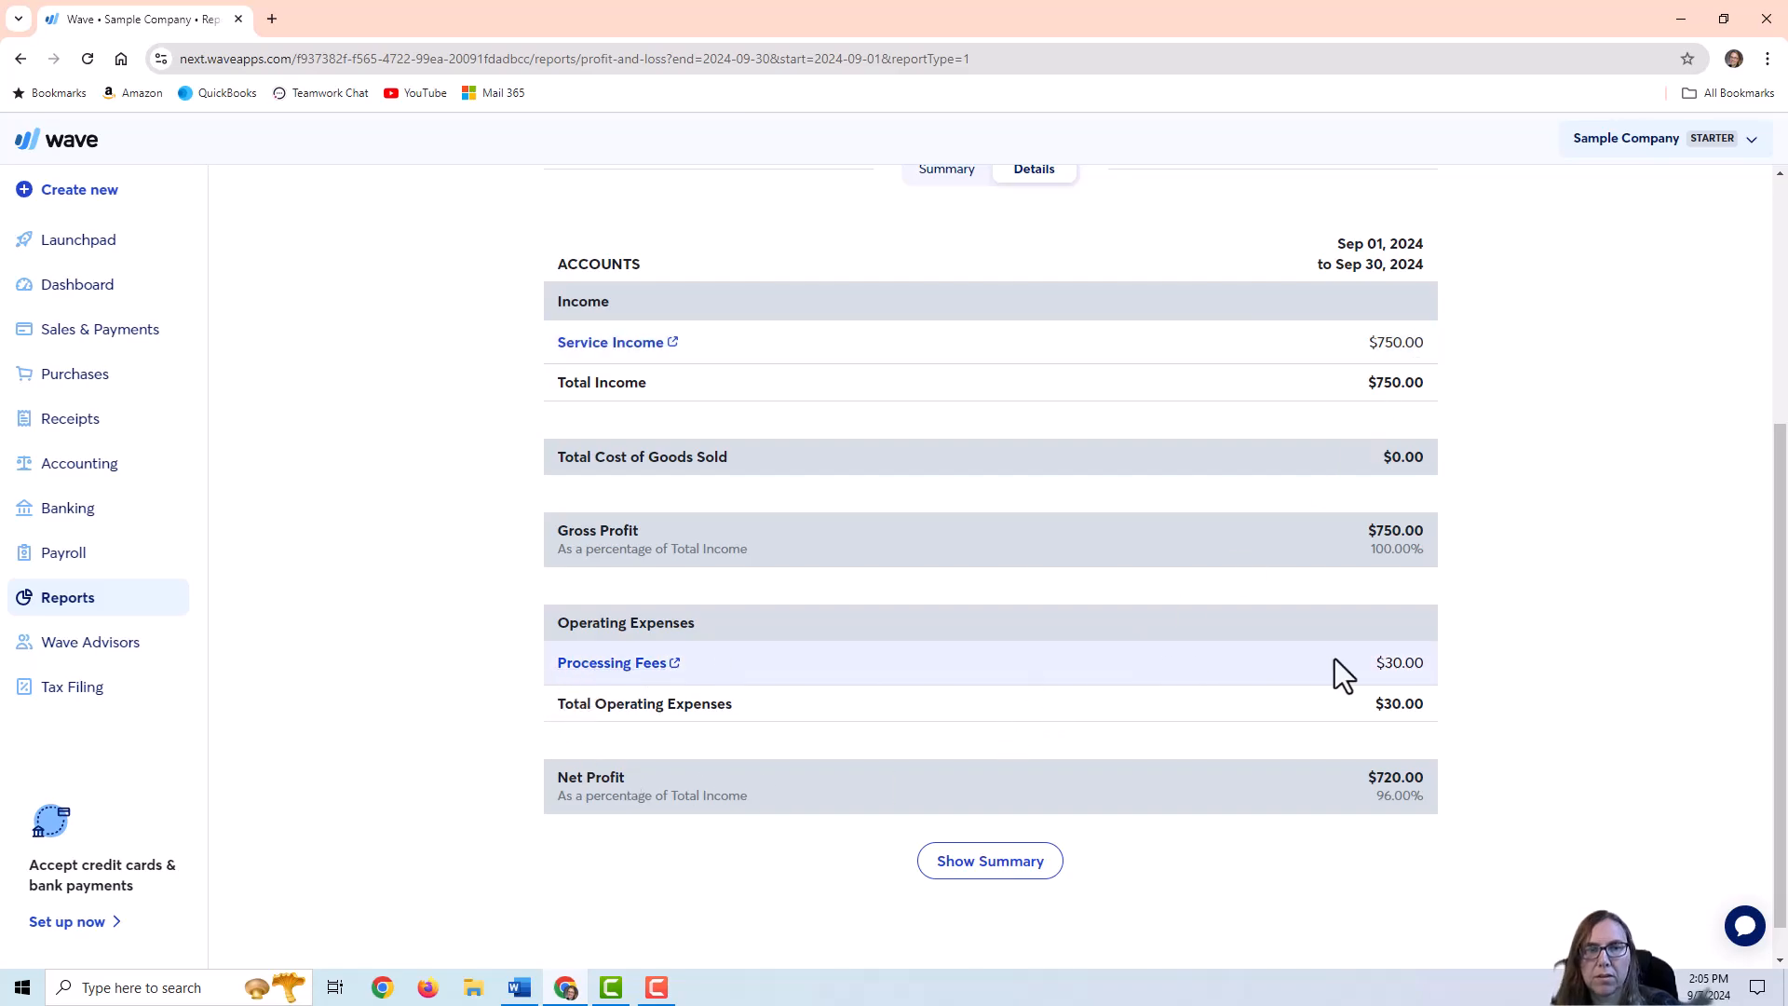
{"action": "mouse_move", "coordinate": [670, 646]}
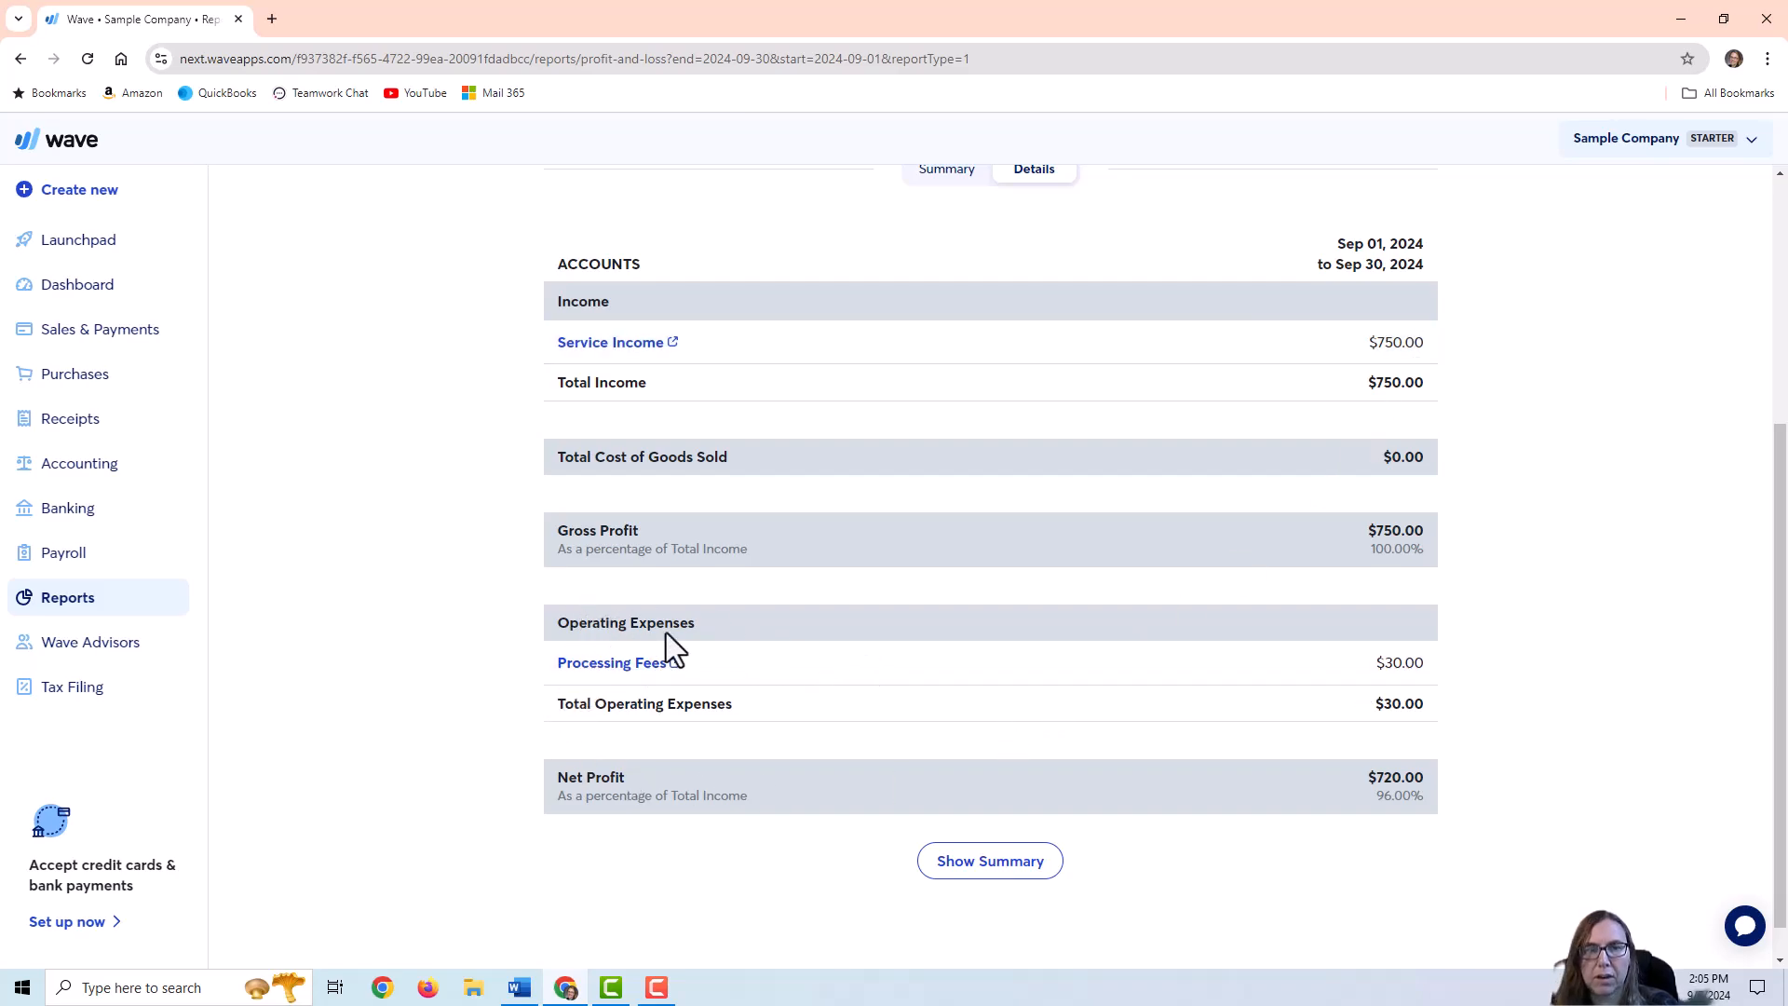